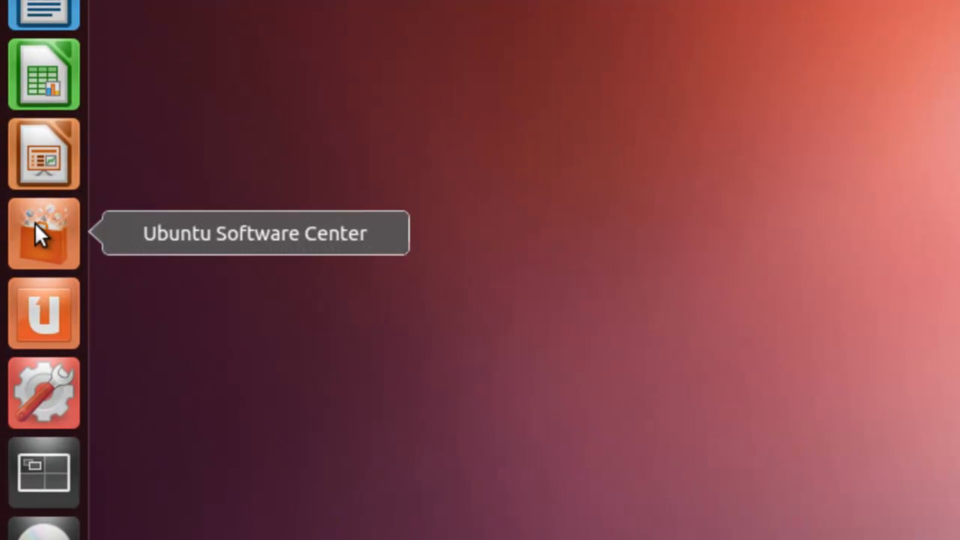
Search Ubuntu Software Center for 'syna' and open the Synaptic Package Manager details page.
left_click(44, 234)
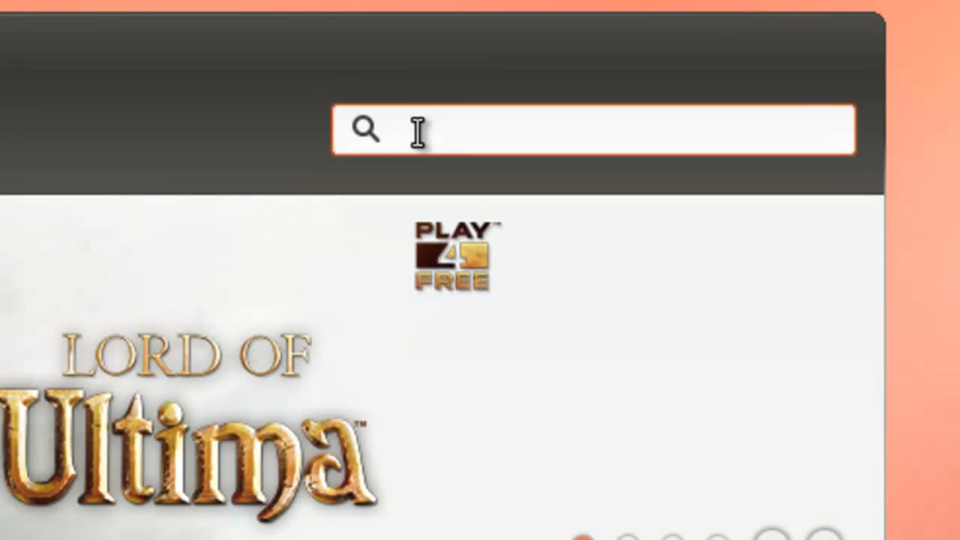
type("syna")
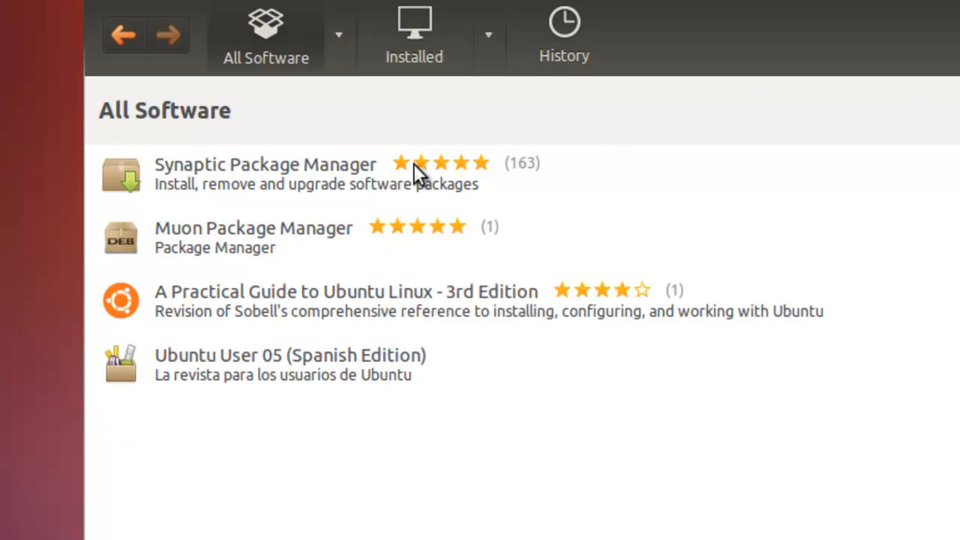
mouse_move(303, 177)
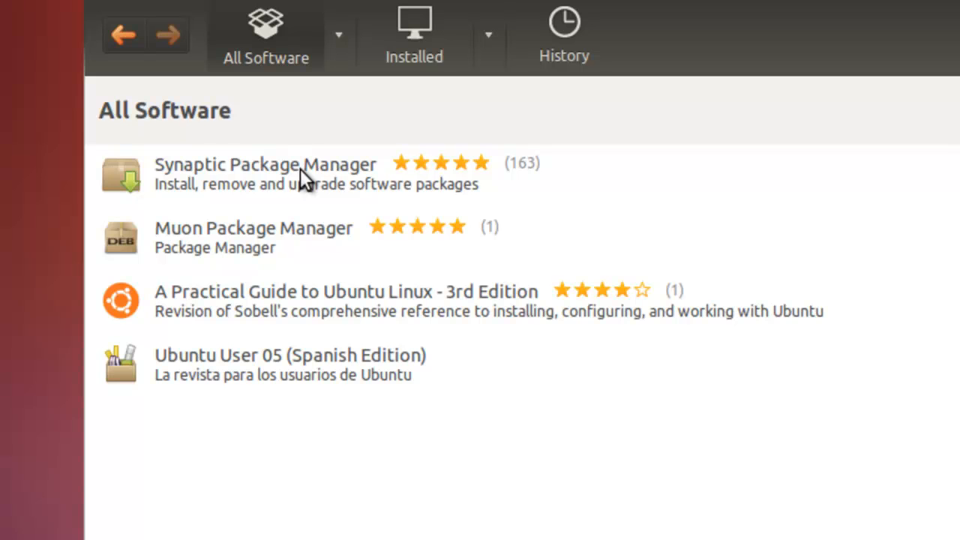
left_click(264, 164)
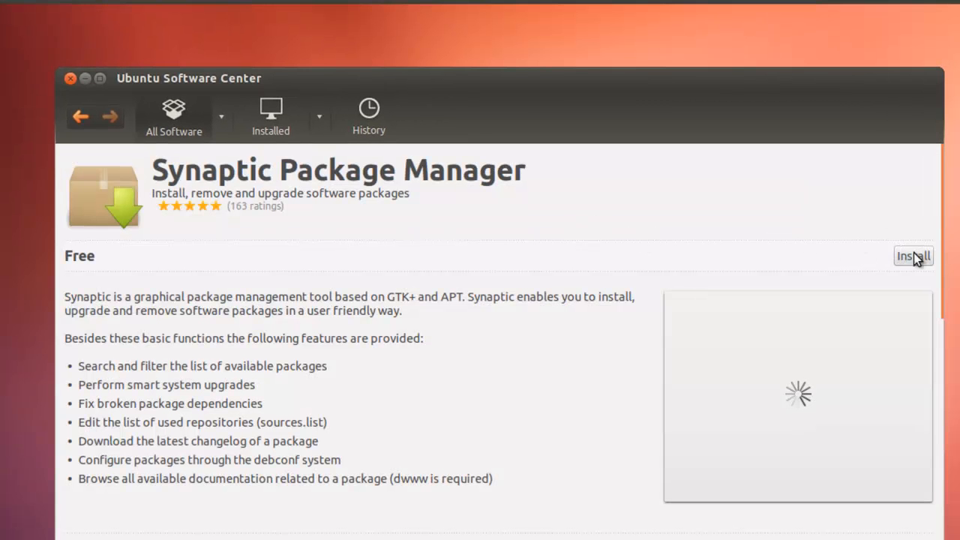
Install Synaptic Package Manager, authenticating with the account password.
left_click(912, 255)
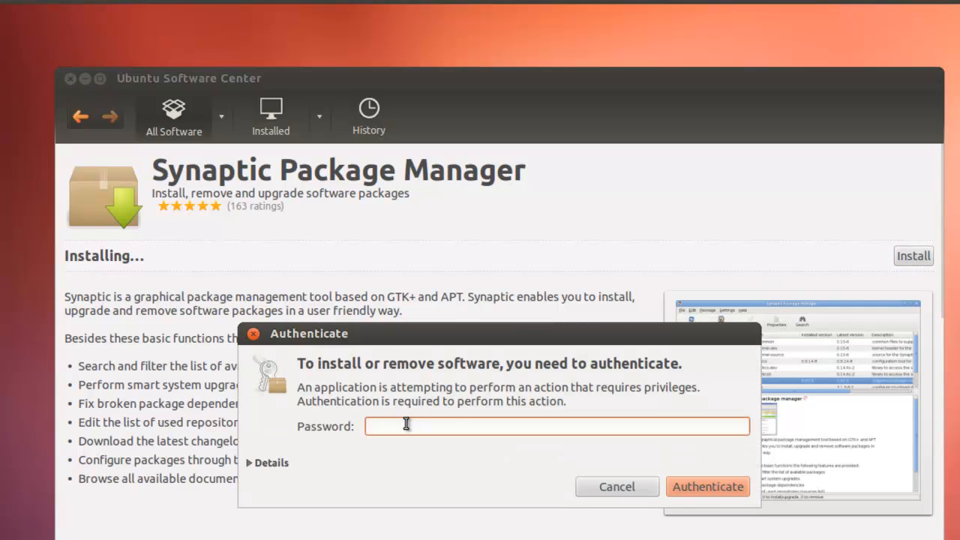
type("password")
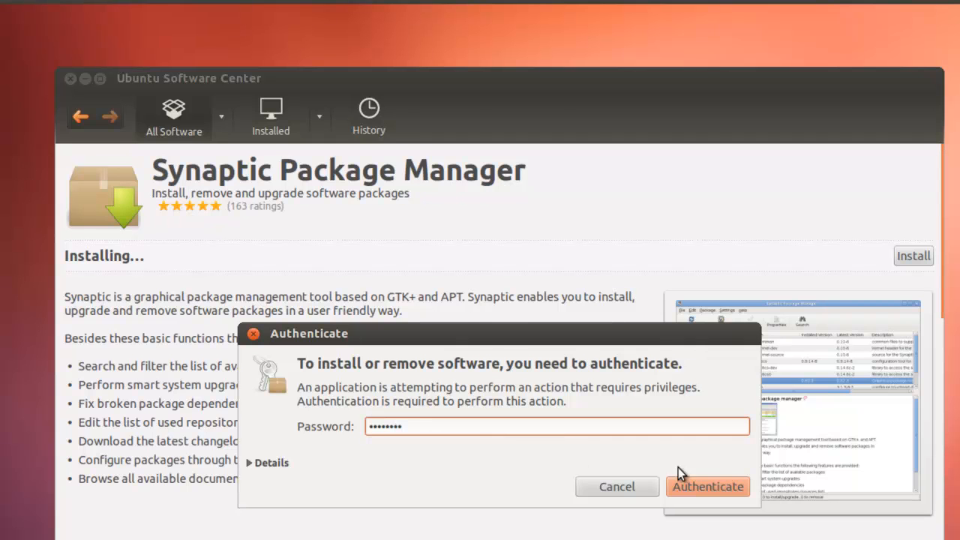
left_click(708, 486)
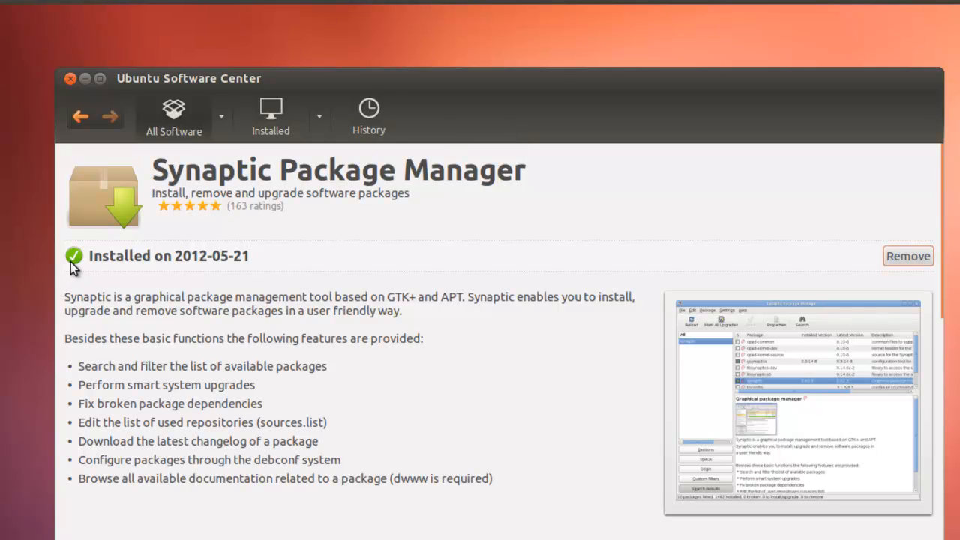
mouse_move(218, 270)
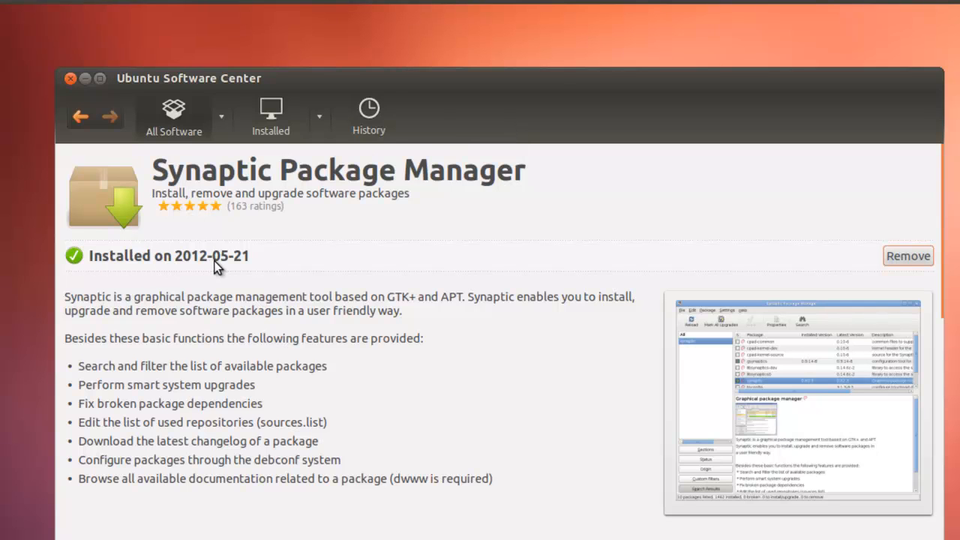
mouse_move(248, 267)
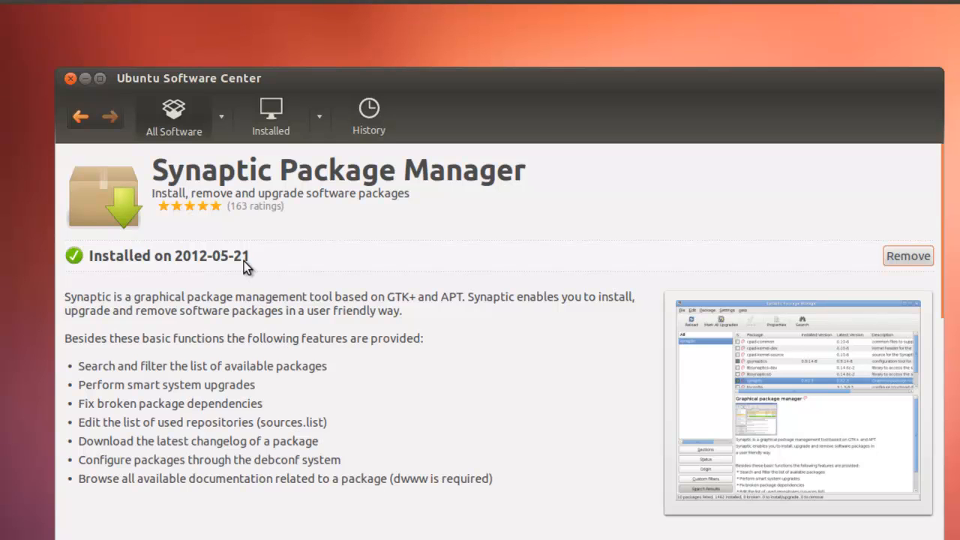
mouse_move(793, 210)
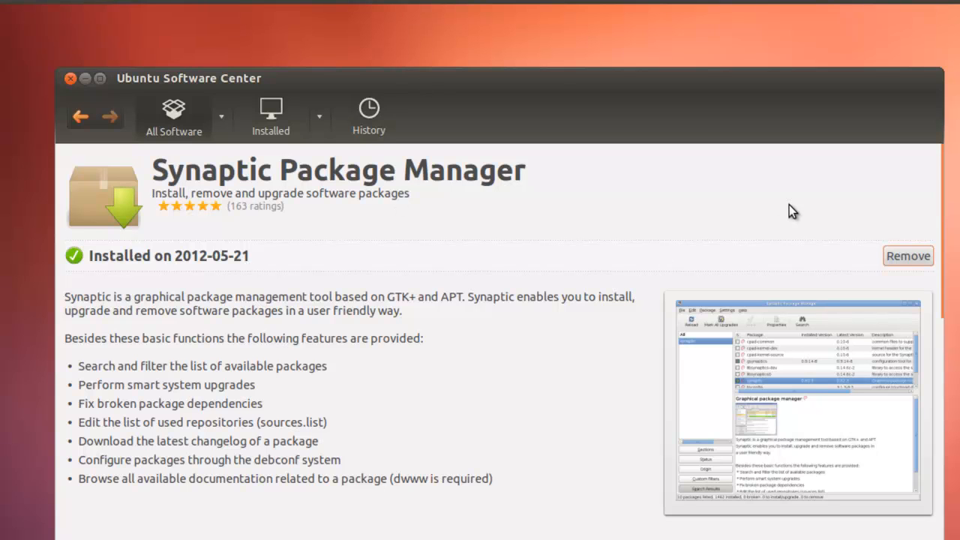
mouse_move(183, 132)
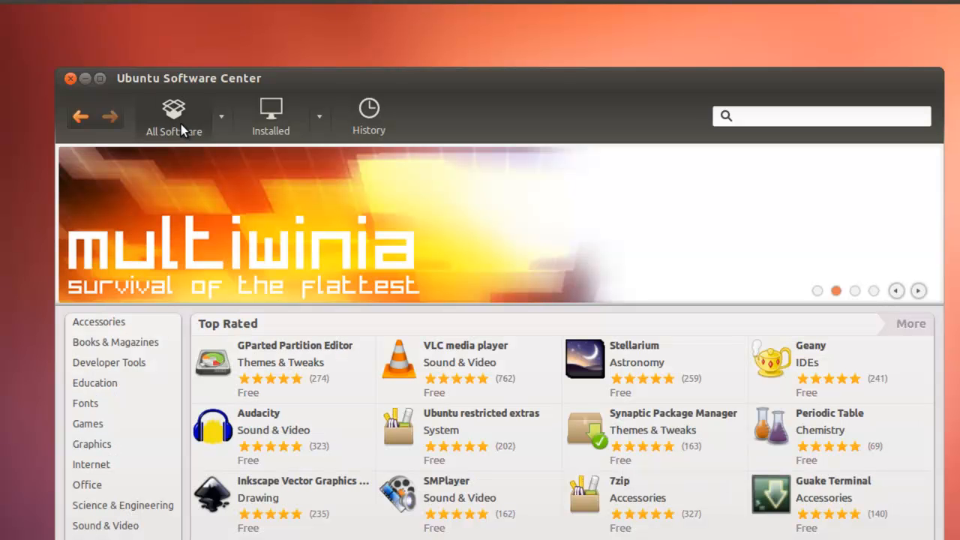
mouse_move(171, 138)
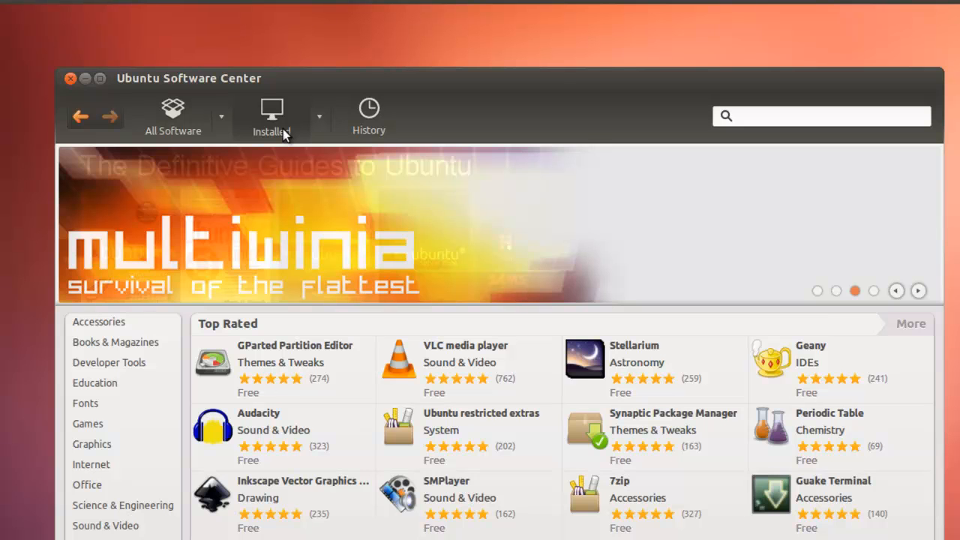
Show installed software under Themes & Tweaks, locate Synaptic, and check its launcher shortcut options.
left_click(272, 117)
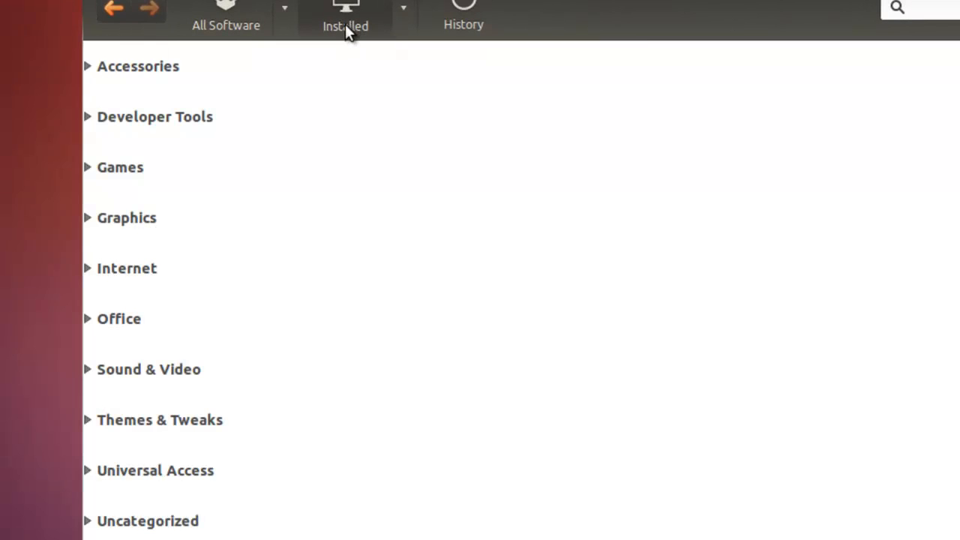
mouse_move(132, 426)
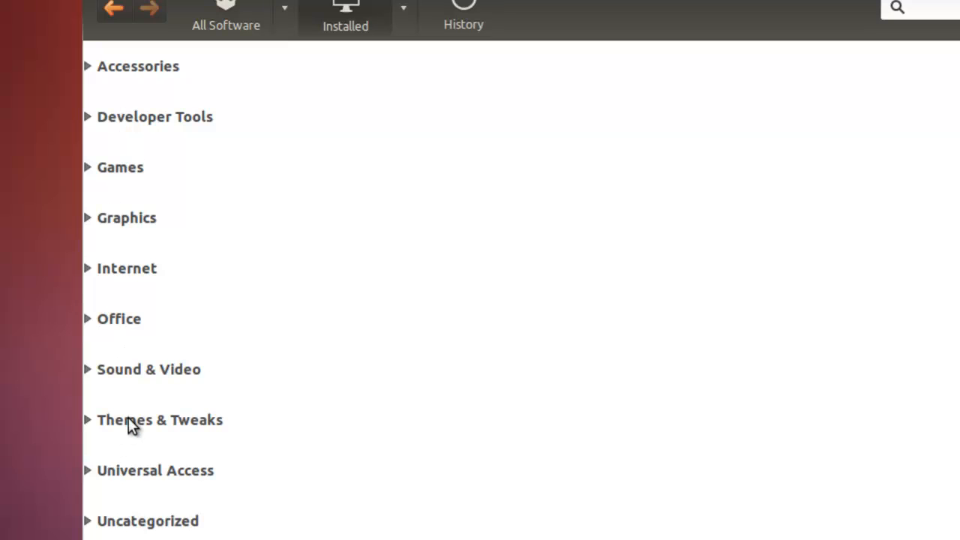
left_click(159, 420)
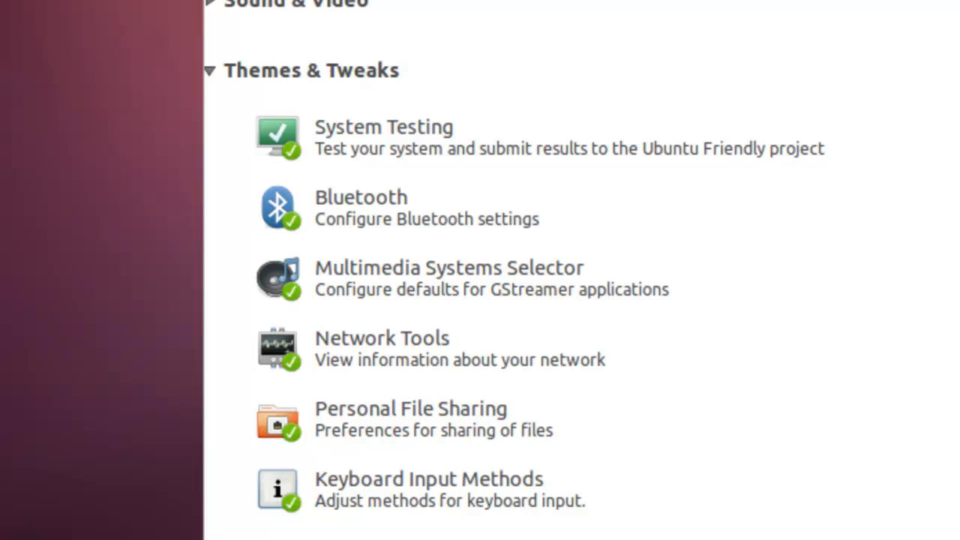
scroll("down", 3)
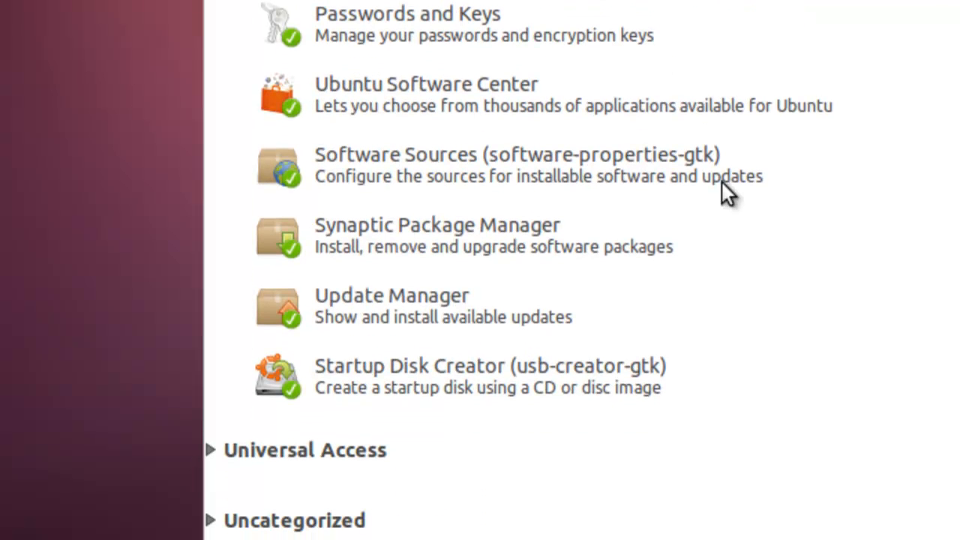
mouse_move(390, 252)
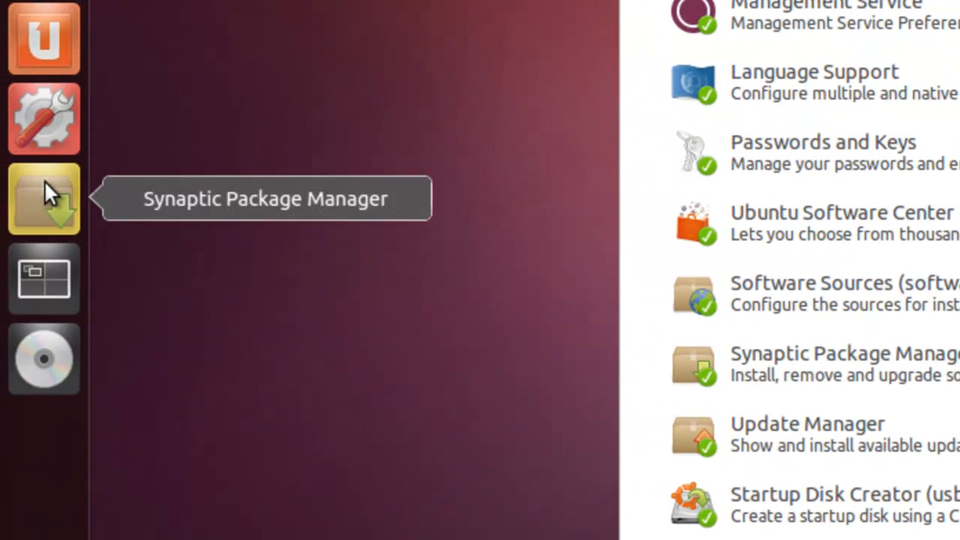
right_click(42, 198)
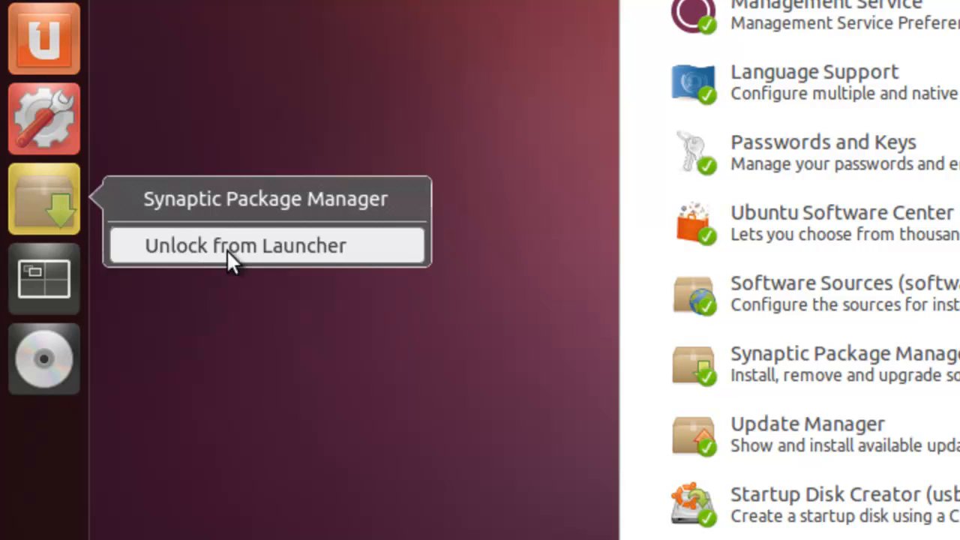
mouse_move(45, 222)
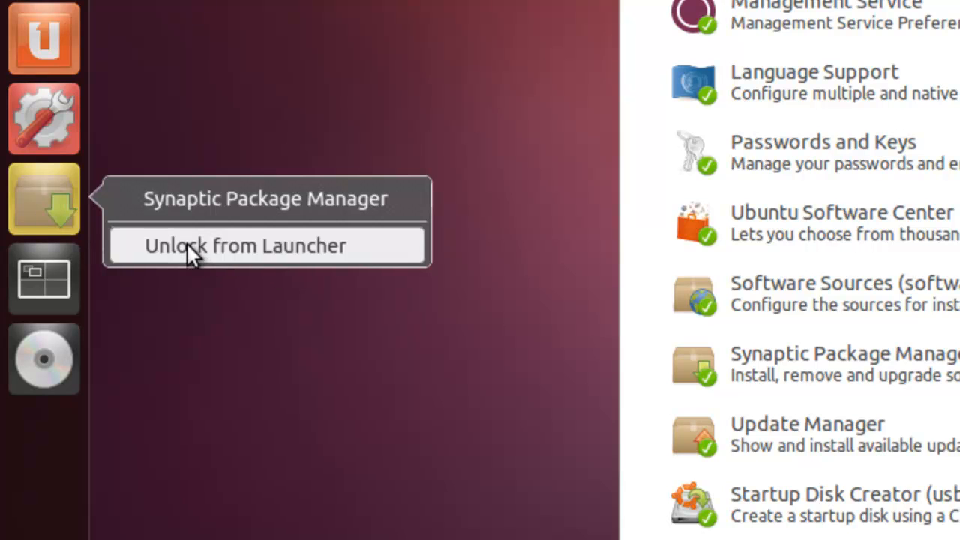
mouse_move(63, 222)
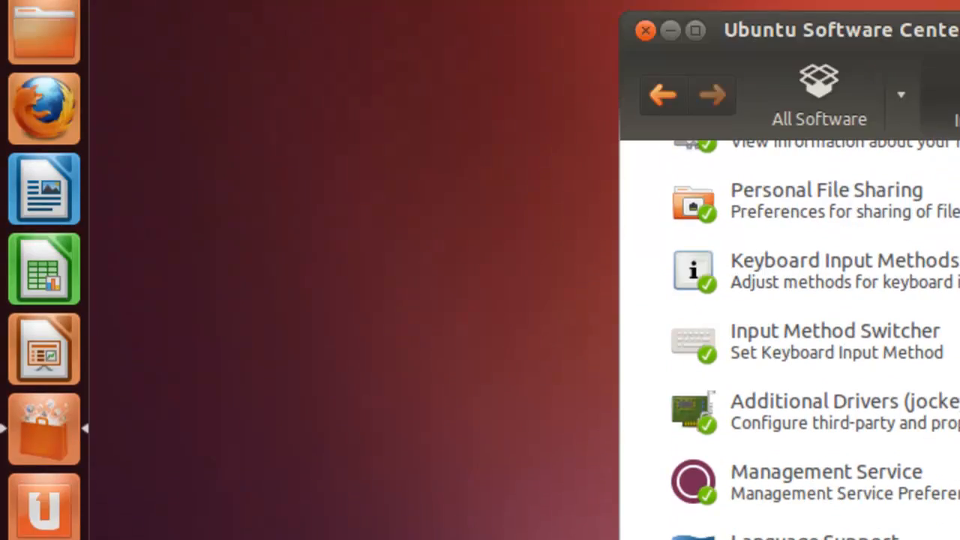
mouse_move(43, 83)
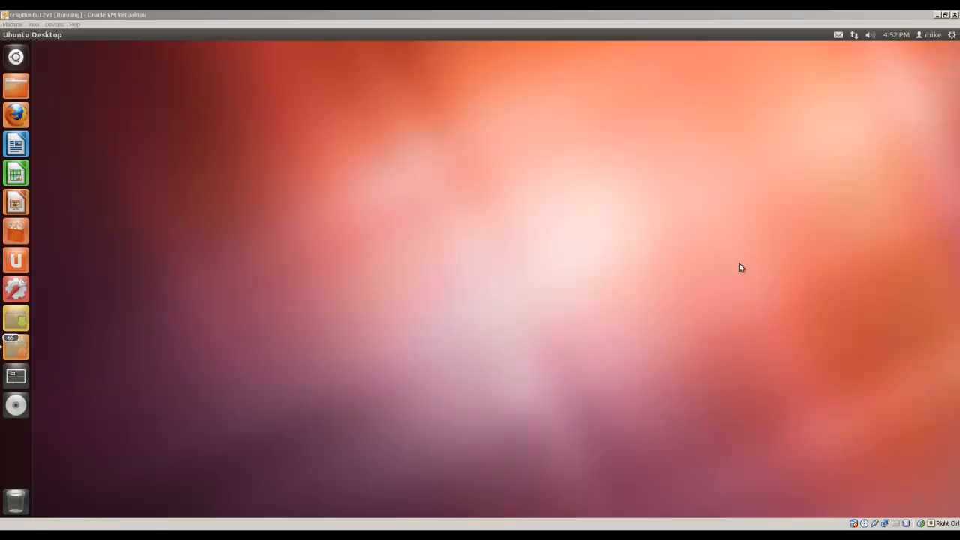
mouse_move(462, 186)
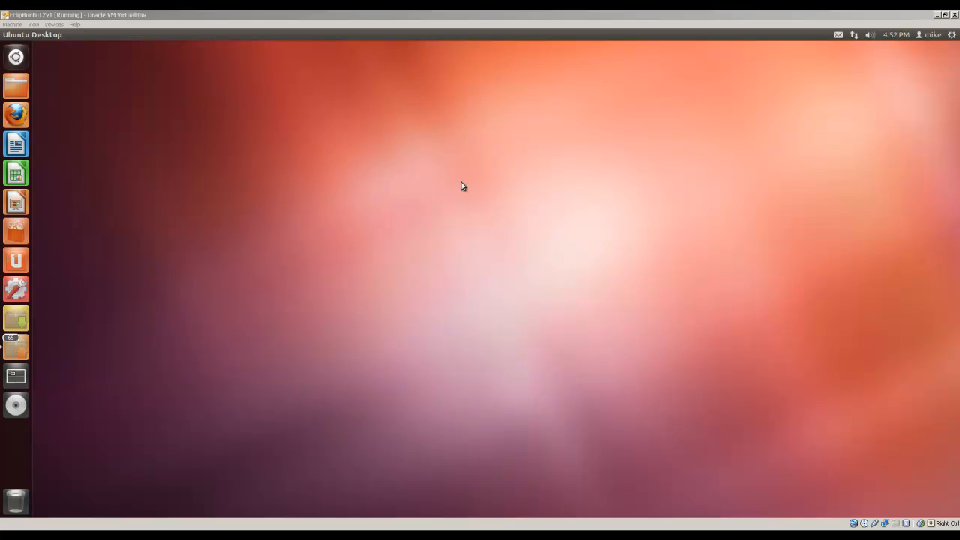
mouse_move(21, 48)
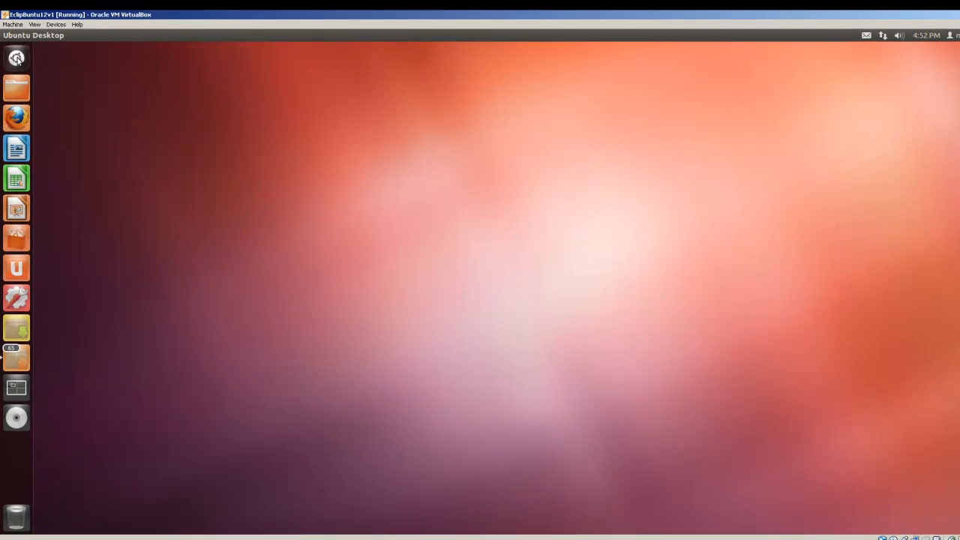
Search the Dash for 'updat' to launch Update Manager.
left_click(17, 57)
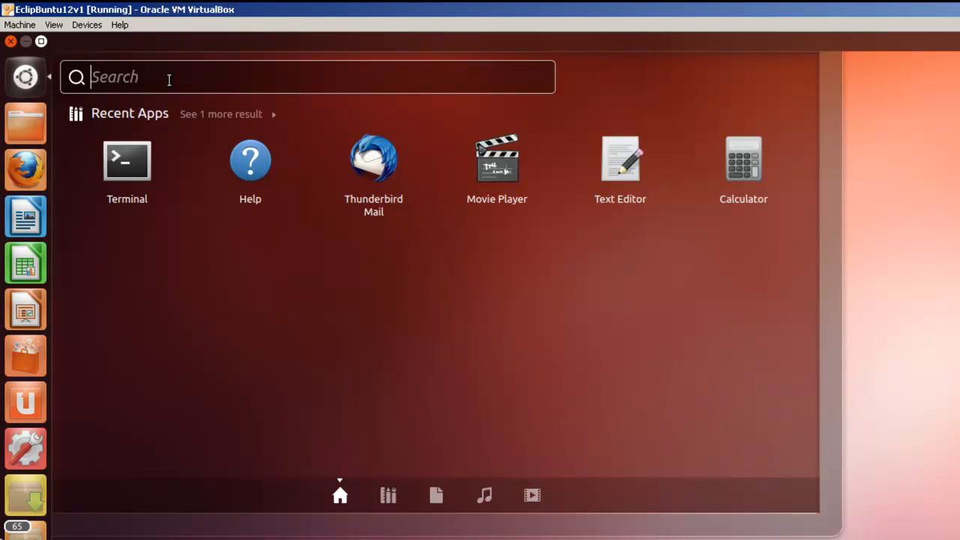
type("updat")
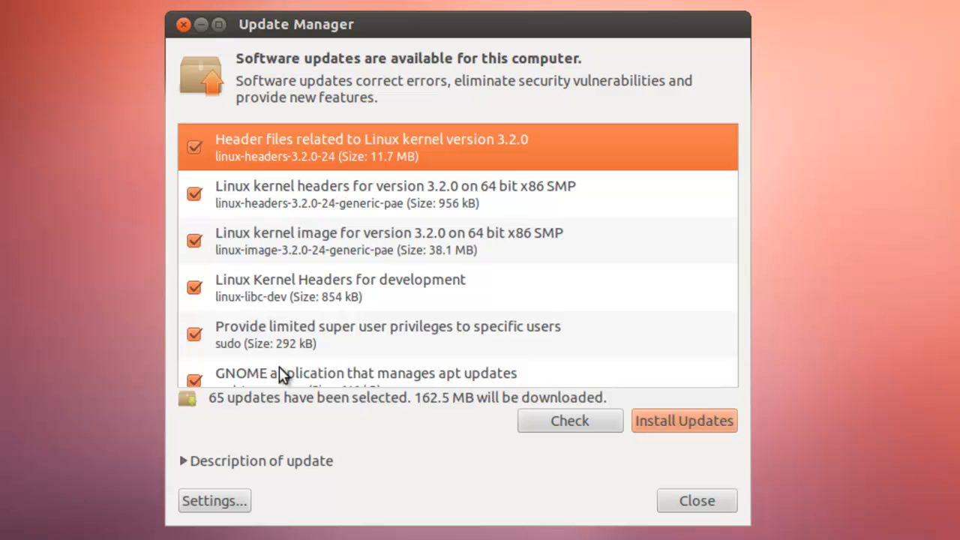
Check for updates, install all selected updates, then close Update Manager.
left_click(570, 420)
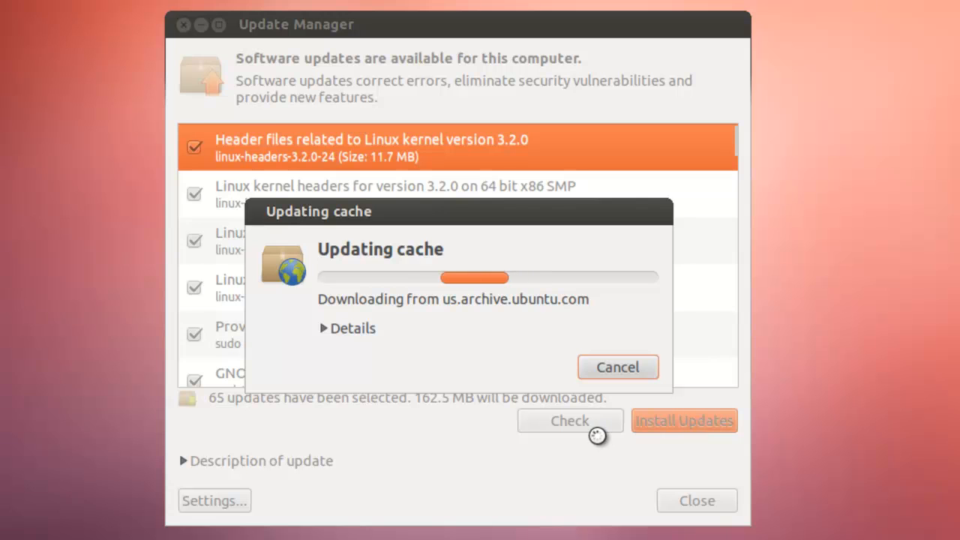
mouse_move(583, 427)
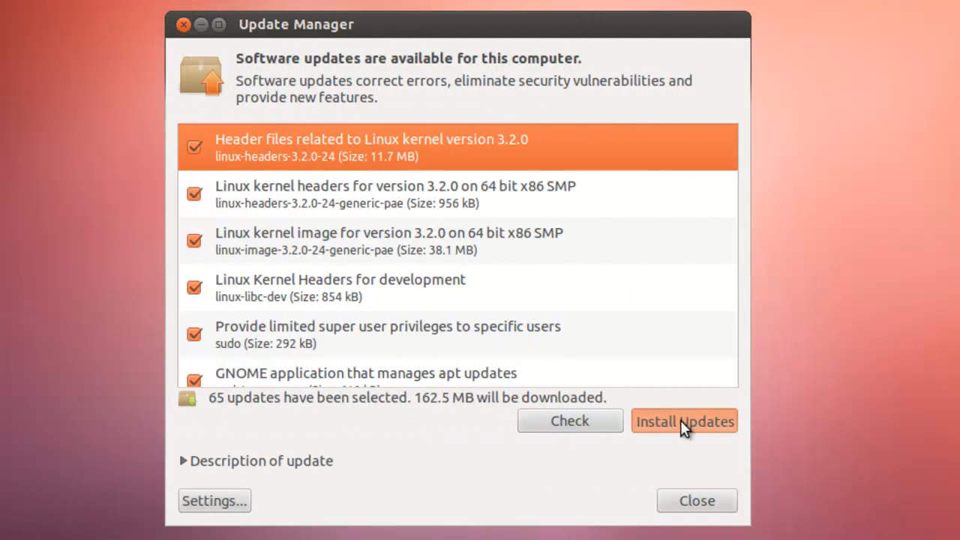
left_click(685, 420)
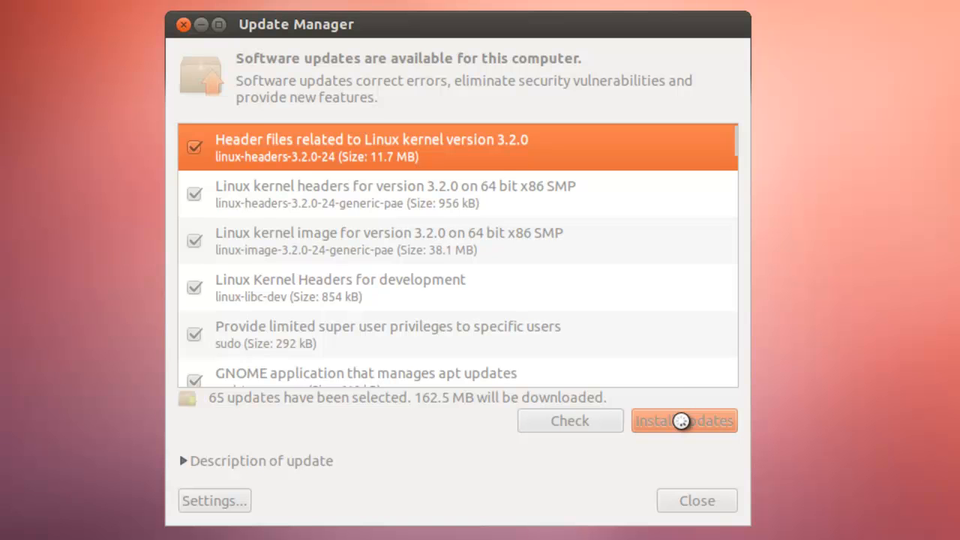
left_click(684, 420)
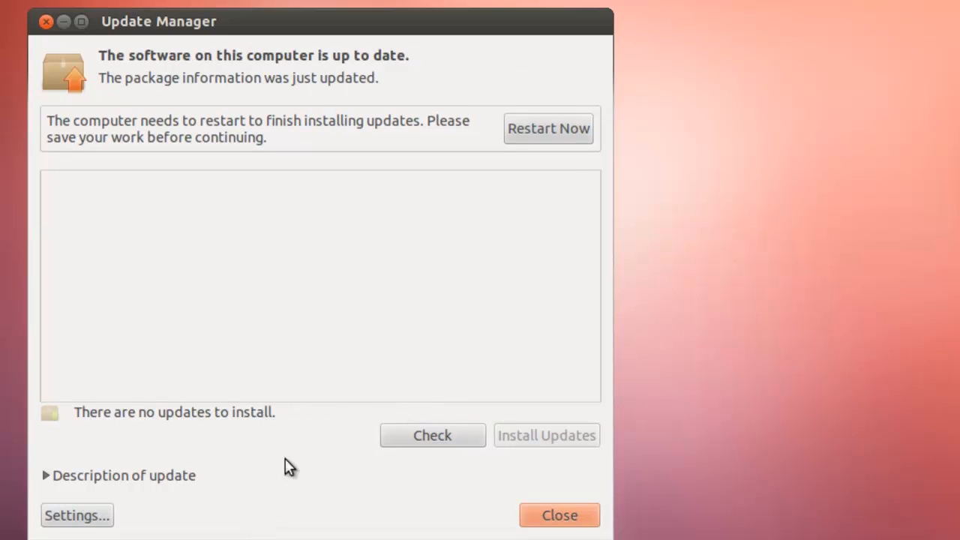
mouse_move(559, 516)
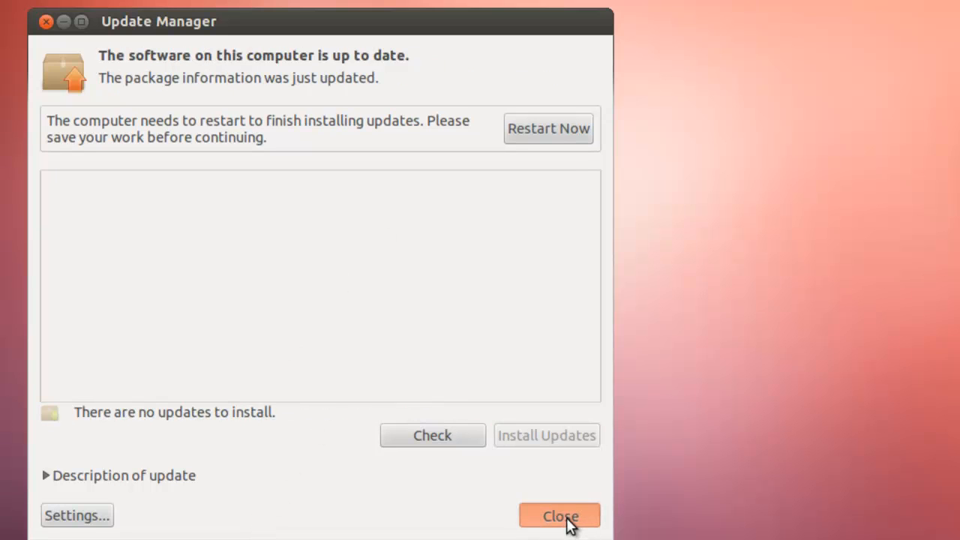
left_click(560, 516)
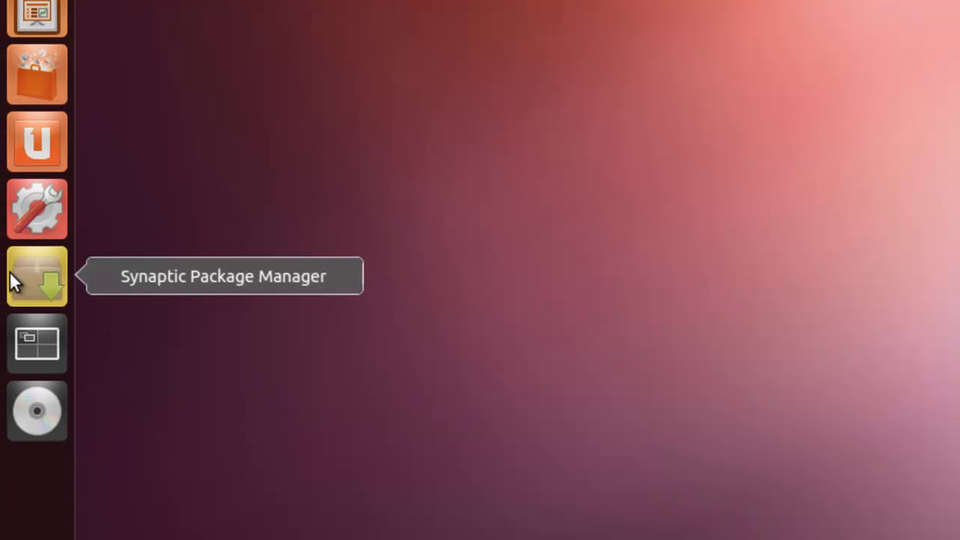
mouse_move(48, 285)
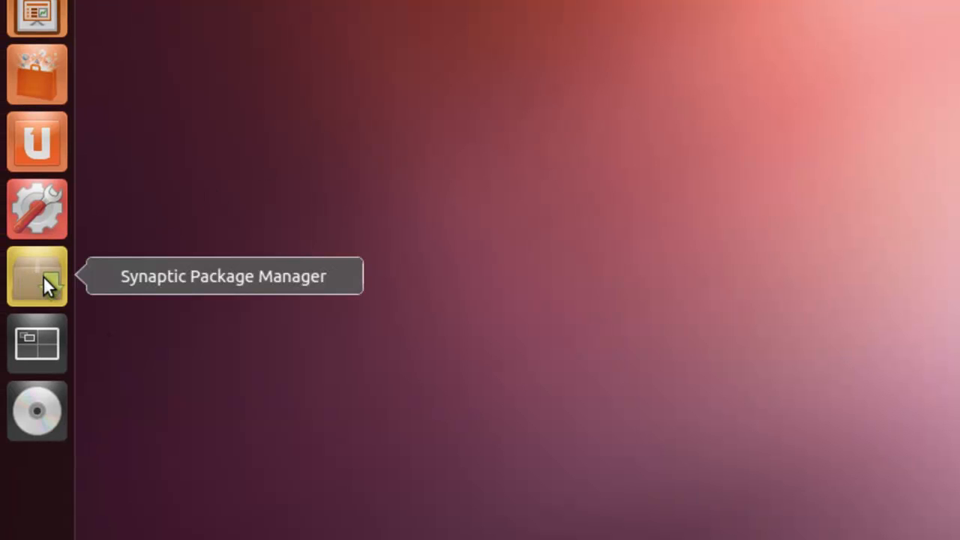
mouse_move(42, 288)
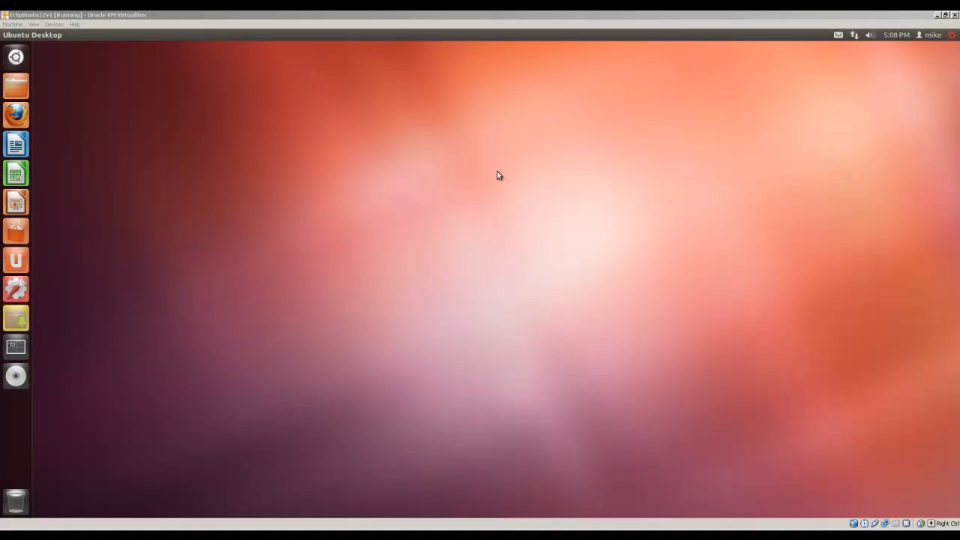
mouse_move(195, 193)
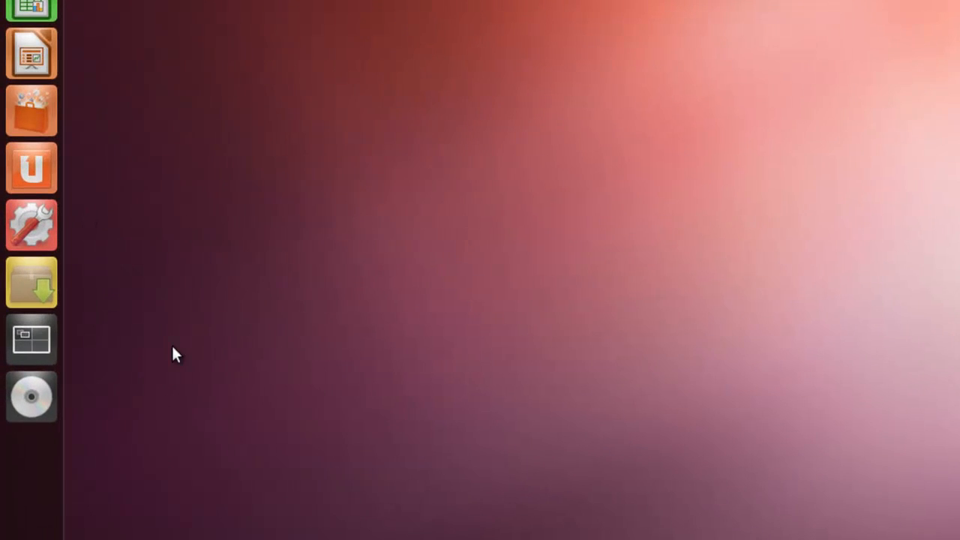
mouse_move(31, 309)
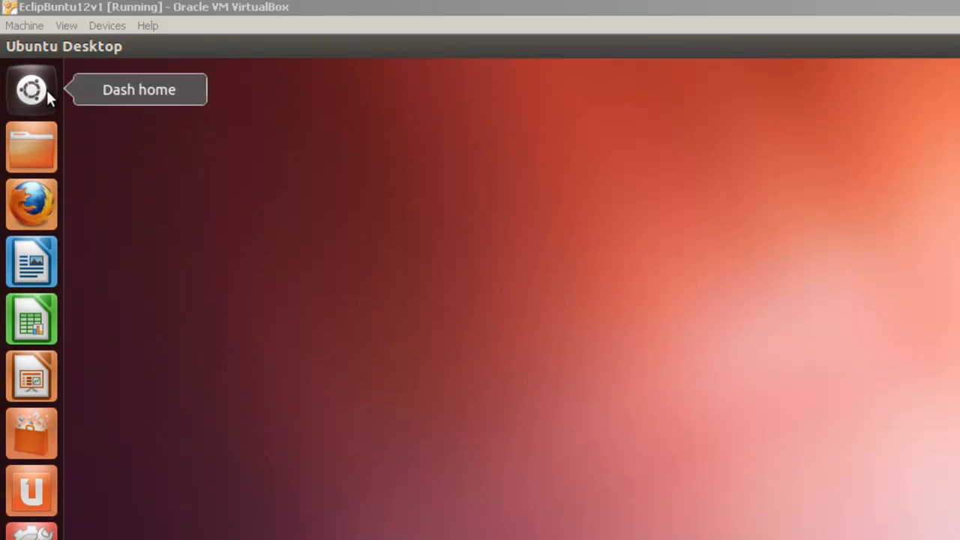
Search the Dash for 'syn', launch Synaptic and authenticate with the account password.
left_click(31, 90)
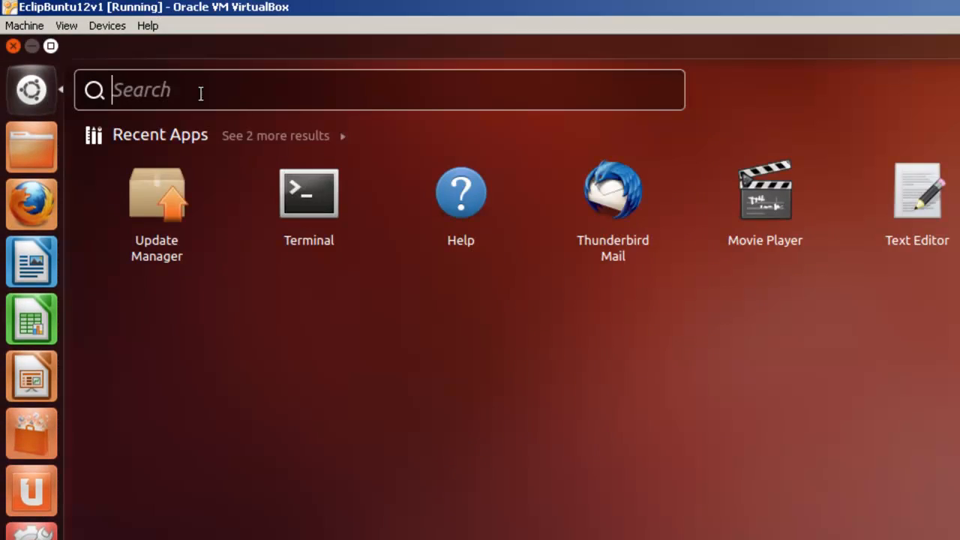
type("s")
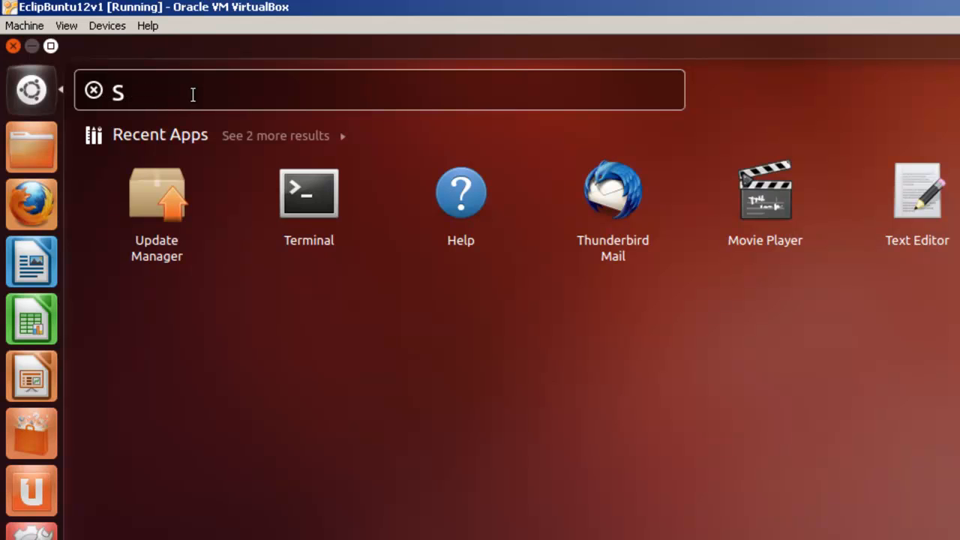
type("yn")
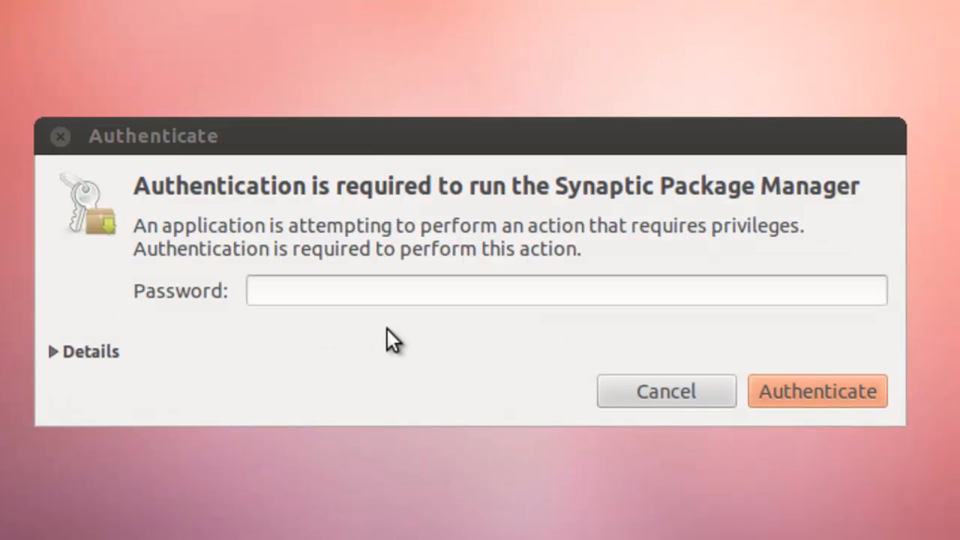
left_click(567, 291)
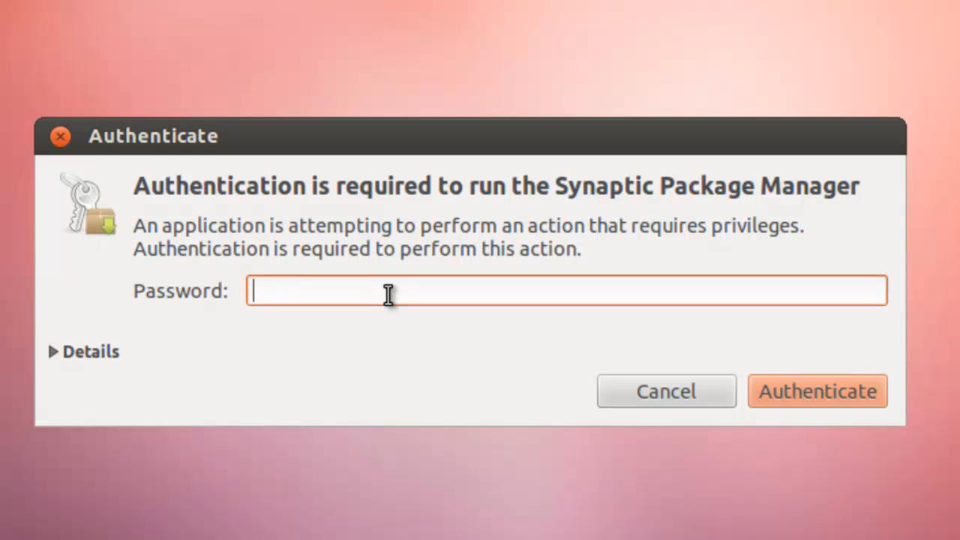
type("password")
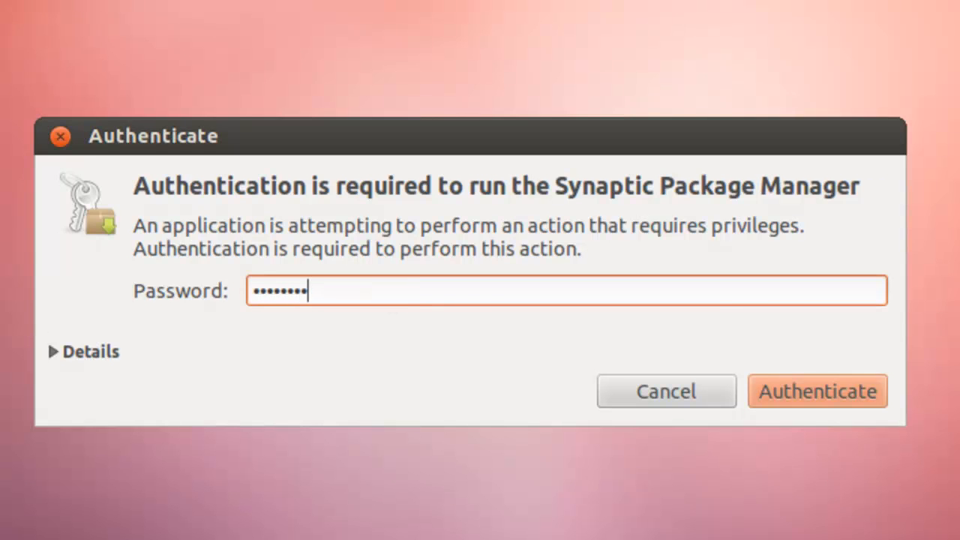
left_click(816, 390)
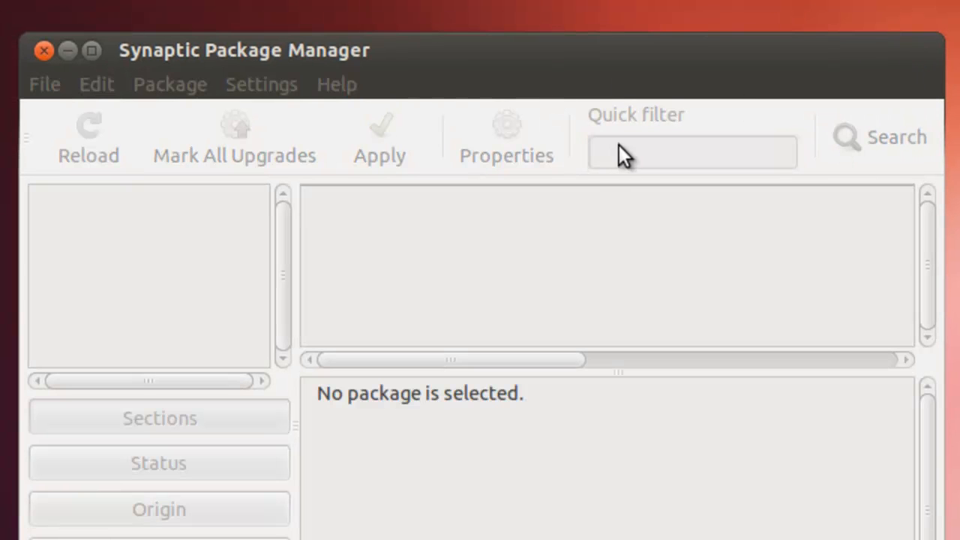
Filter the Synaptic package list with 'Eclips-jd' to find eclipse-jdt.
left_click(692, 153)
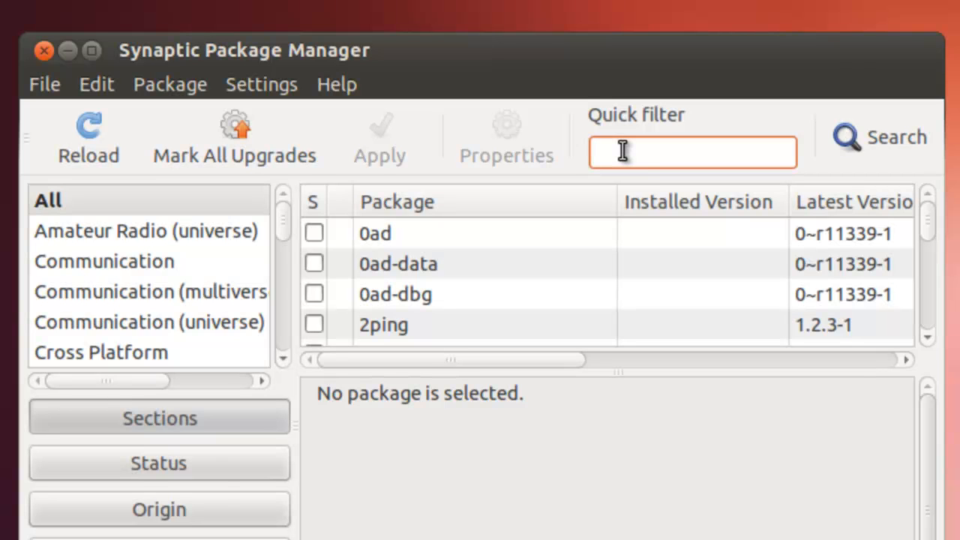
type("Eclipse")
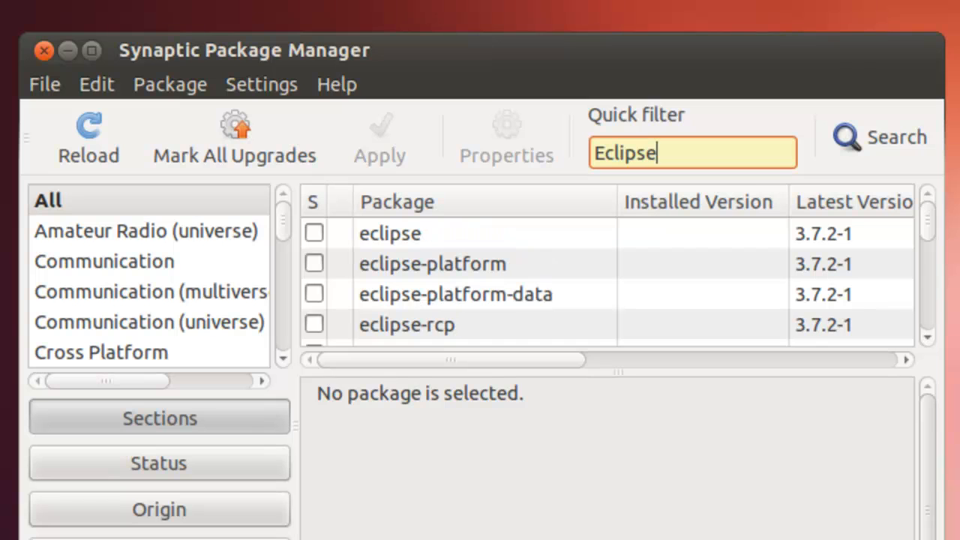
type("-jdt")
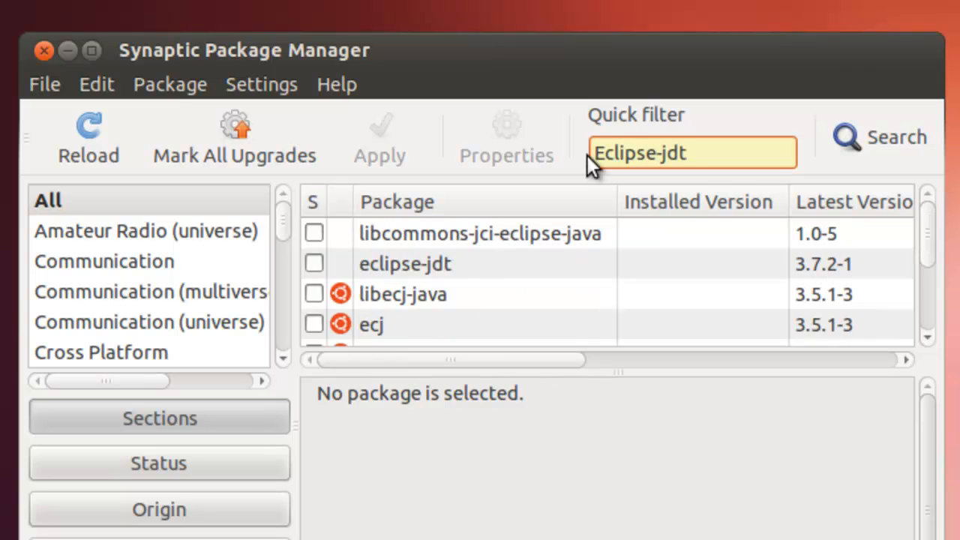
mouse_move(450, 273)
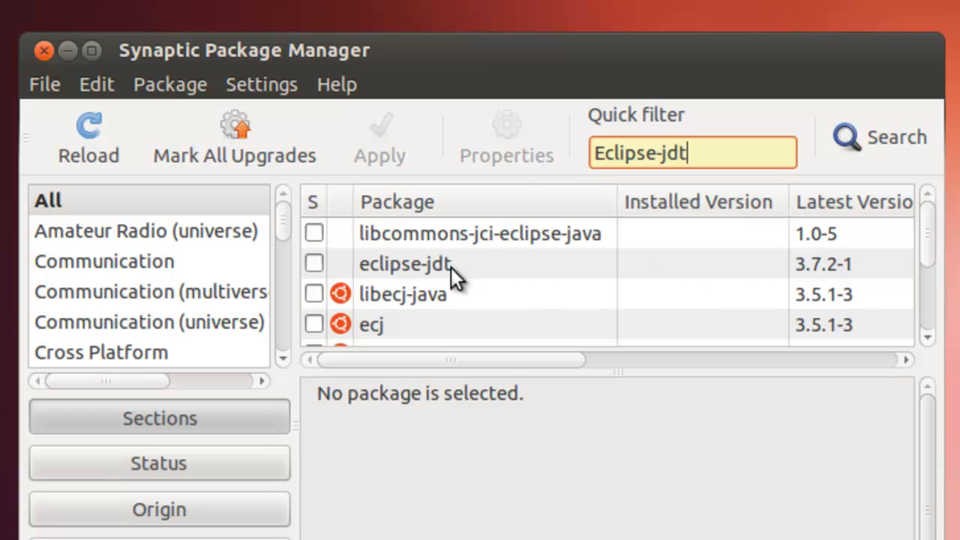
Mark eclipse-jdt for installation and accept its additional required dependencies.
right_click(405, 264)
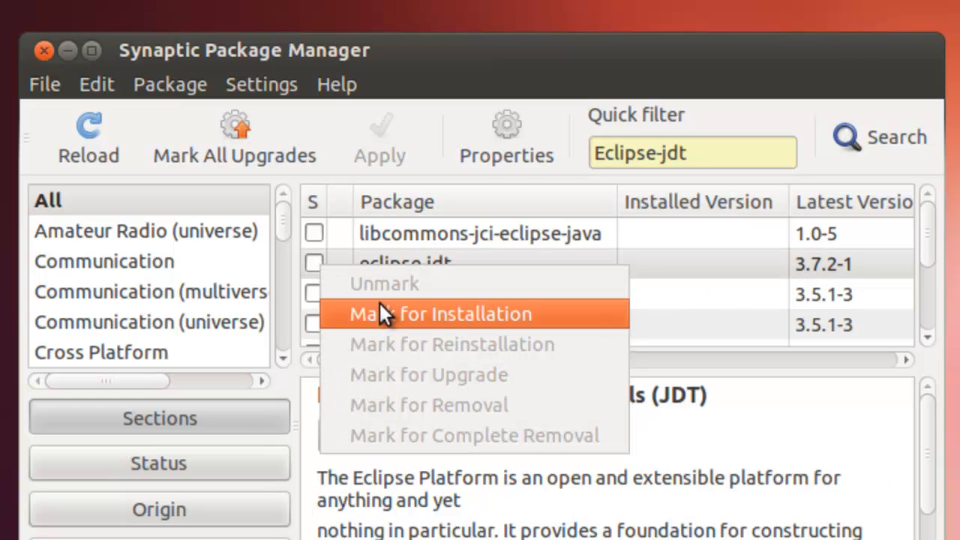
left_click(441, 314)
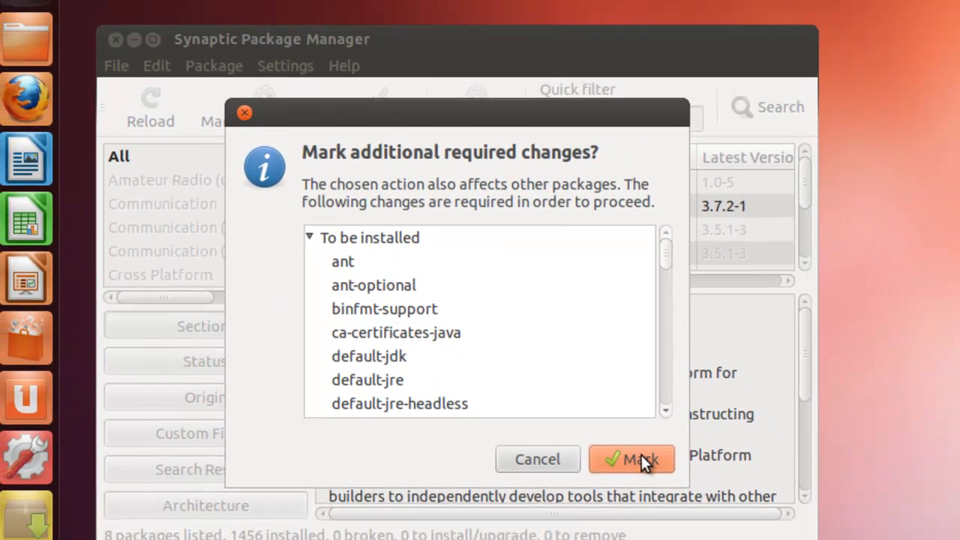
left_click(630, 460)
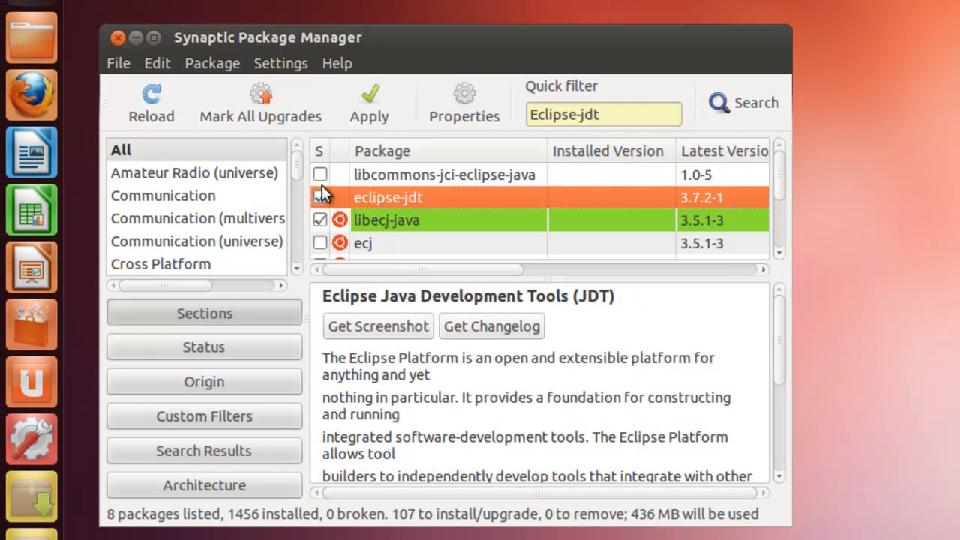
left_click(321, 198)
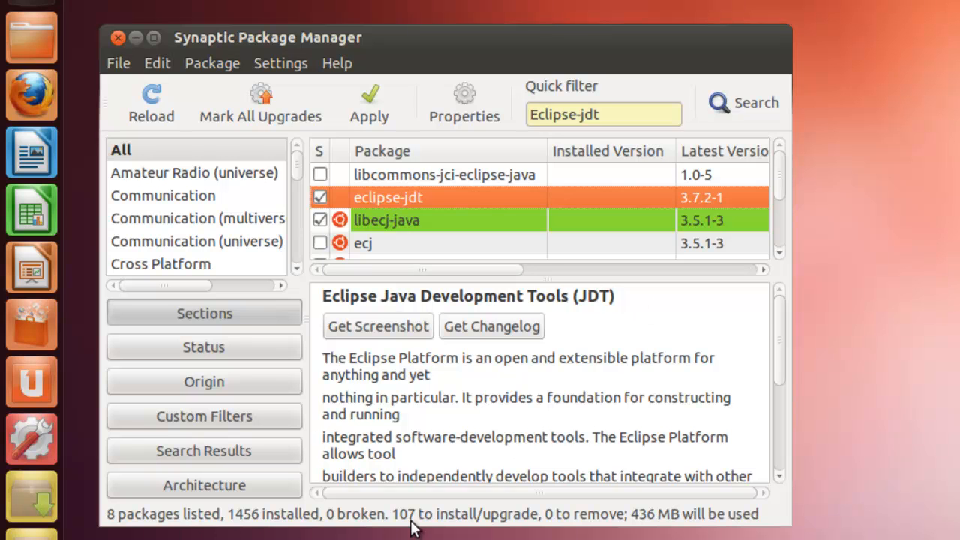
mouse_move(774, 306)
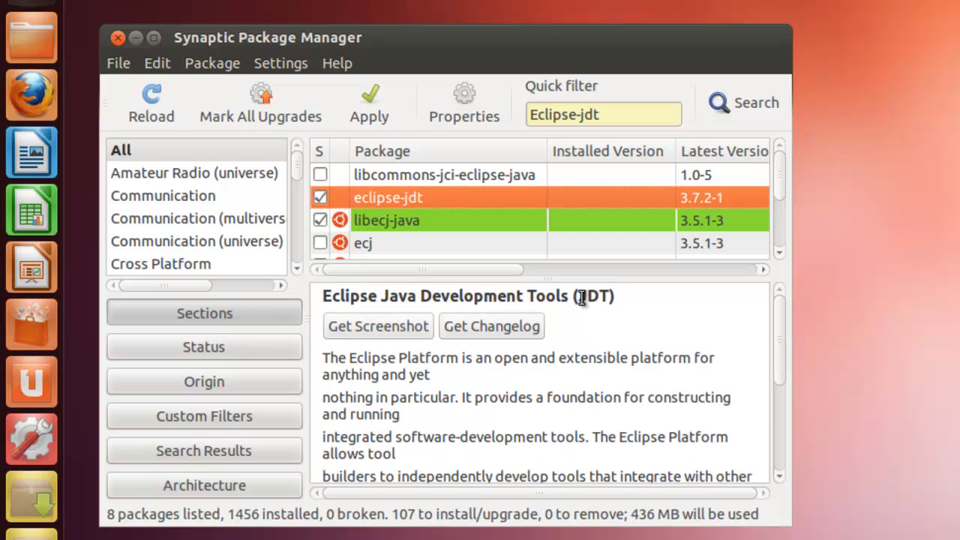
scroll("down", 3)
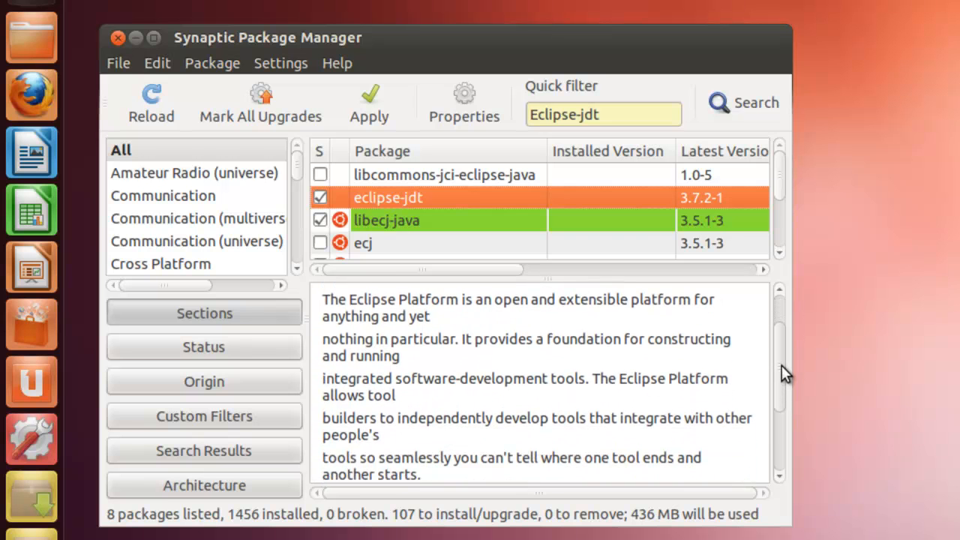
scroll("down", 3)
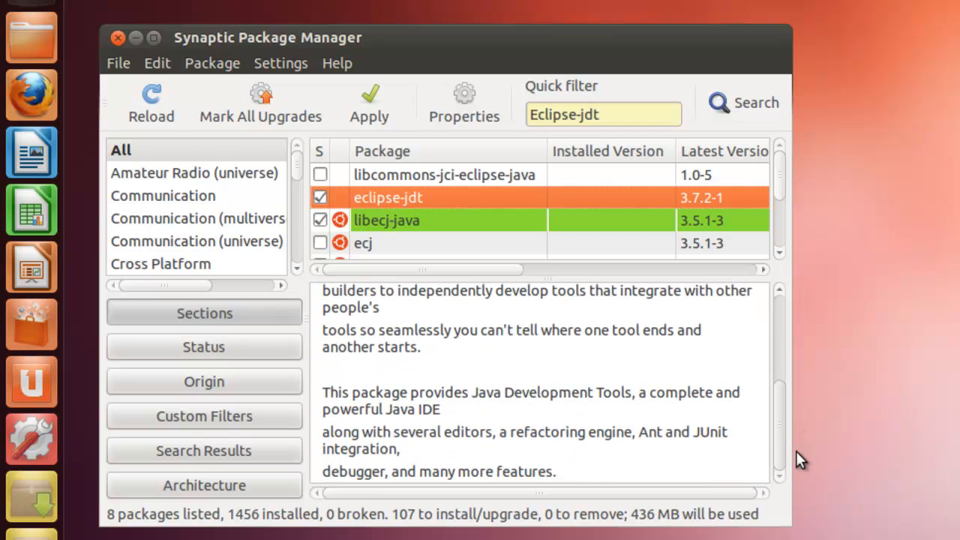
mouse_move(690, 396)
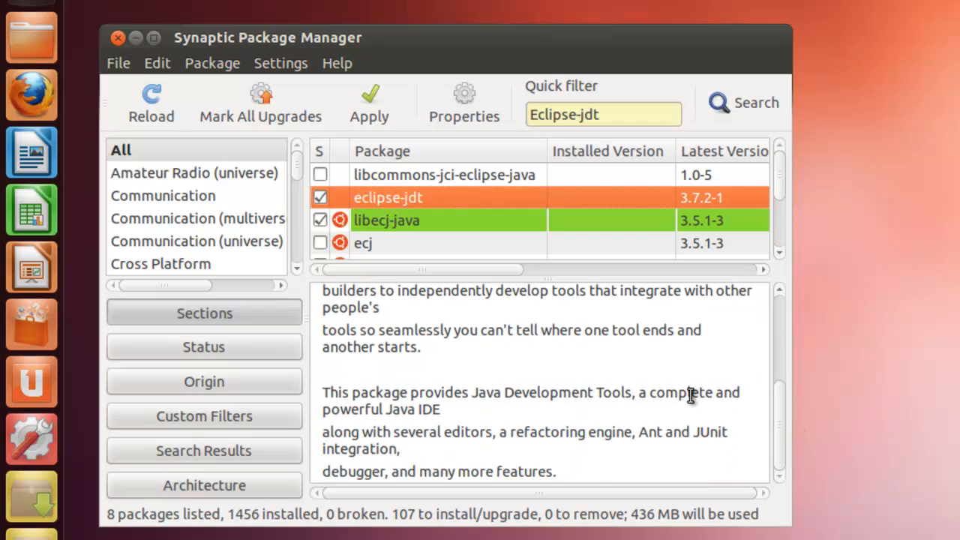
mouse_move(469, 411)
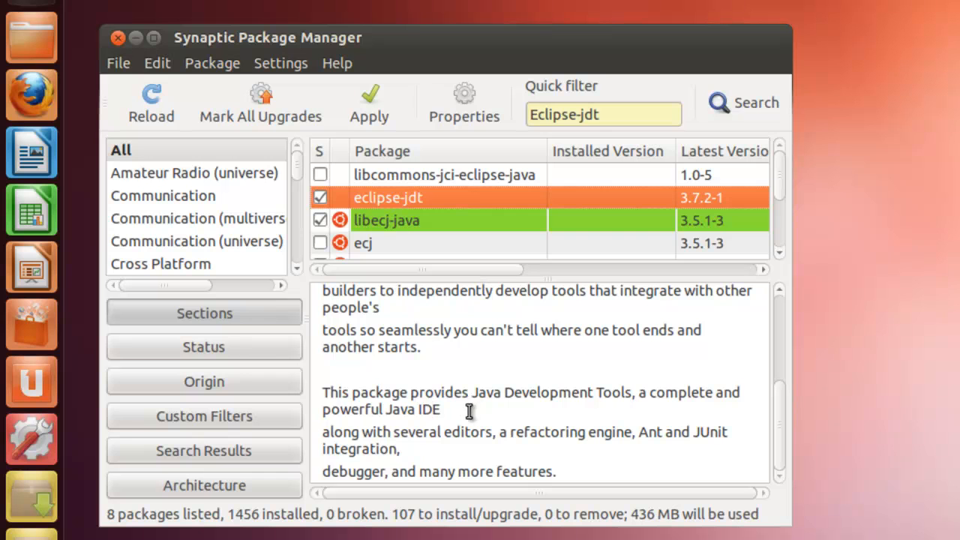
mouse_move(753, 433)
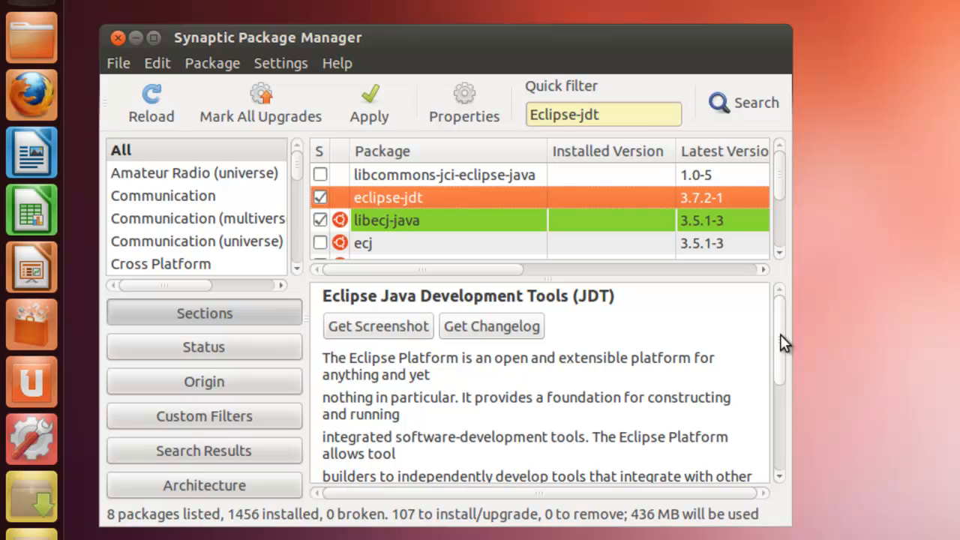
mouse_move(31, 96)
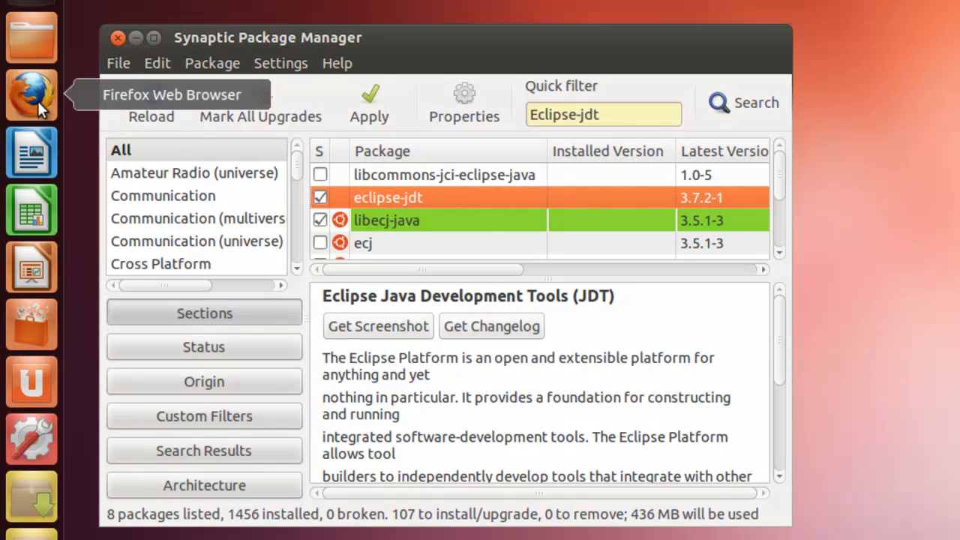
Apply the marked changes, review the package details, and confirm the 107-package installation.
left_click(369, 104)
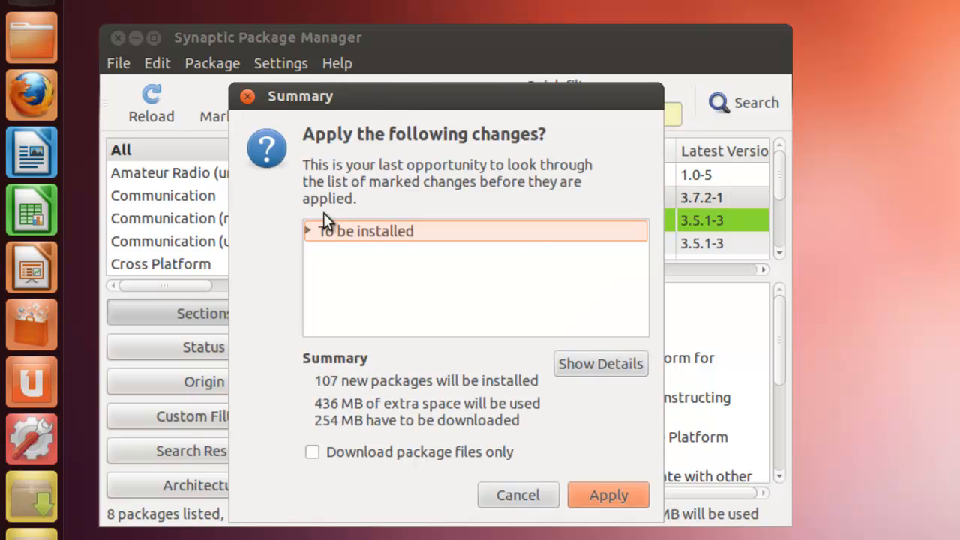
mouse_move(336, 372)
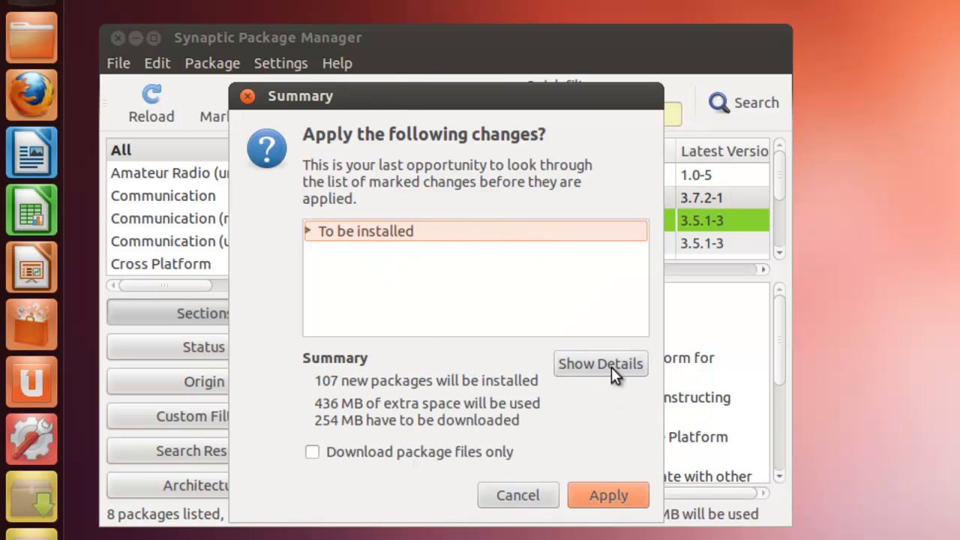
left_click(600, 365)
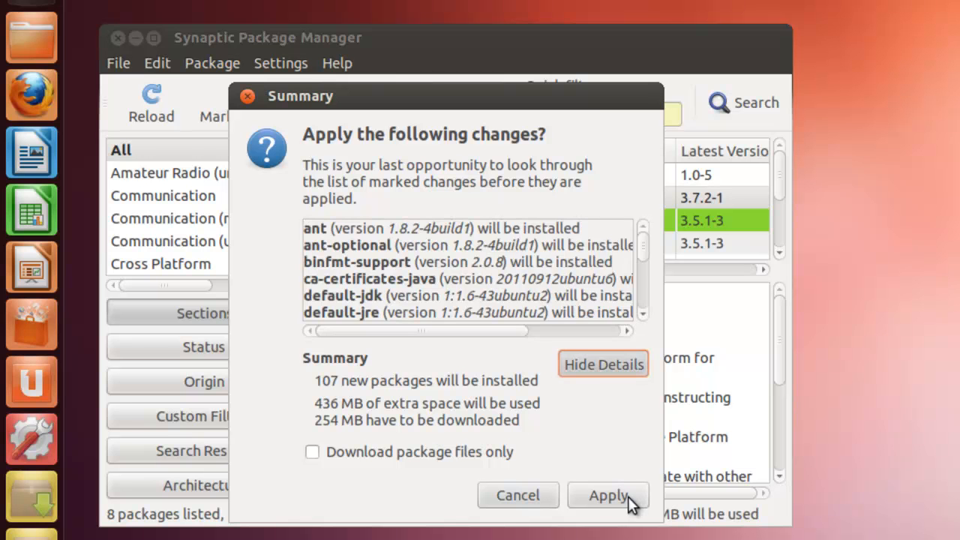
left_click(608, 495)
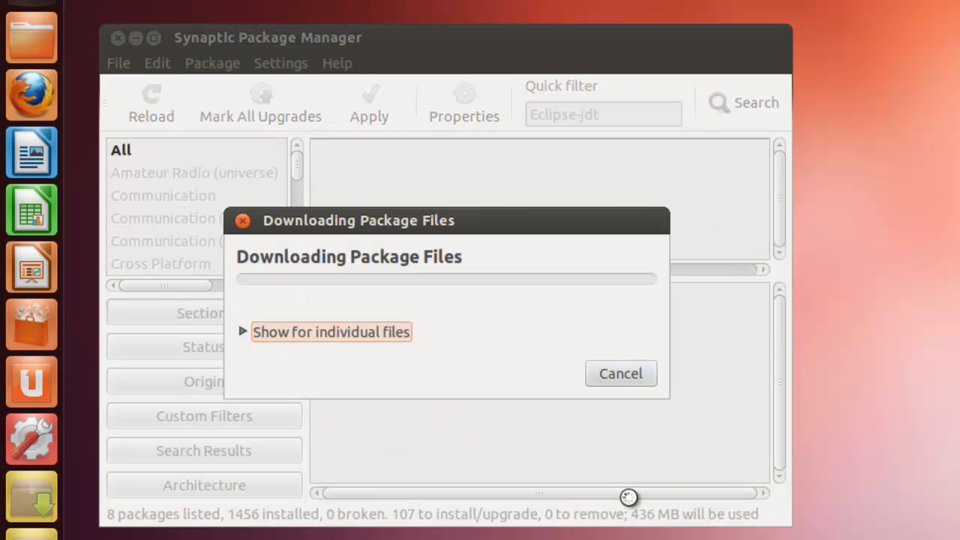
mouse_move(537, 366)
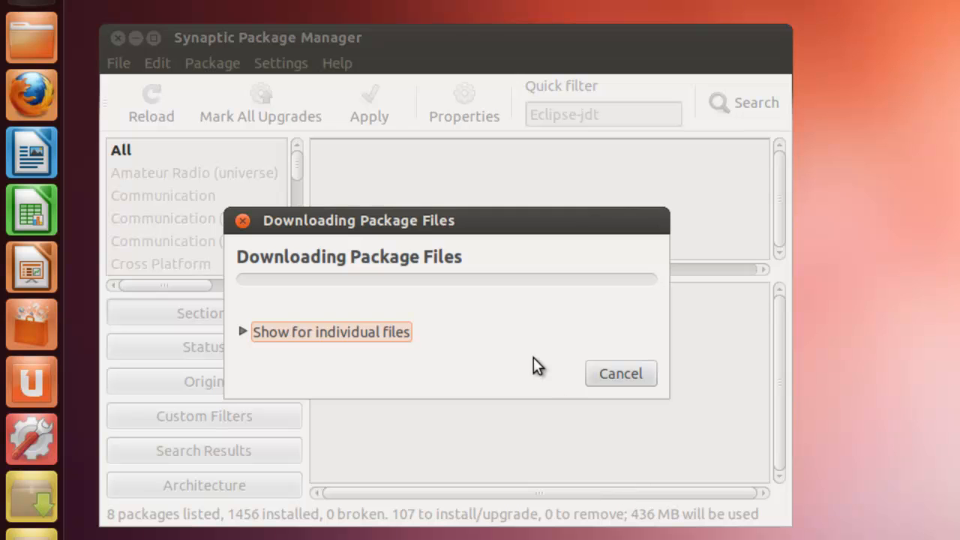
mouse_move(522, 345)
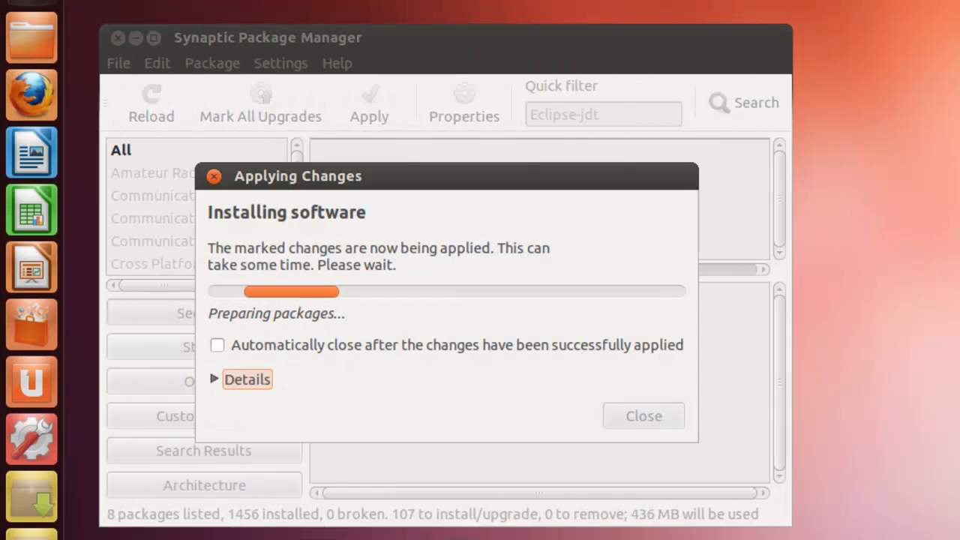
mouse_move(444, 322)
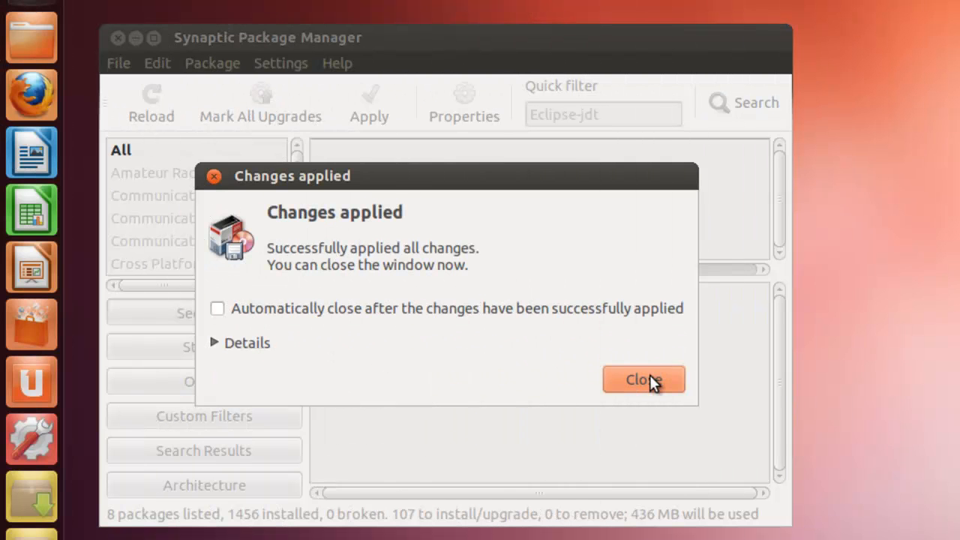
Dismiss the changes-applied confirmation, verify eclipse-jdt 3.7.2-1 is installed, and quit Synaptic.
left_click(642, 379)
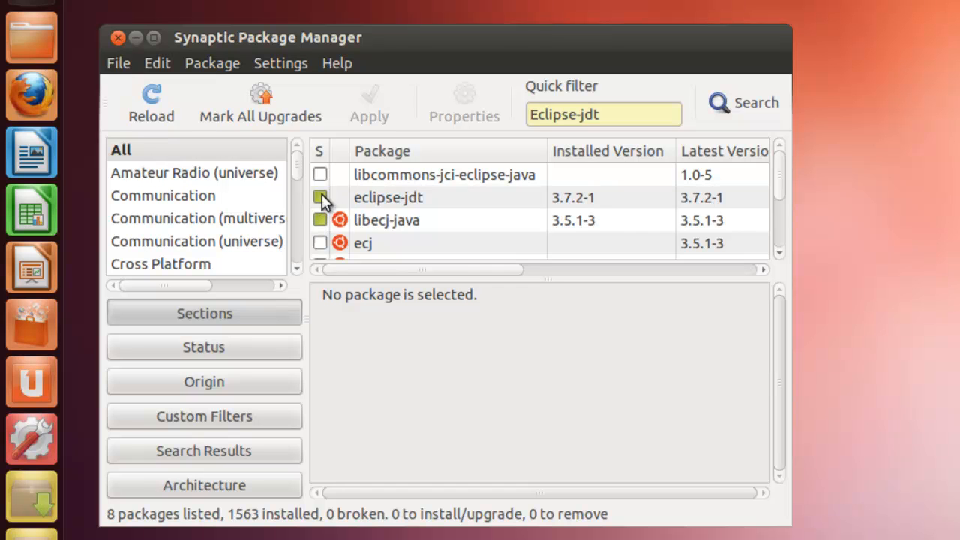
scroll("down", 3)
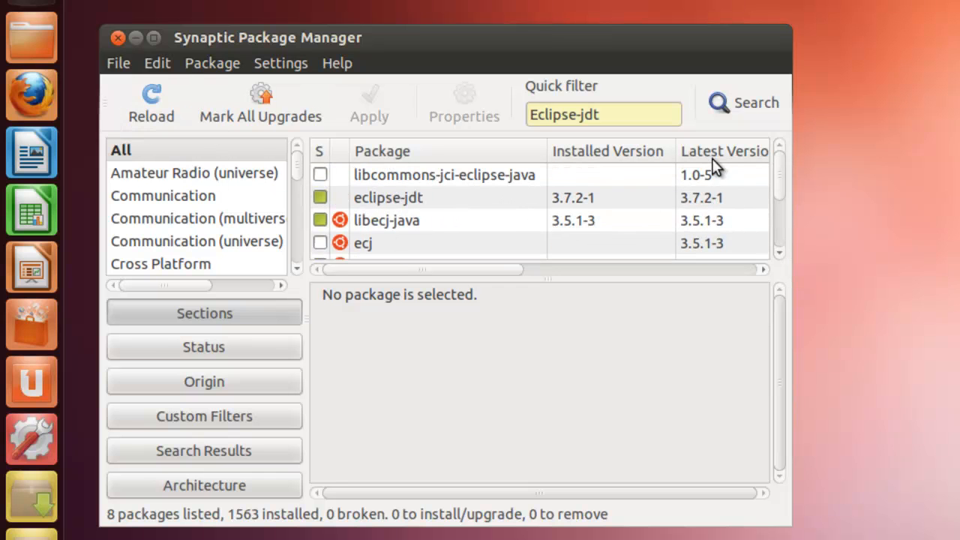
left_click(117, 63)
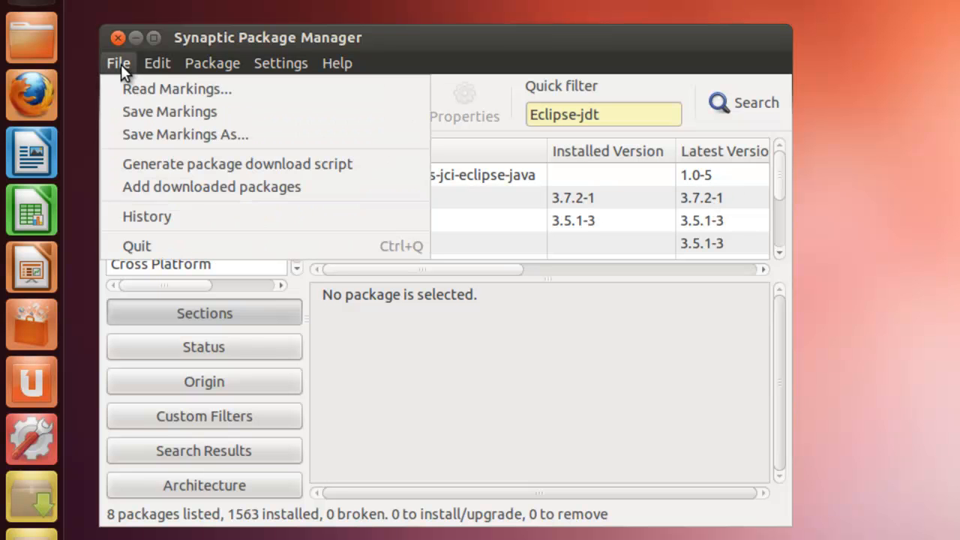
left_click(136, 246)
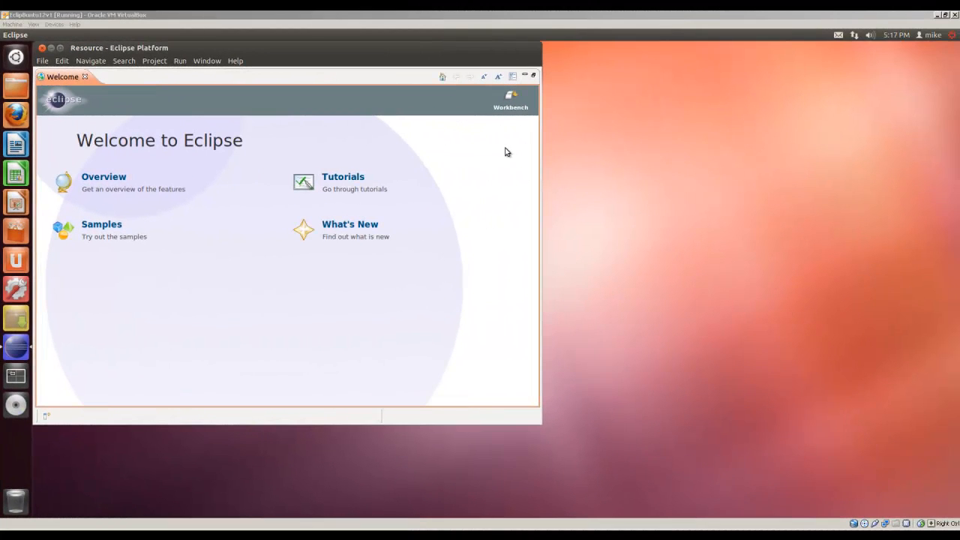
mouse_move(474, 158)
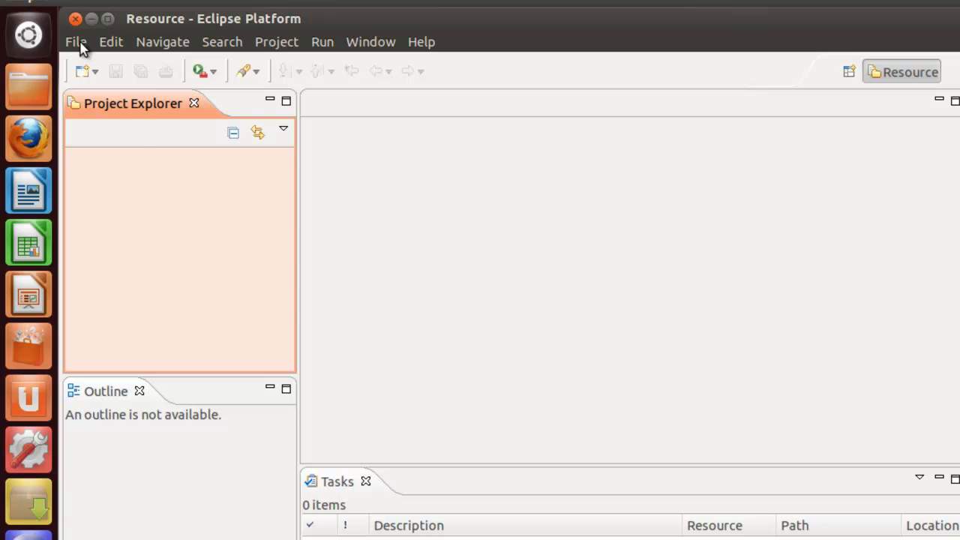
Close the Welcome tab to reveal the empty workbench.
left_click(75, 42)
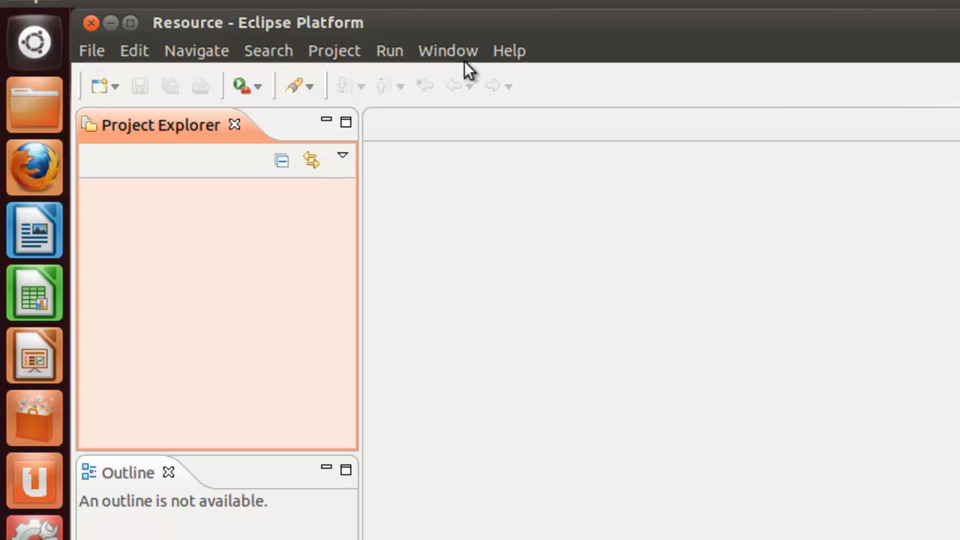
Show the Help menu's update and install options, pointing at Install New Software.
left_click(508, 51)
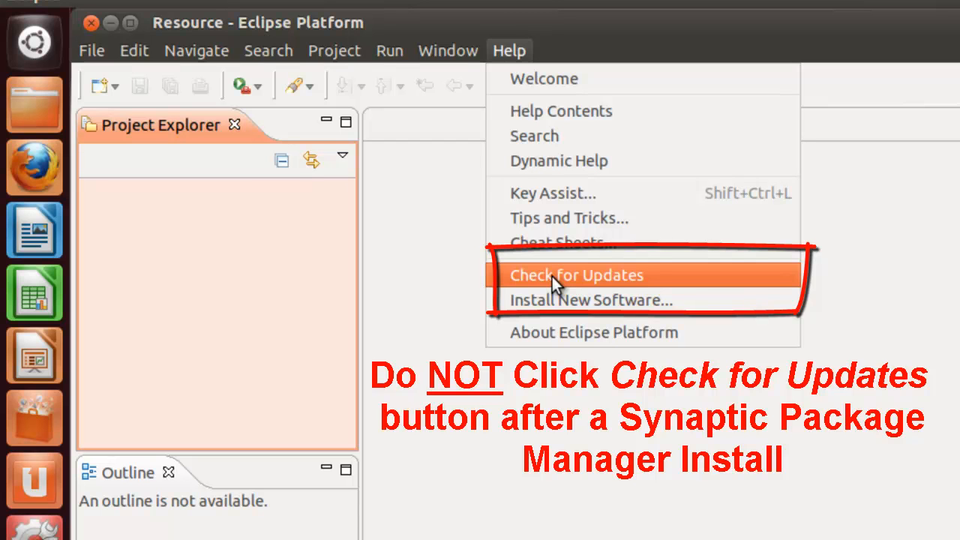
mouse_move(629, 288)
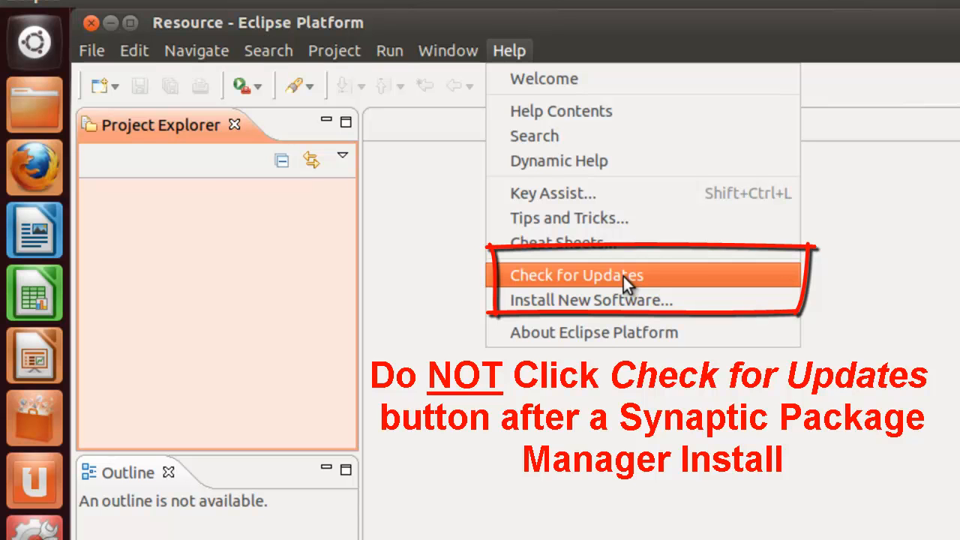
mouse_move(627, 283)
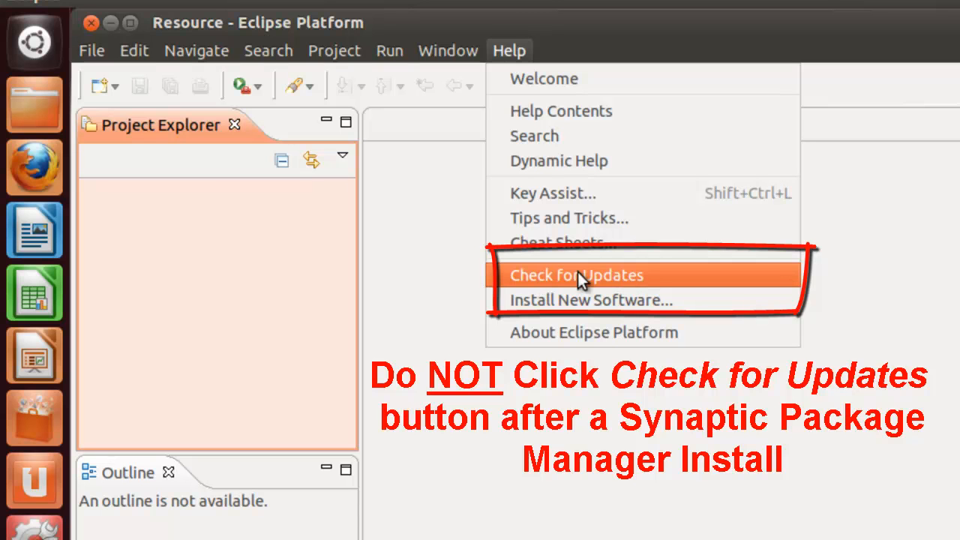
mouse_move(607, 285)
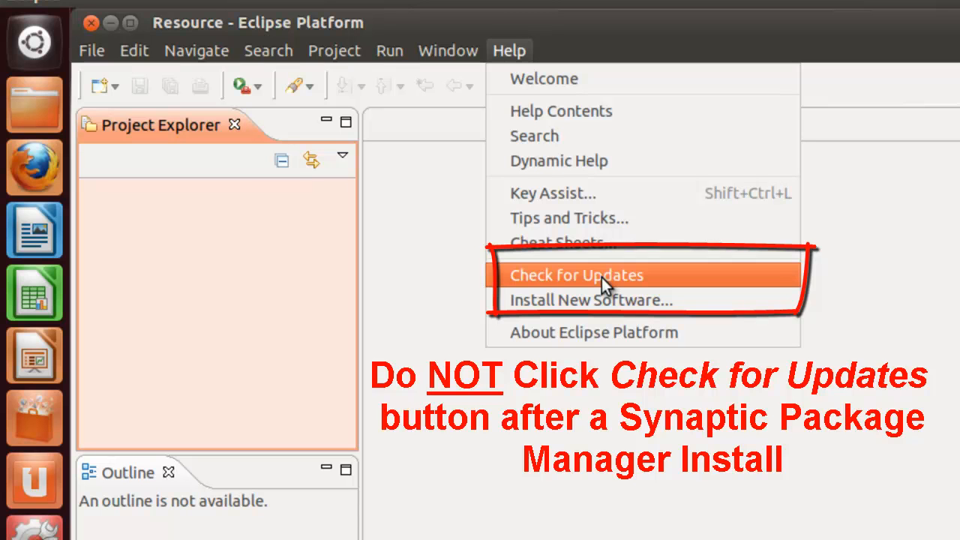
mouse_move(621, 285)
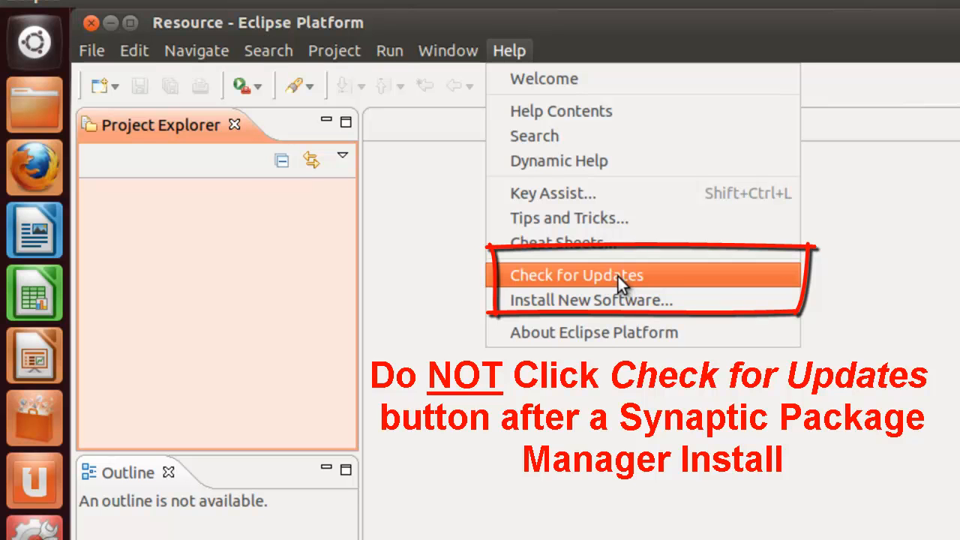
mouse_move(638, 284)
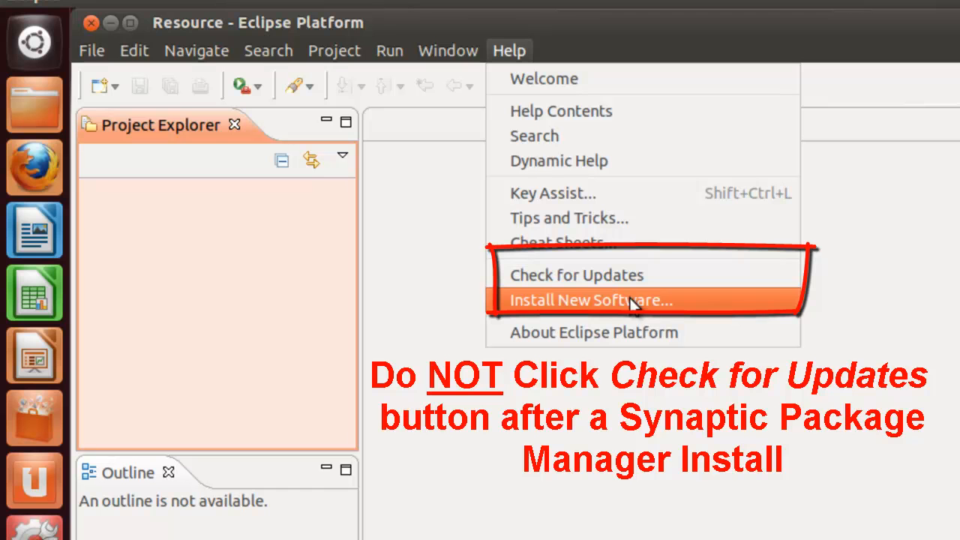
mouse_move(642, 303)
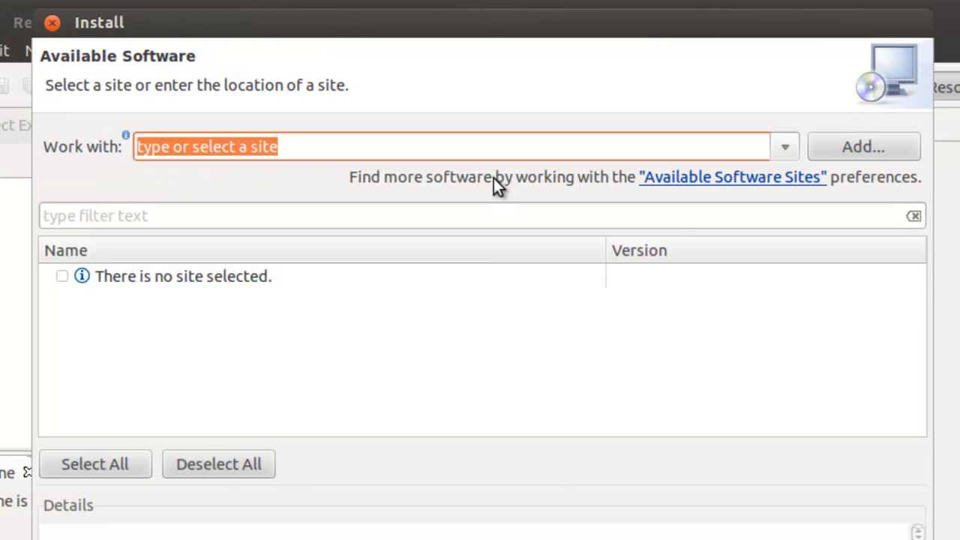
mouse_move(547, 84)
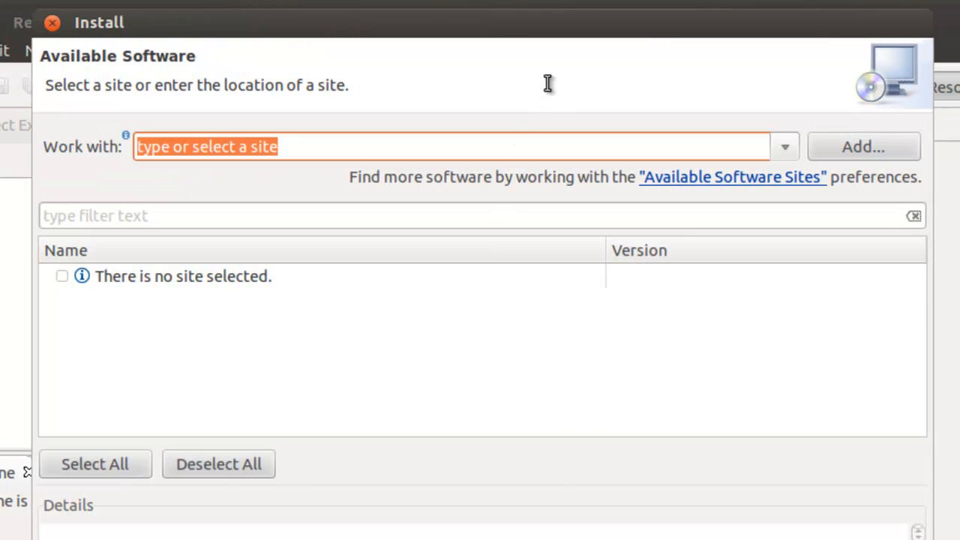
mouse_move(576, 90)
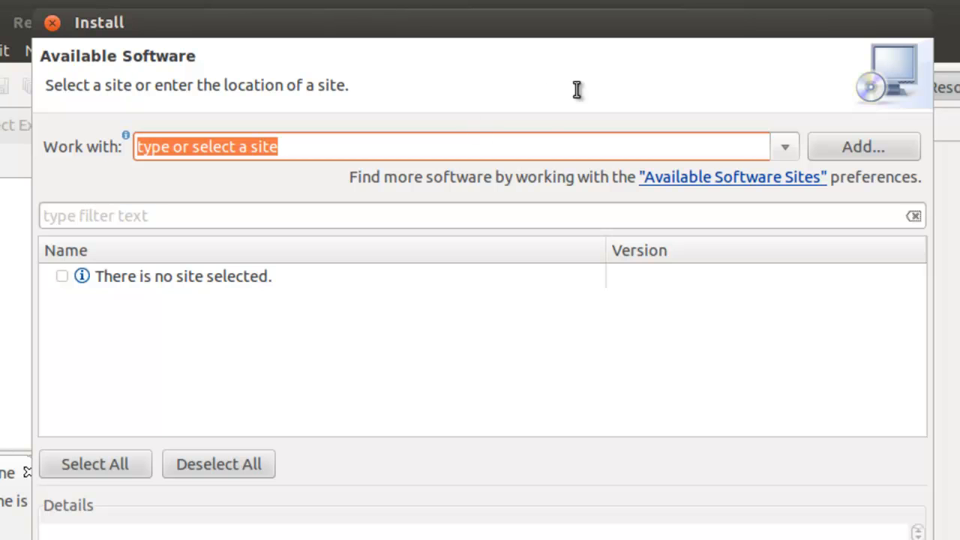
mouse_move(514, 81)
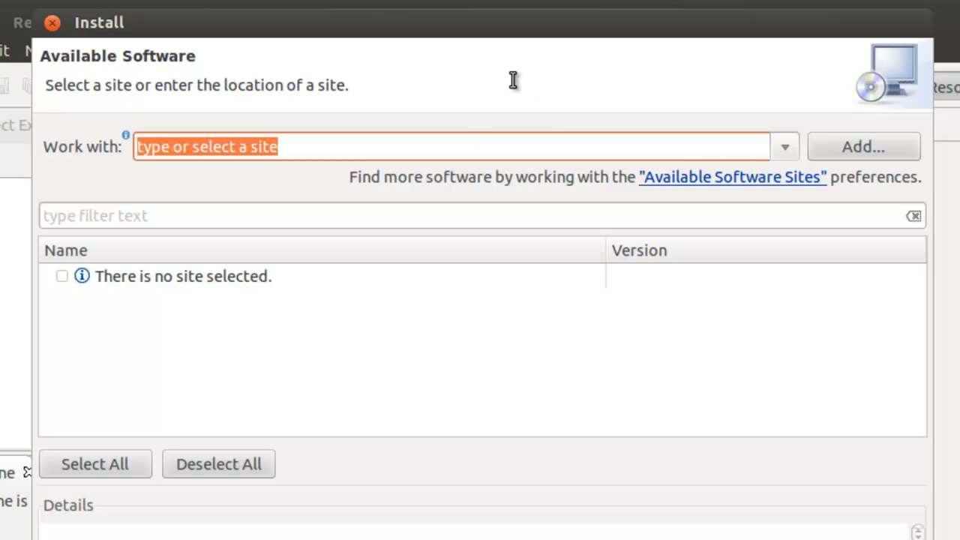
mouse_move(213, 36)
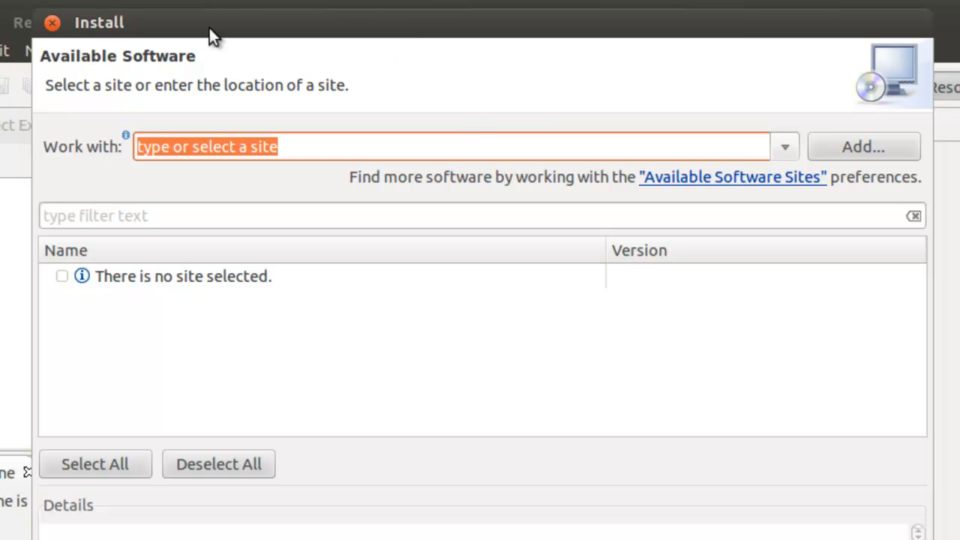
left_click(52, 23)
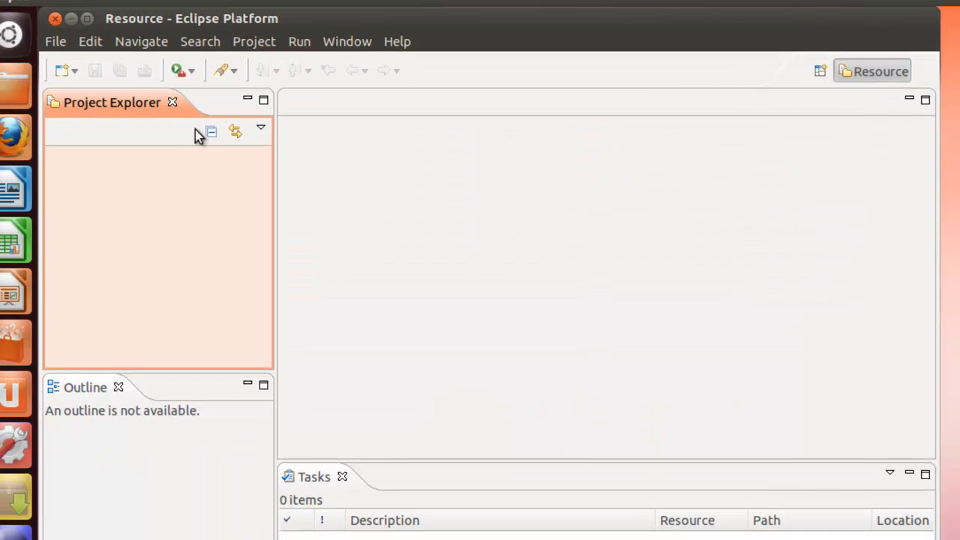
left_click(396, 42)
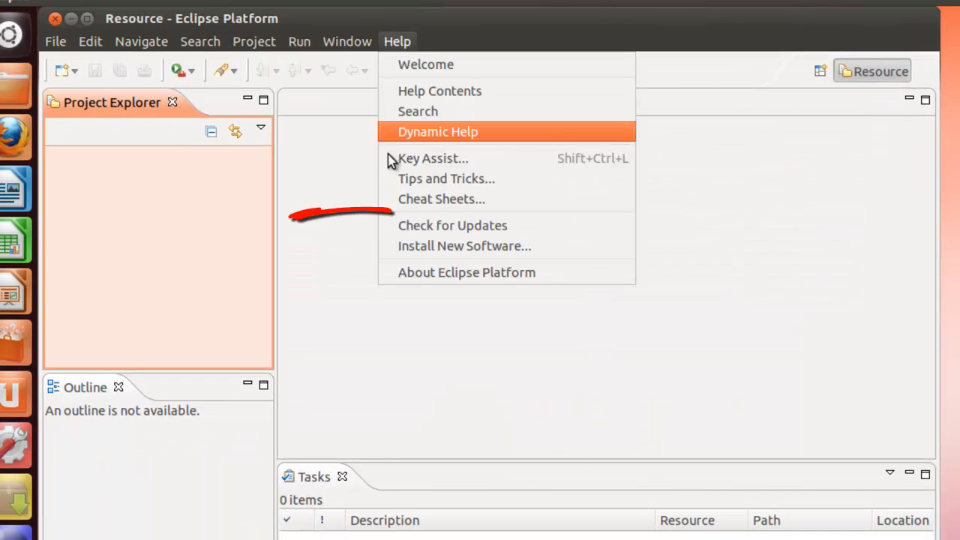
mouse_move(454, 225)
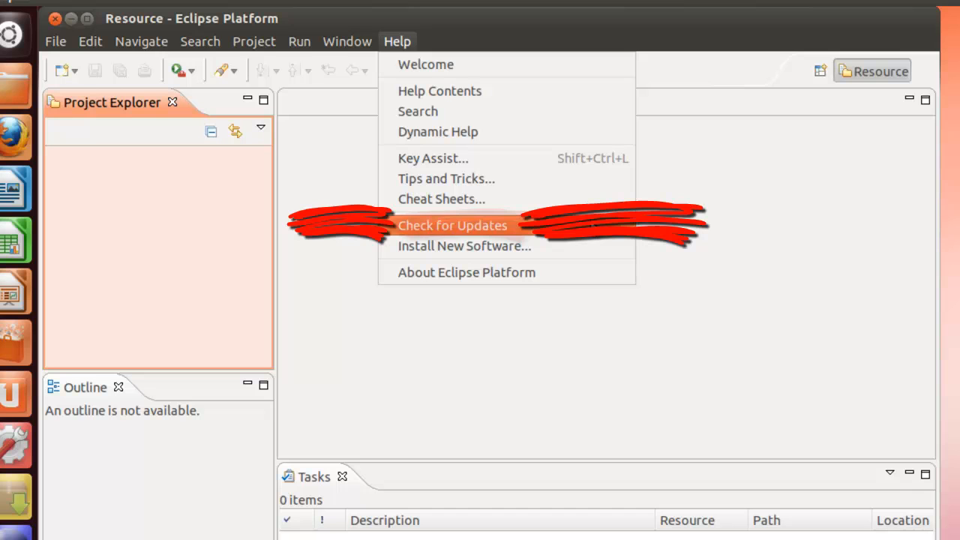
mouse_move(594, 238)
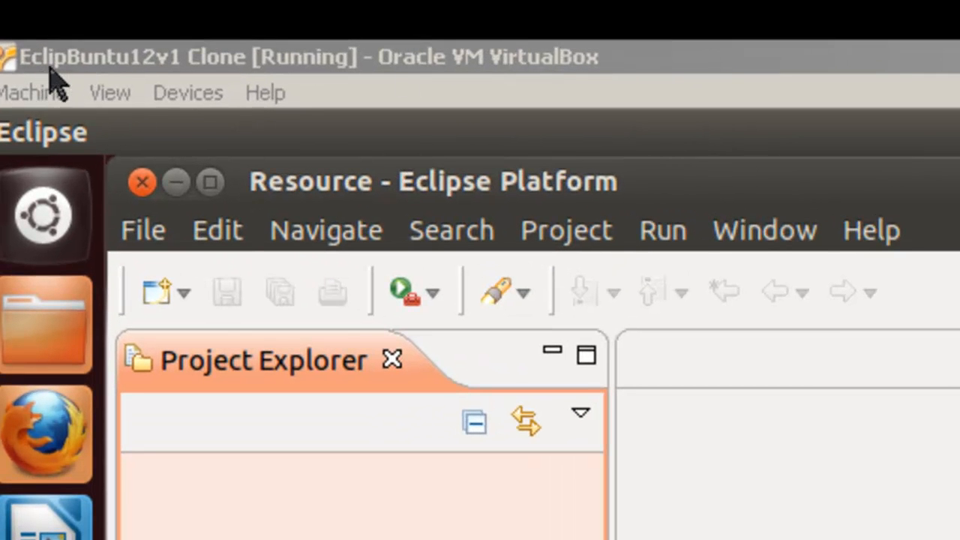
mouse_move(135, 282)
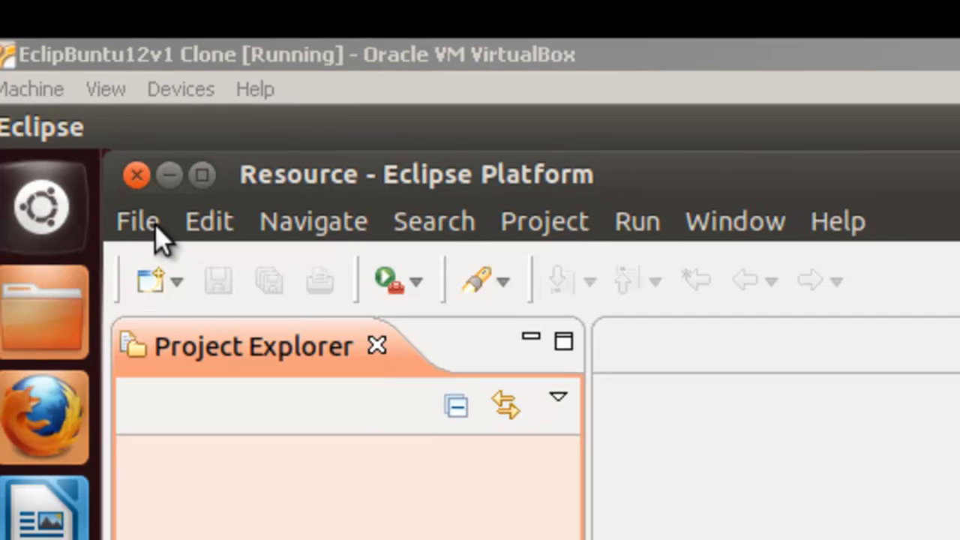
Briefly start File > New > Project, then run Help > Check for Updates.
left_click(138, 220)
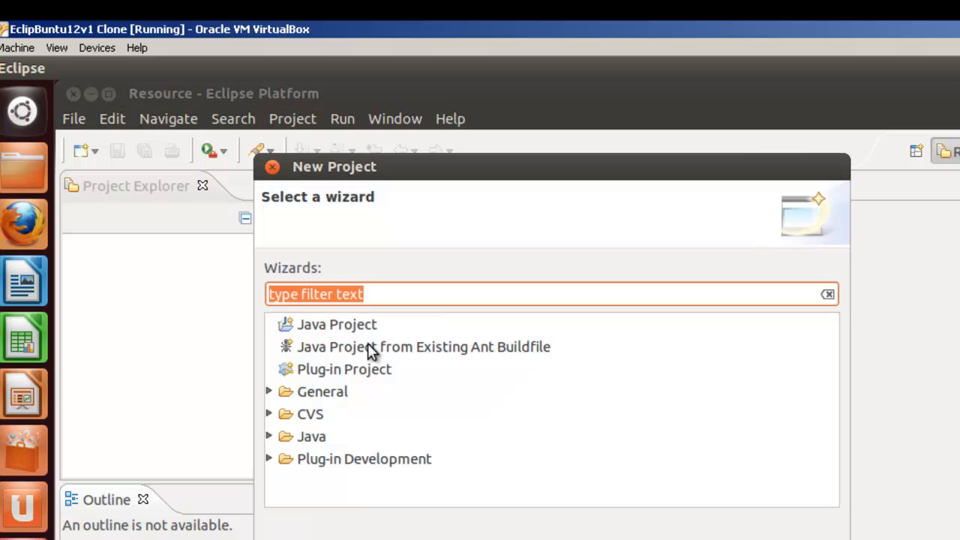
mouse_move(324, 166)
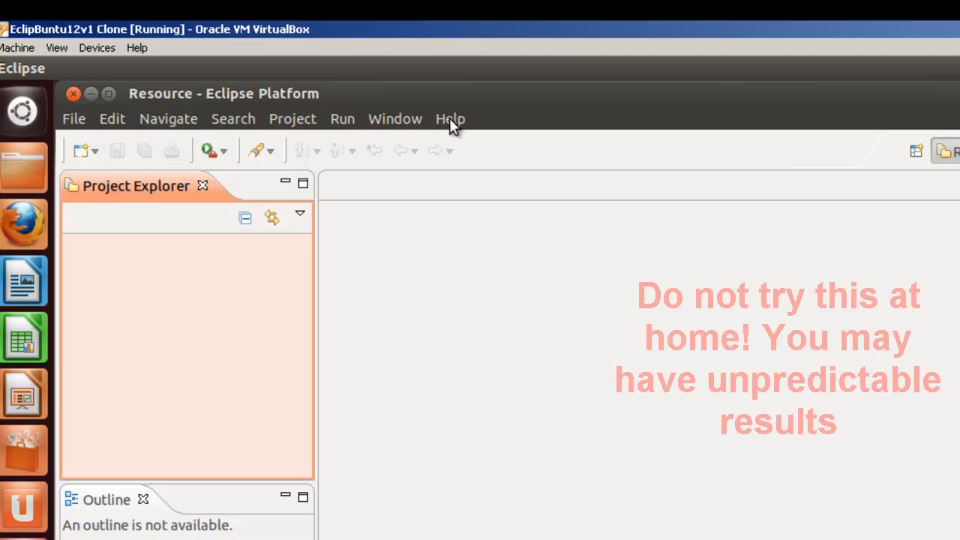
left_click(450, 118)
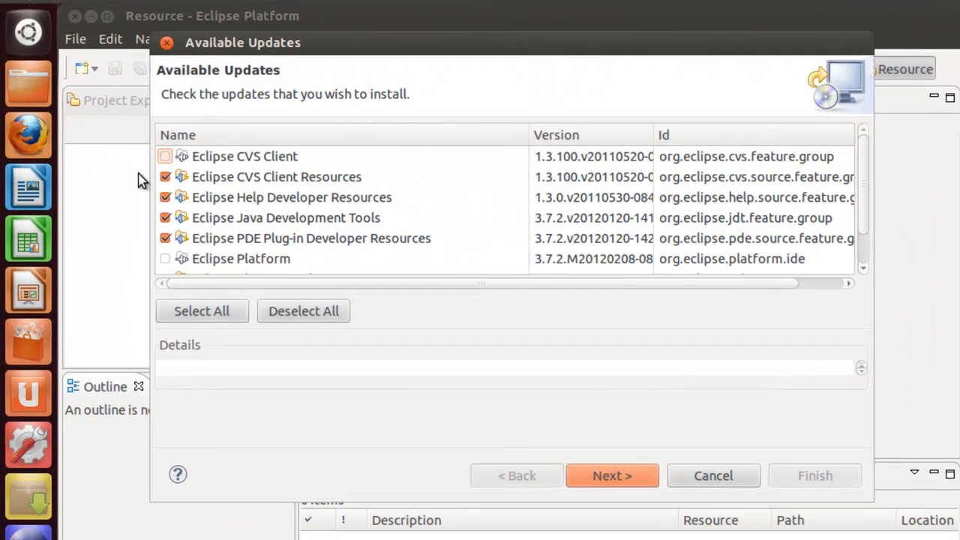
mouse_move(270, 156)
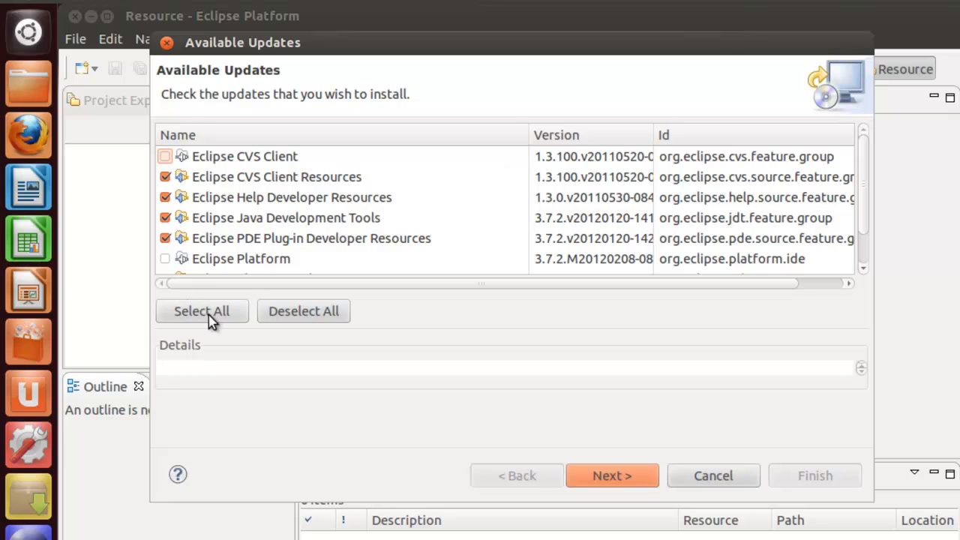
Select all available updates, accept the license agreement and finish to start installing.
left_click(201, 311)
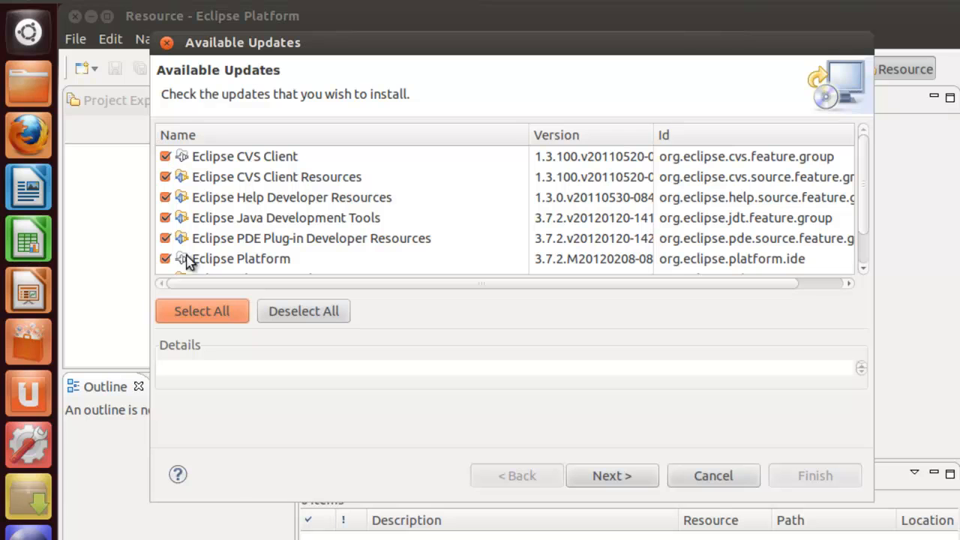
left_click(612, 474)
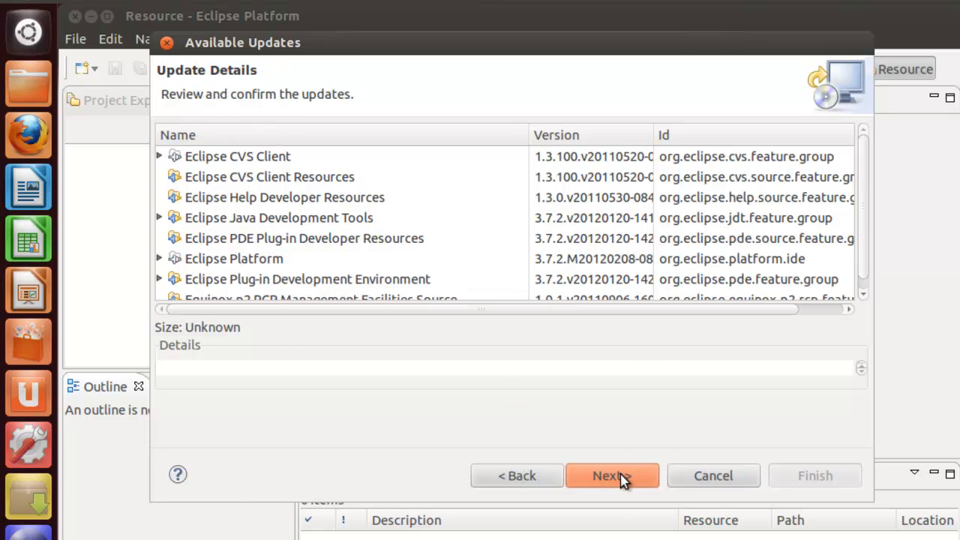
left_click(612, 474)
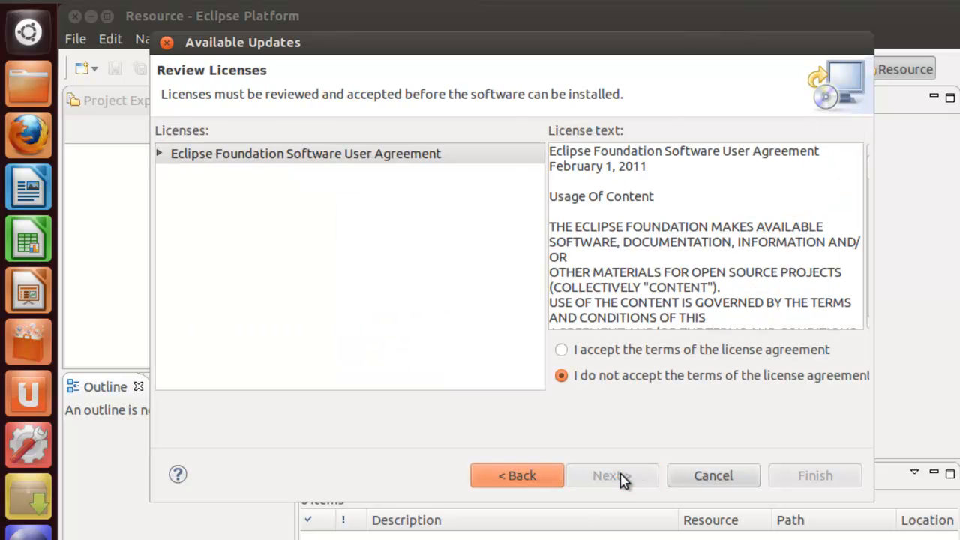
left_click(561, 350)
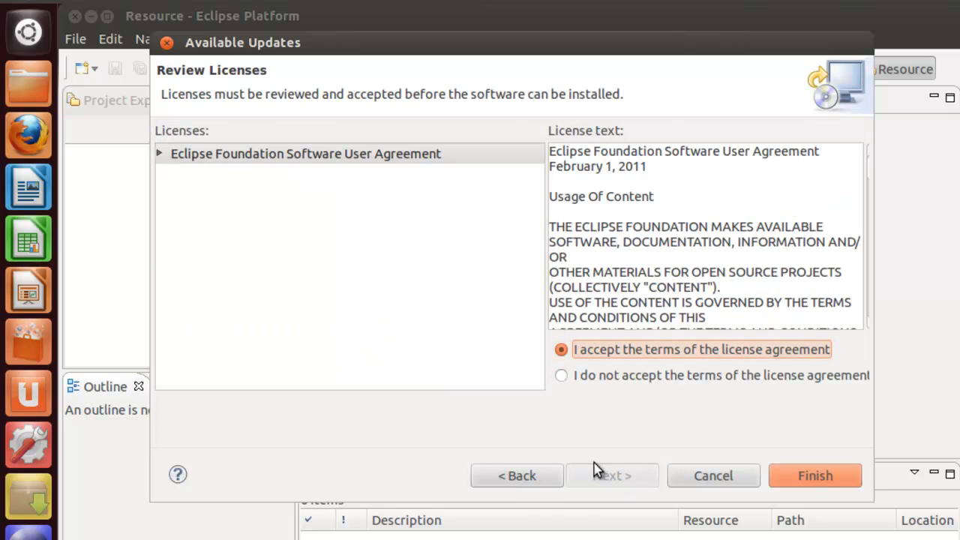
left_click(815, 476)
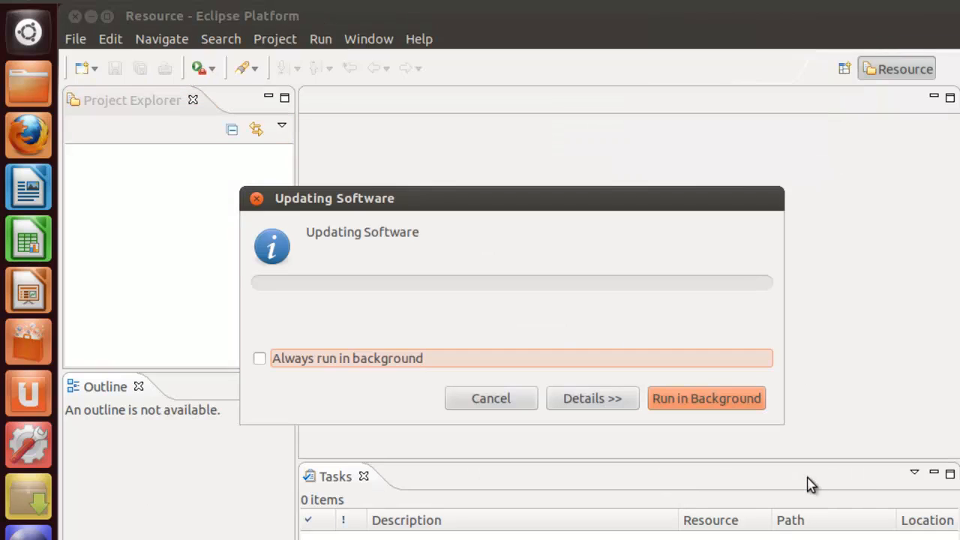
mouse_move(453, 275)
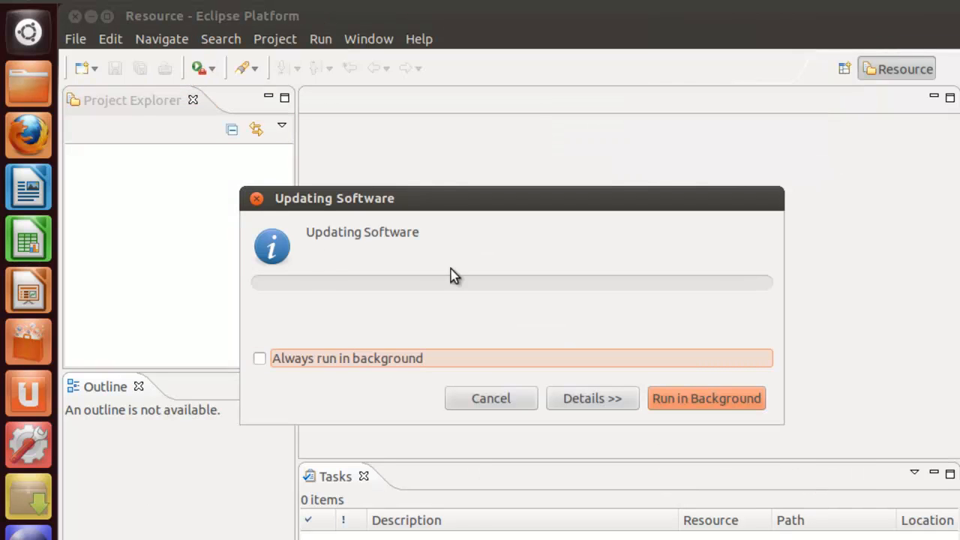
mouse_move(378, 273)
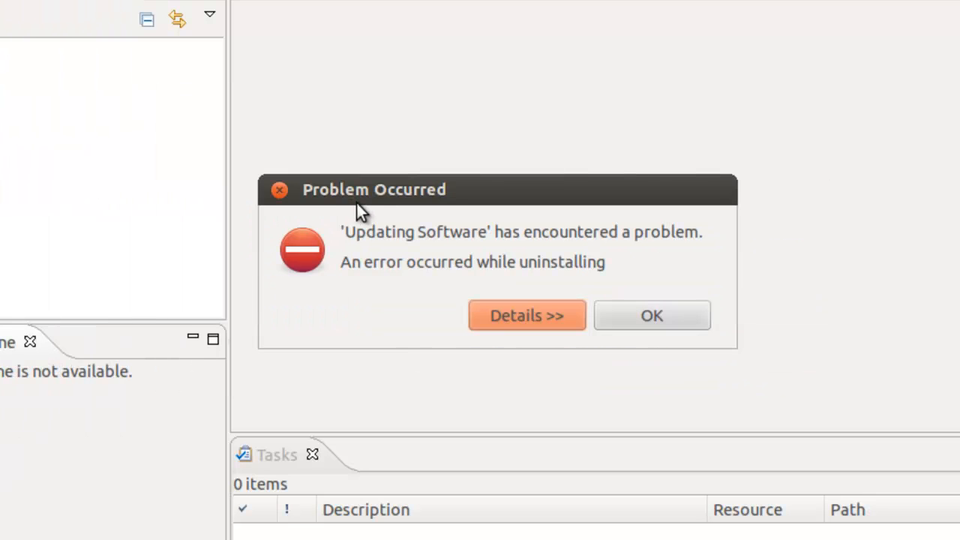
mouse_move(453, 252)
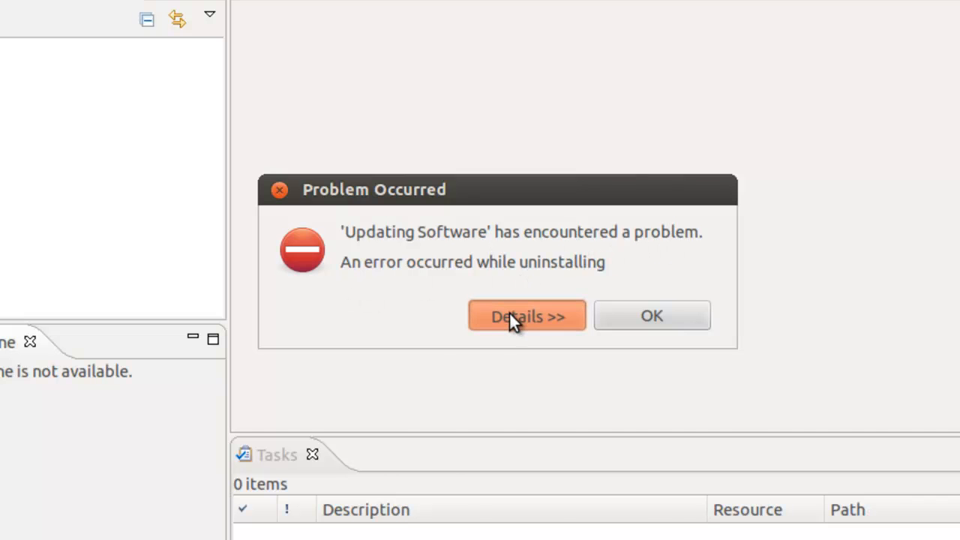
Review the full details of the 'Problem Occurred' update error and dismiss it.
left_click(527, 315)
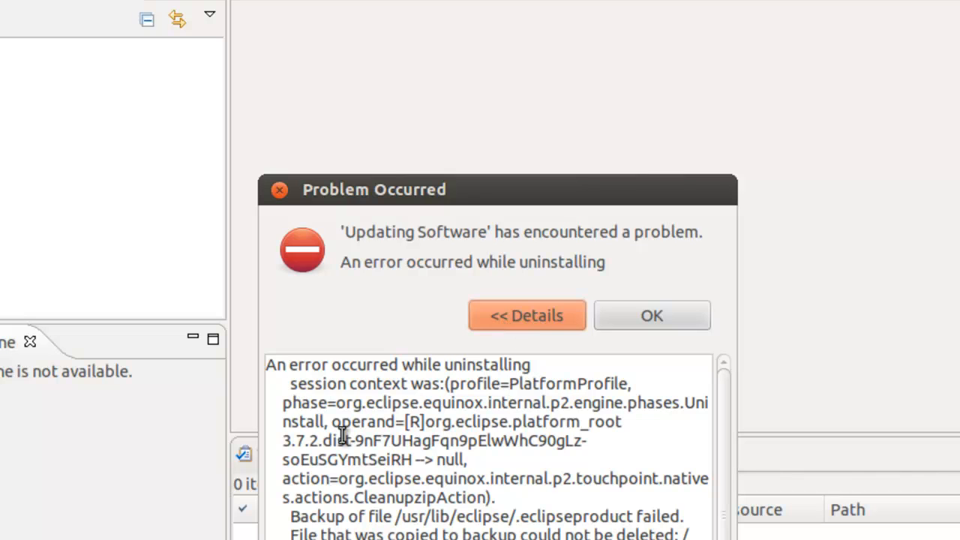
mouse_move(408, 423)
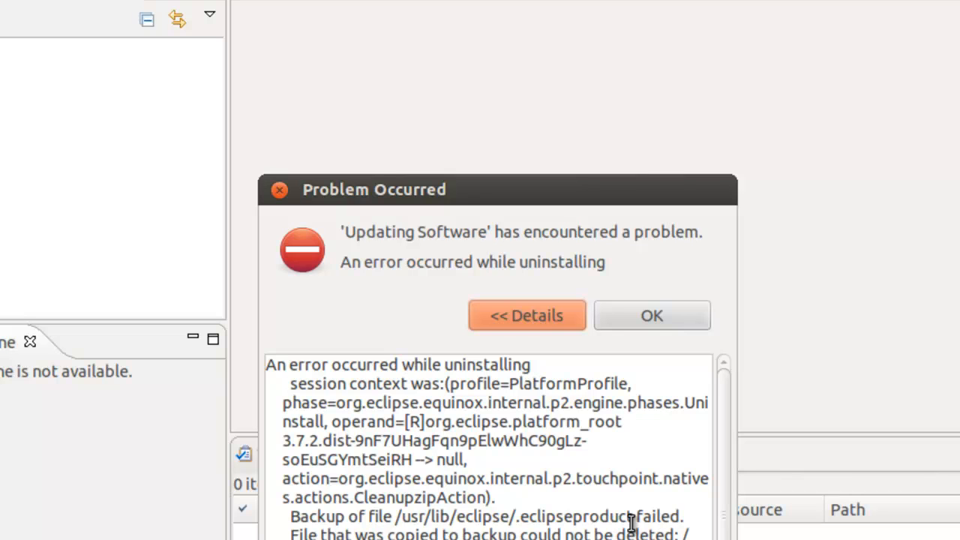
mouse_move(678, 318)
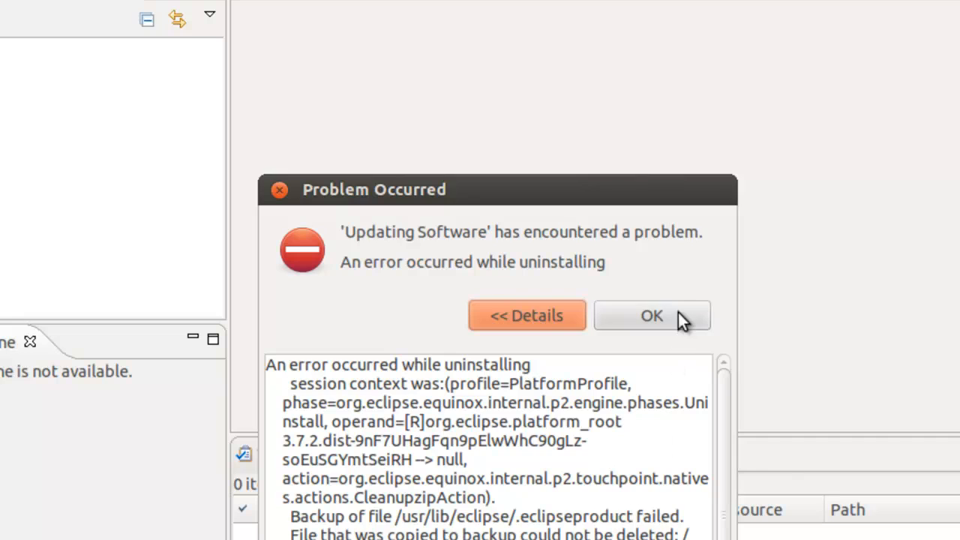
left_click(651, 315)
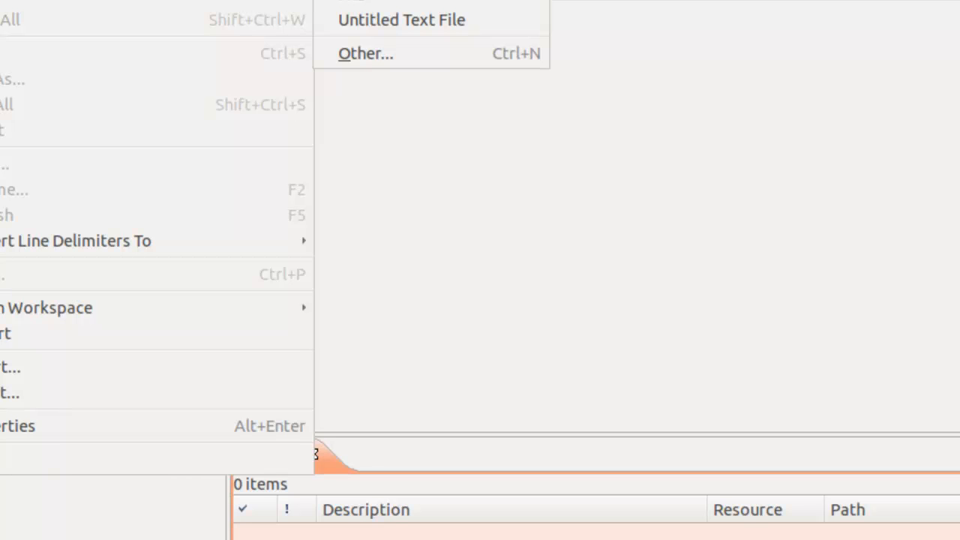
Browse the new-item wizard list while the Java tools install runs to its restart prompt.
left_click(366, 54)
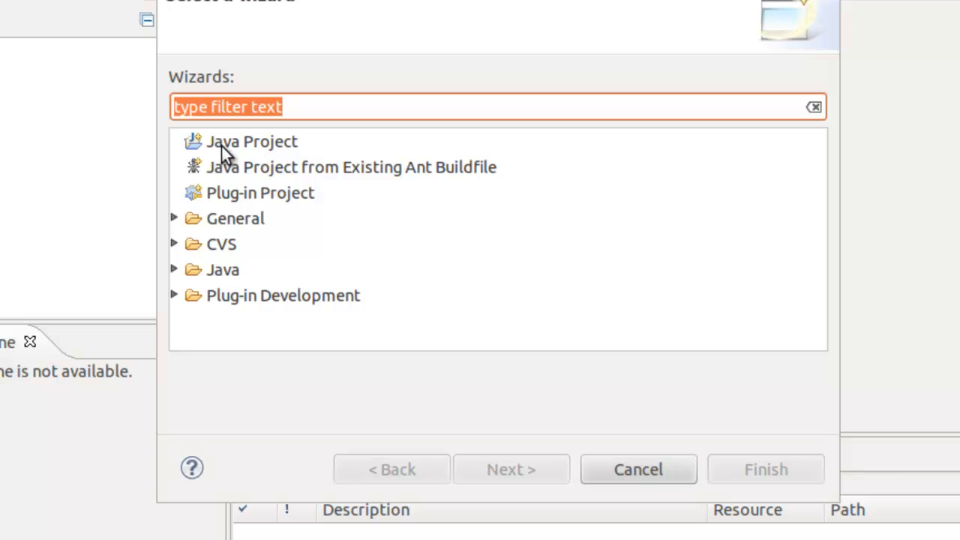
mouse_move(247, 177)
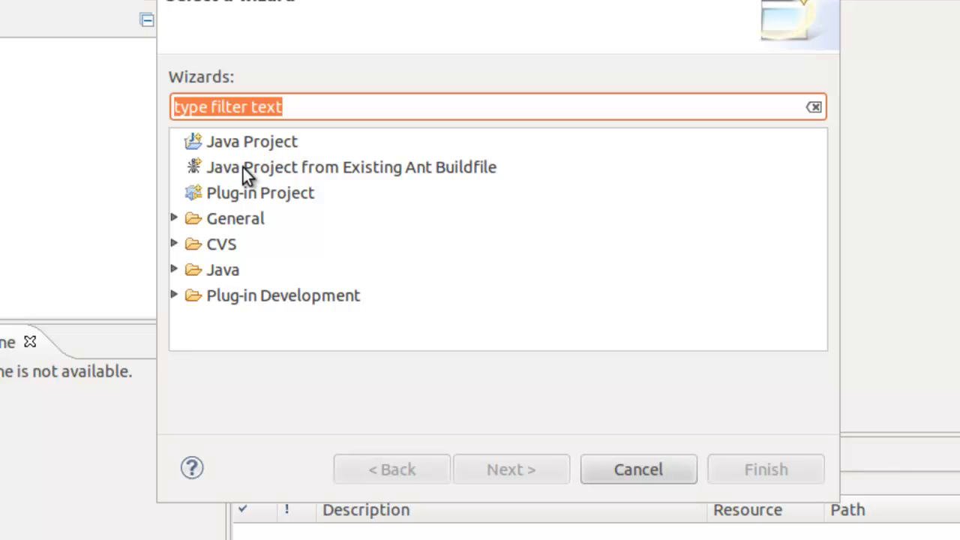
mouse_move(271, 149)
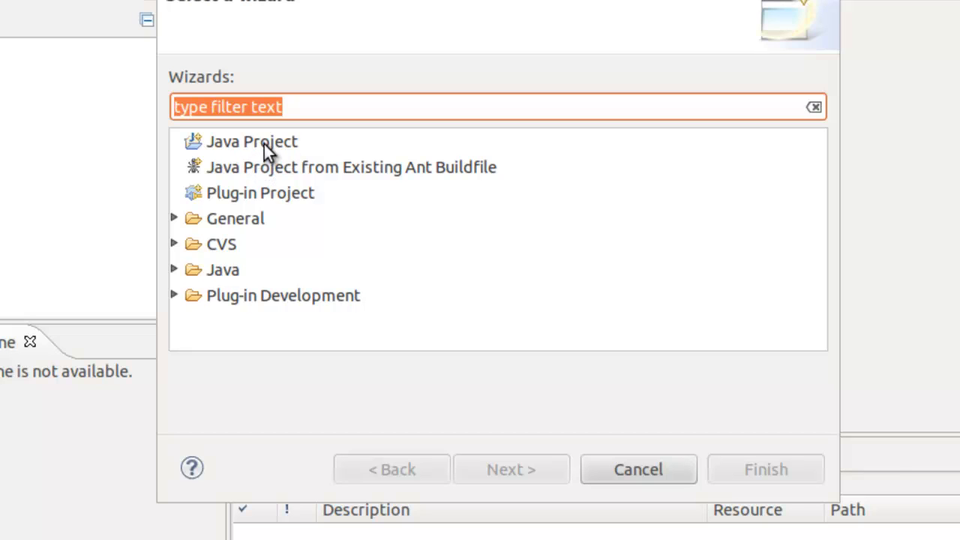
mouse_move(234, 223)
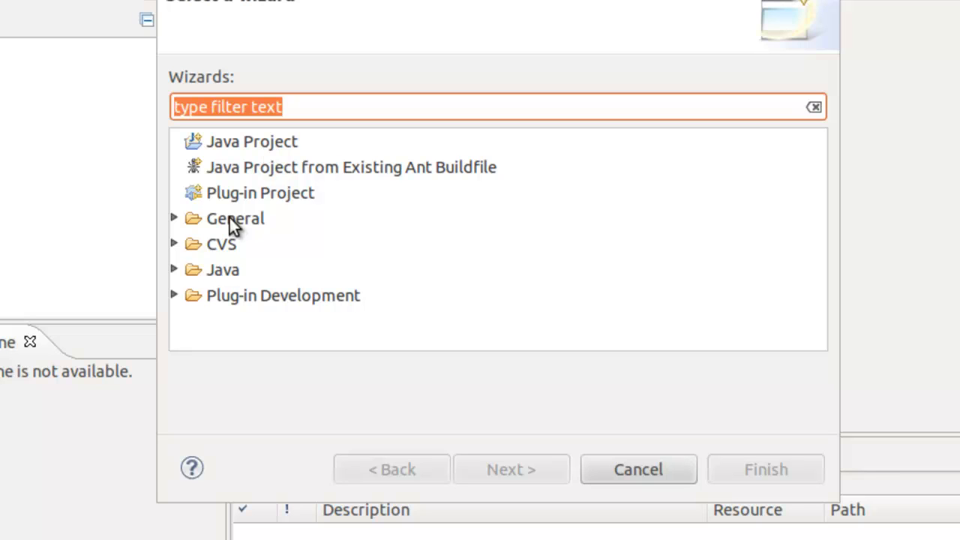
mouse_move(225, 255)
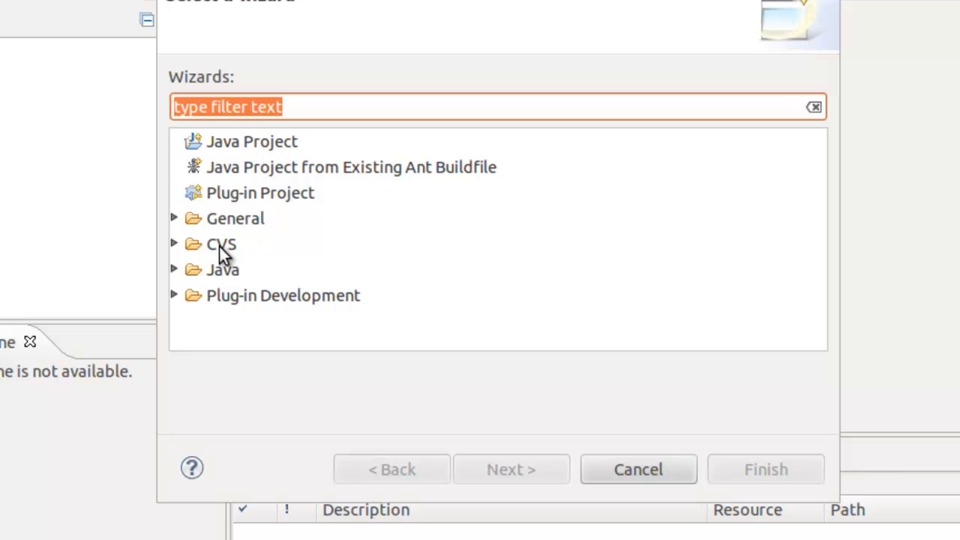
mouse_move(237, 255)
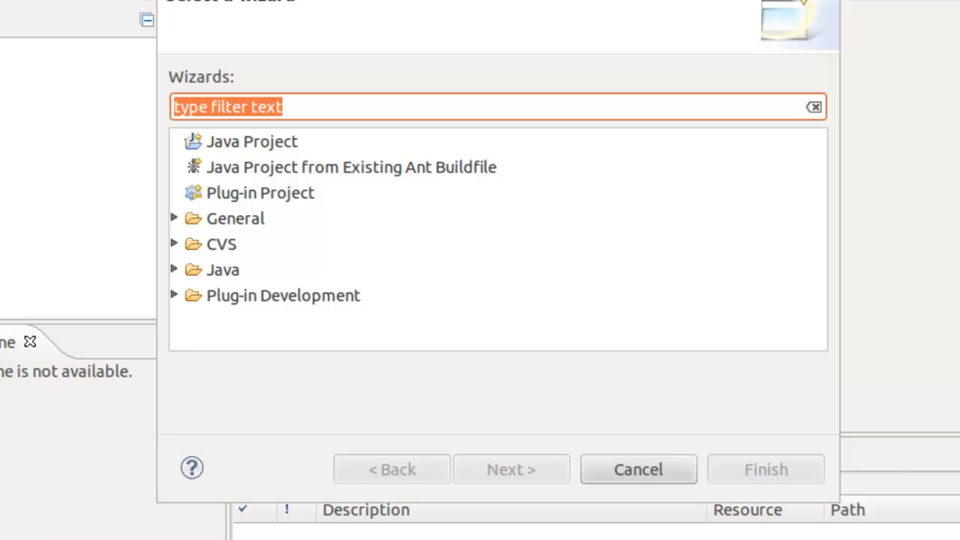
mouse_move(310, 234)
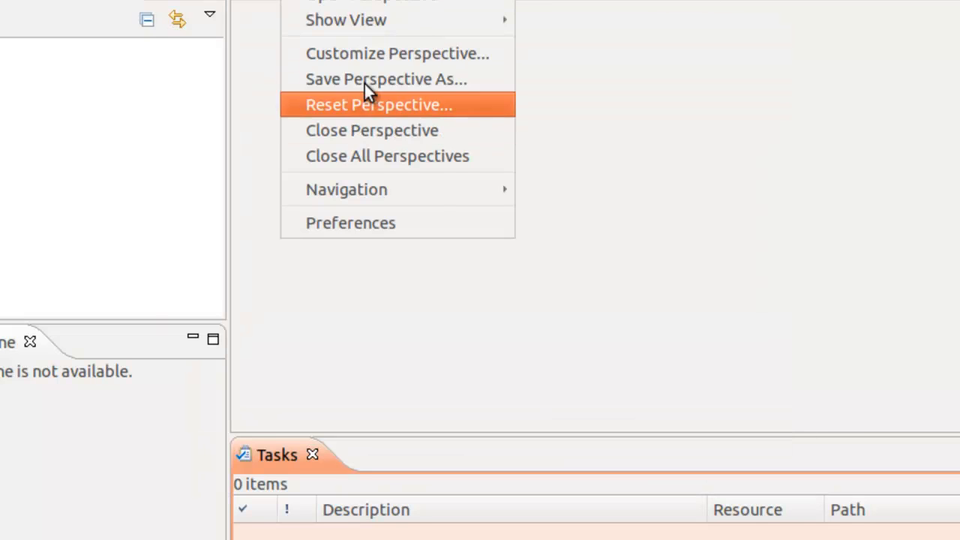
left_click(378, 105)
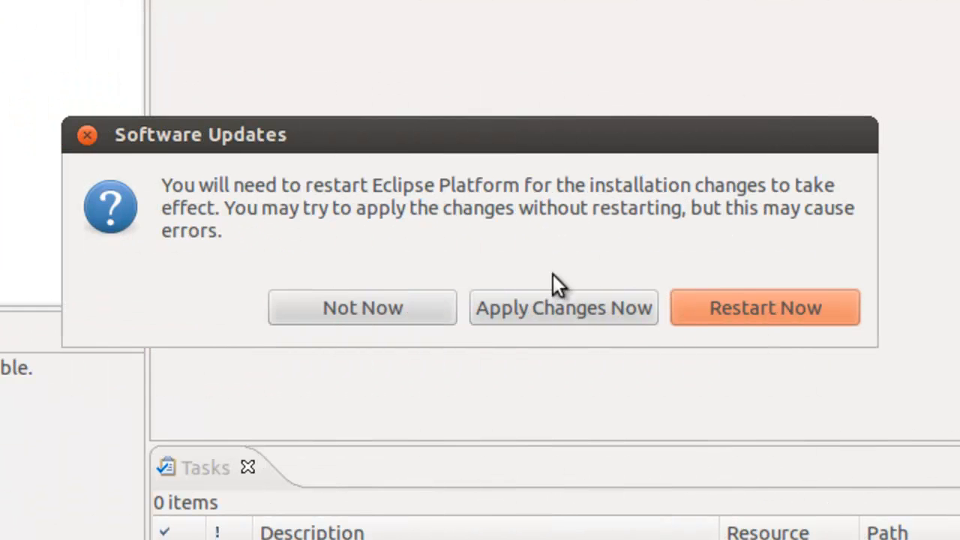
mouse_move(315, 202)
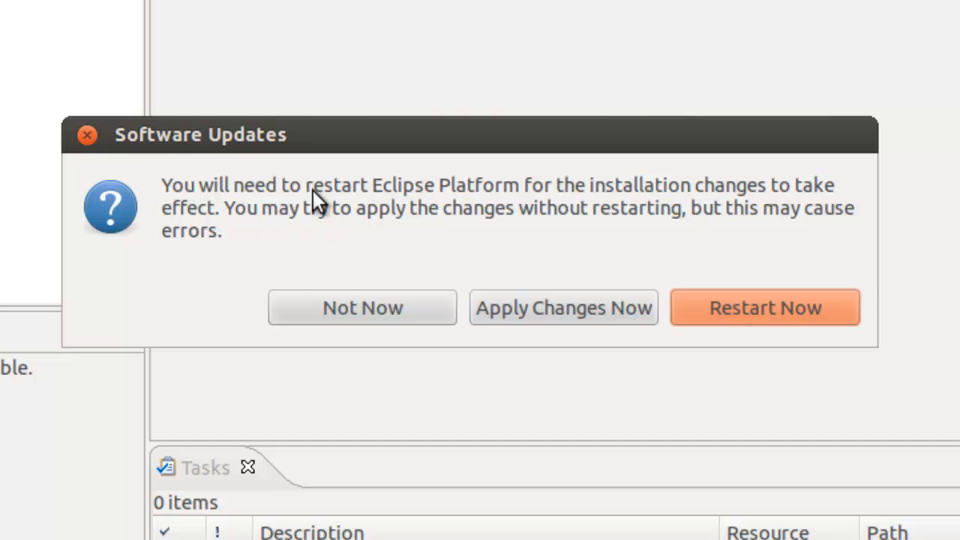
mouse_move(548, 195)
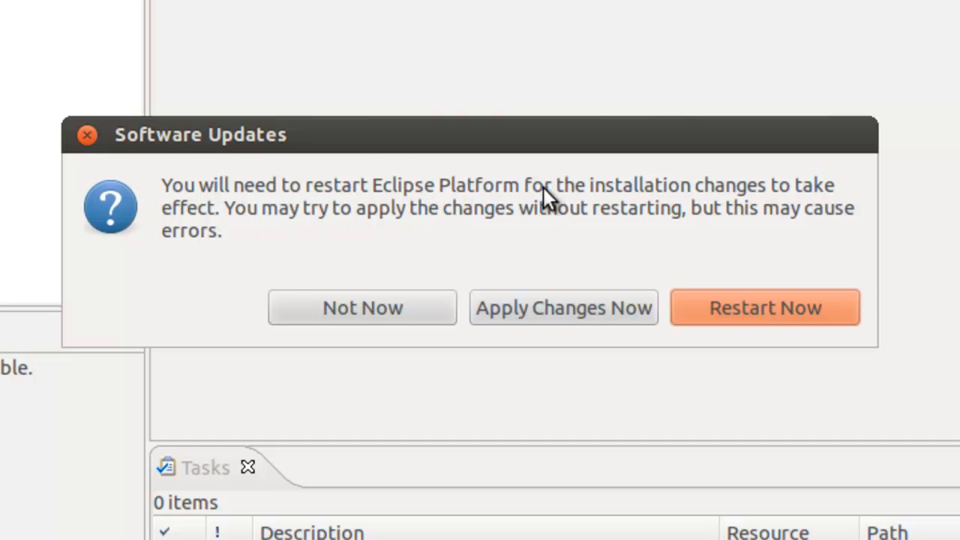
mouse_move(754, 196)
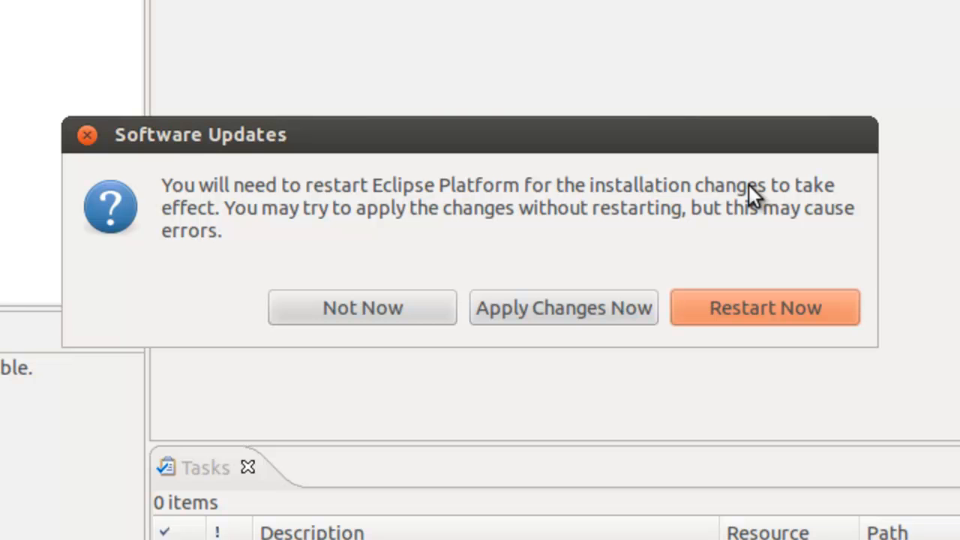
mouse_move(739, 199)
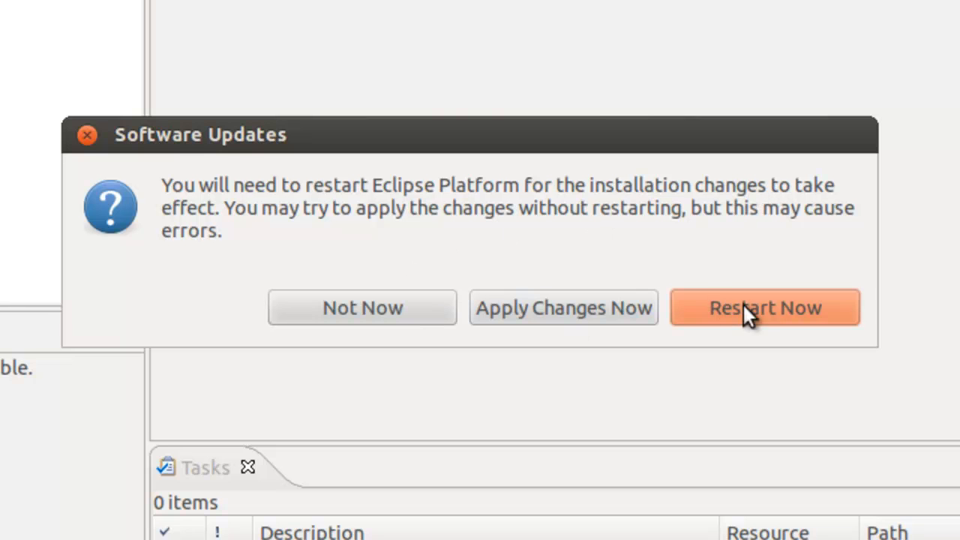
Restart Eclipse now and reopen it on the default workspace.
left_click(765, 307)
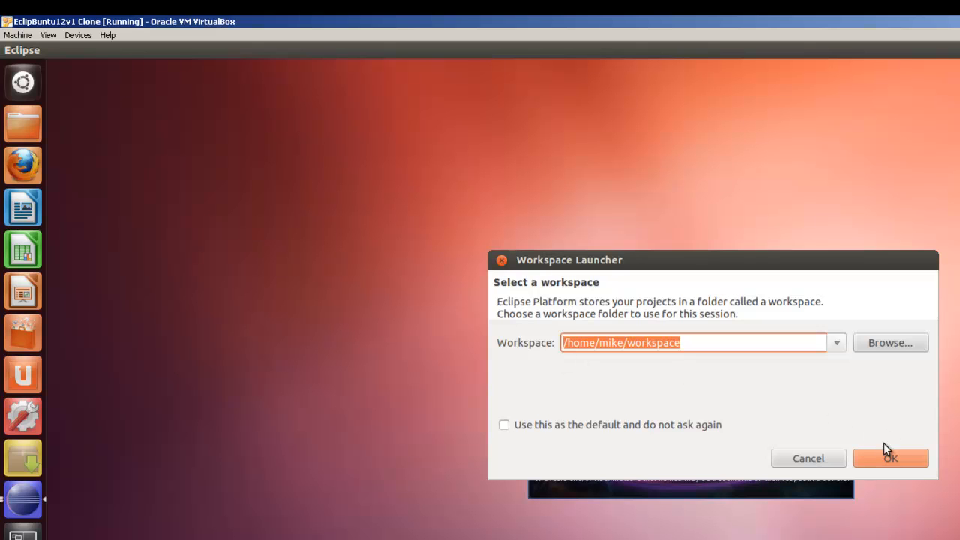
left_click(891, 458)
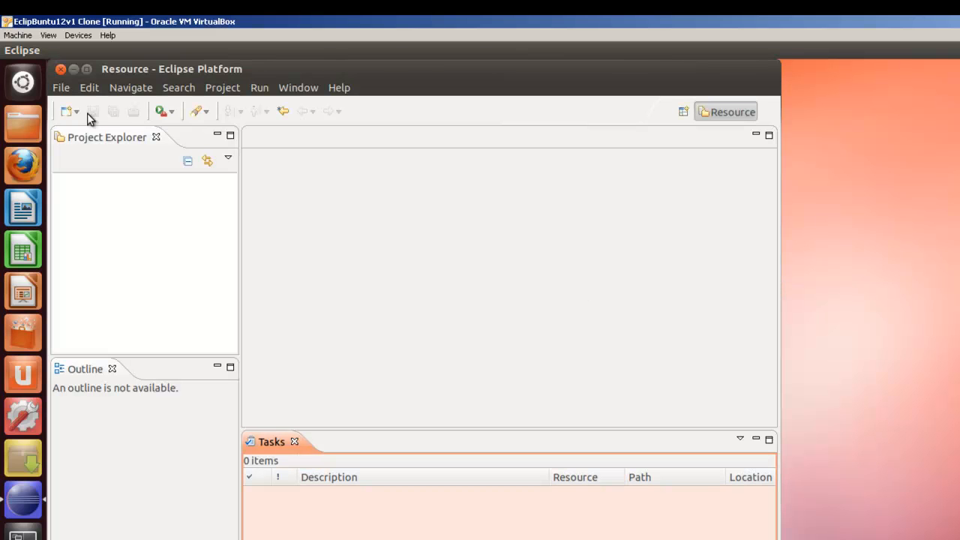
left_click(60, 87)
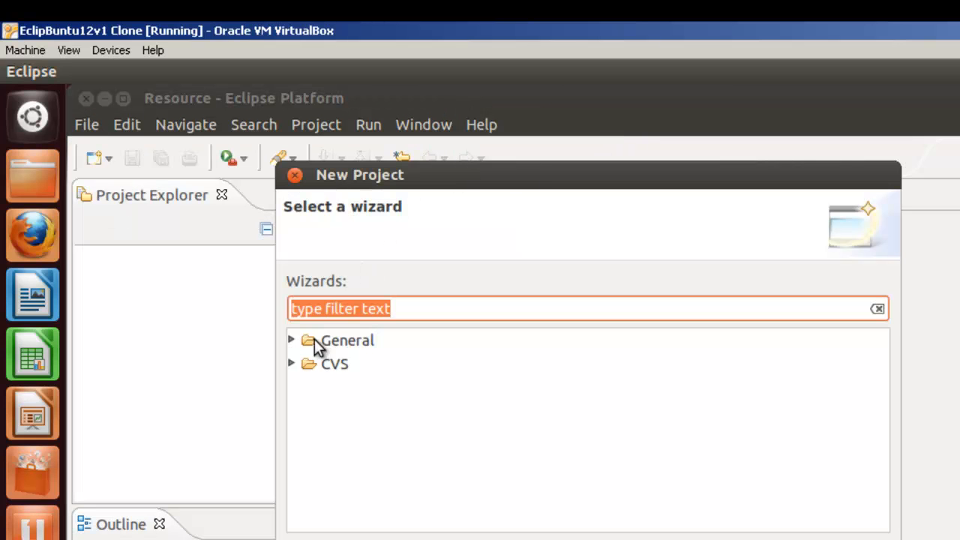
mouse_move(348, 342)
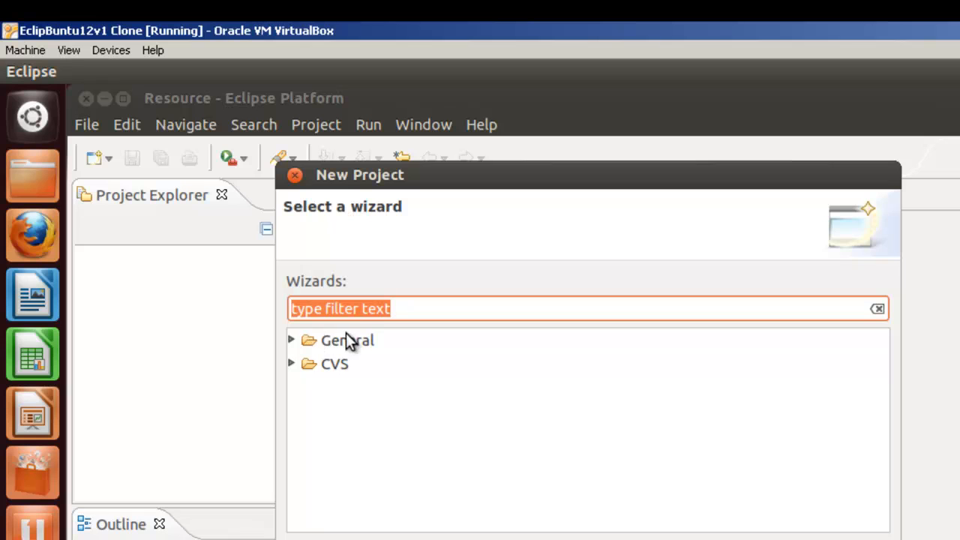
mouse_move(348, 366)
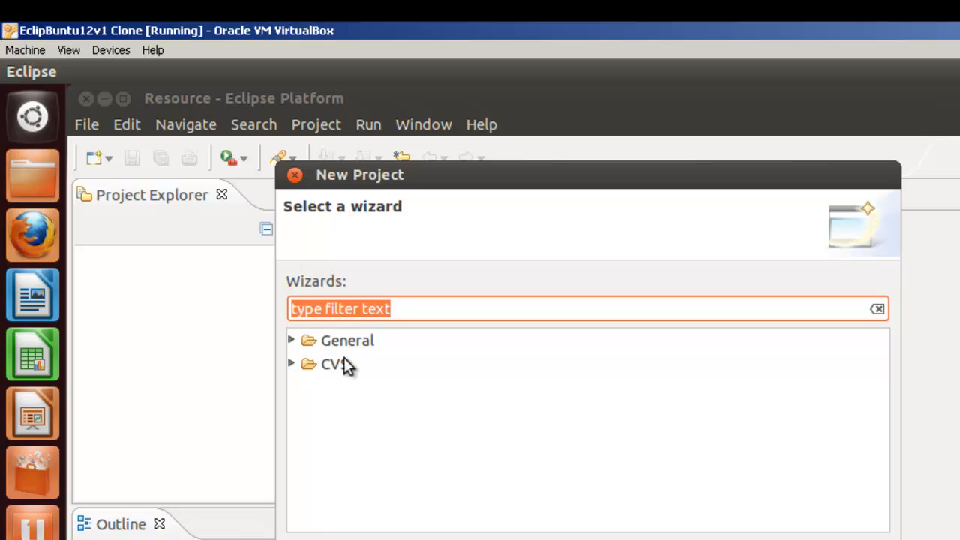
mouse_move(327, 370)
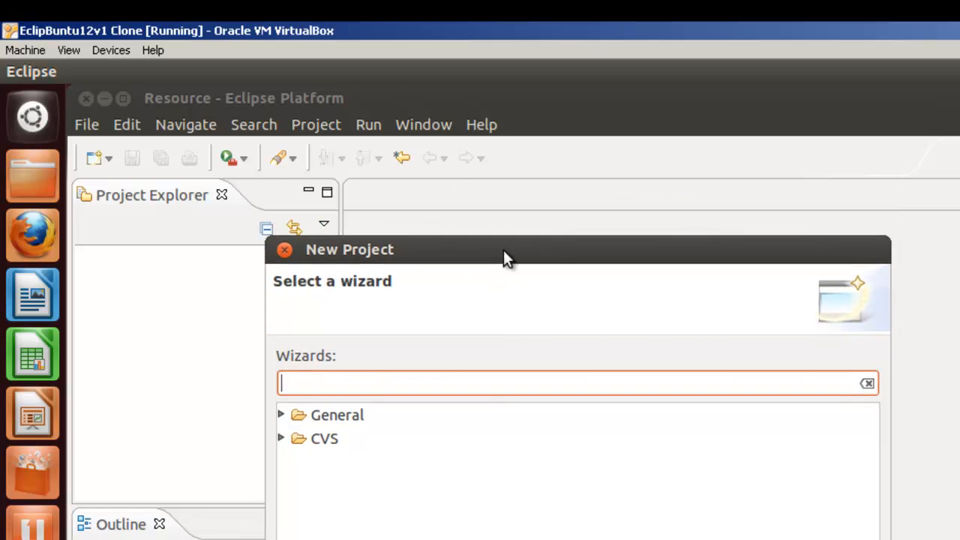
mouse_move(483, 129)
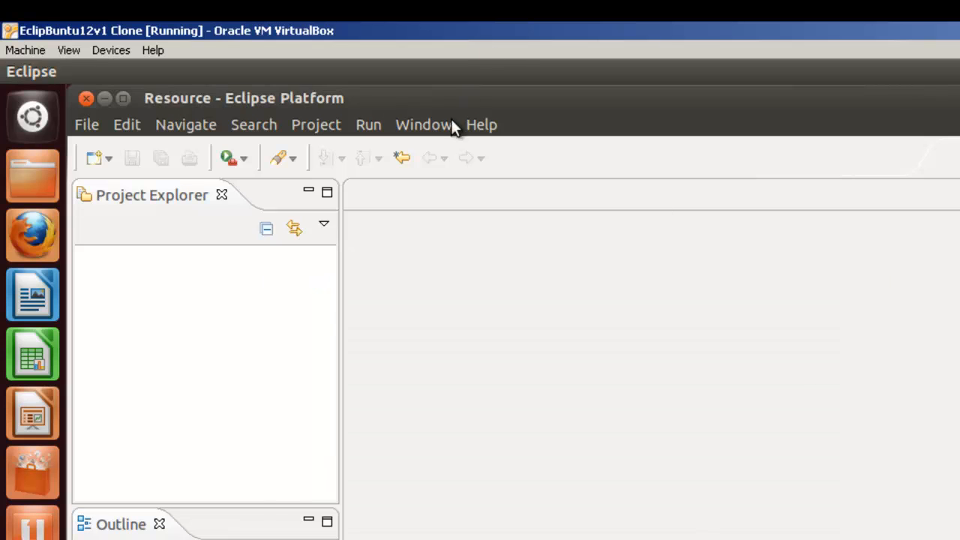
left_click(481, 124)
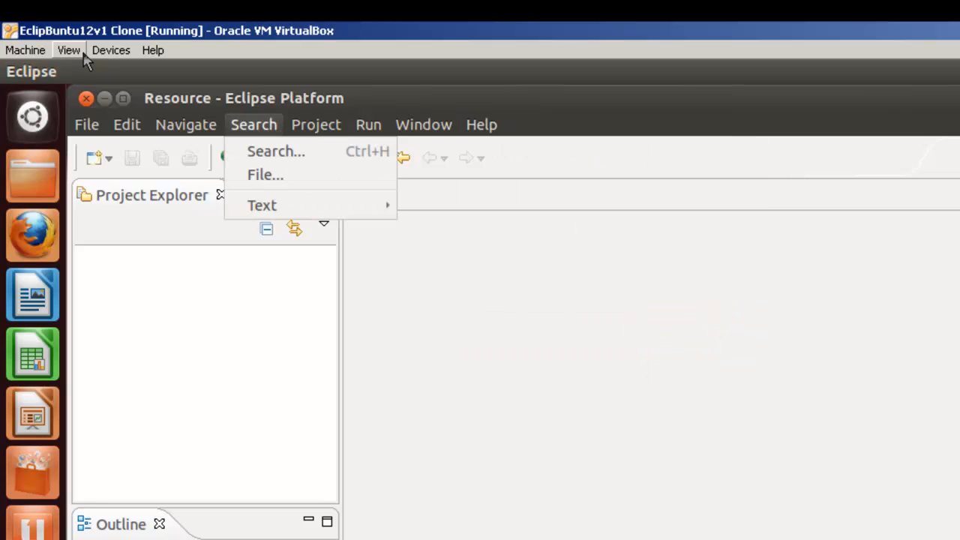
mouse_move(132, 39)
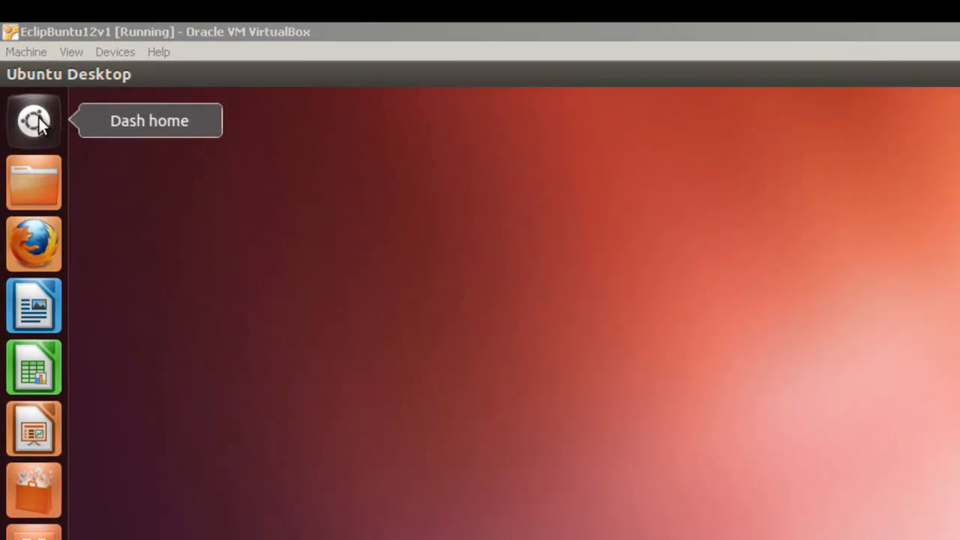
Relaunch Eclipse from the Dash search for 'Eclipse' and accept the default workspace.
left_click(33, 120)
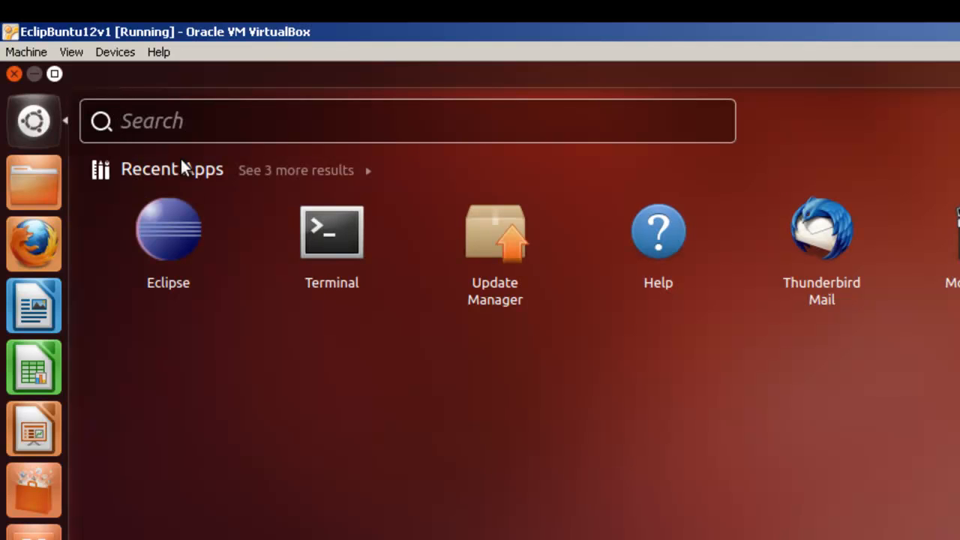
left_click(408, 120)
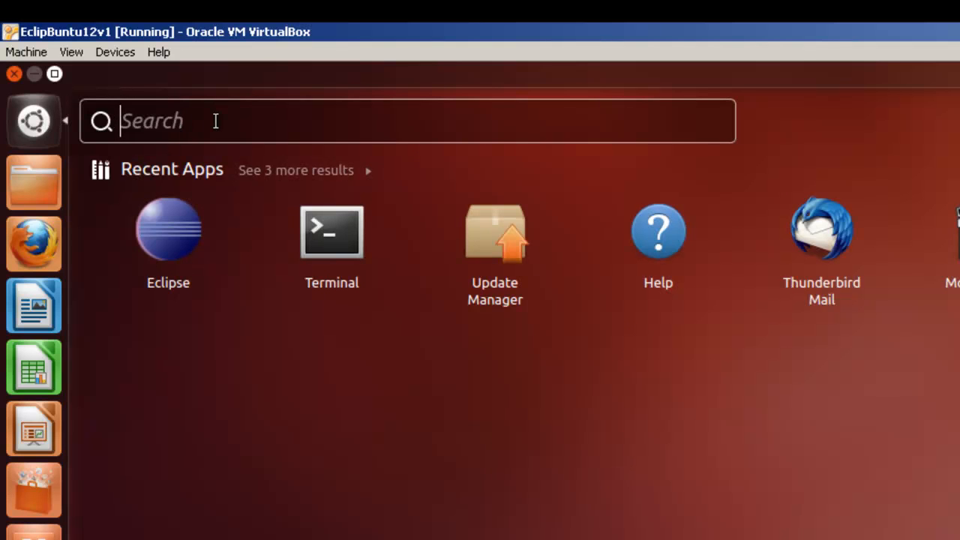
type("Ecli")
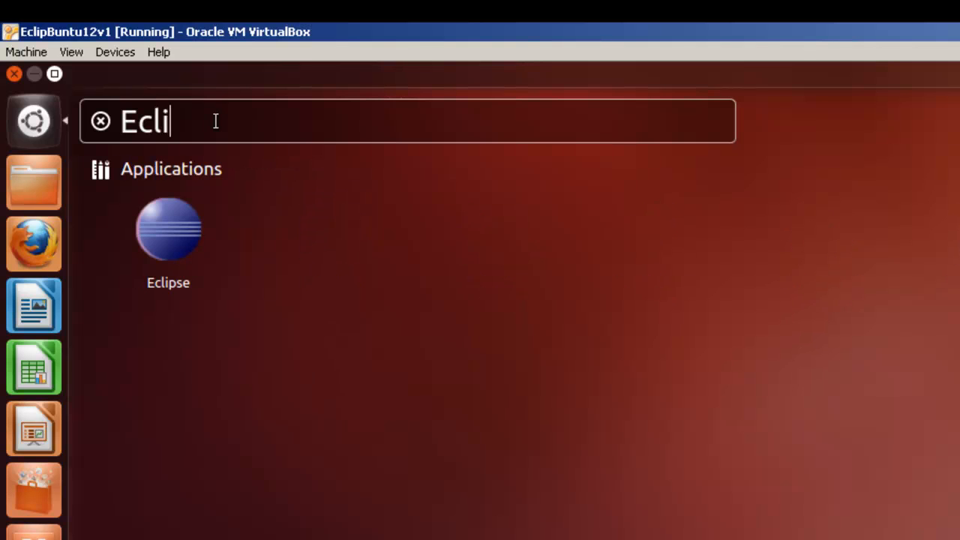
mouse_move(178, 240)
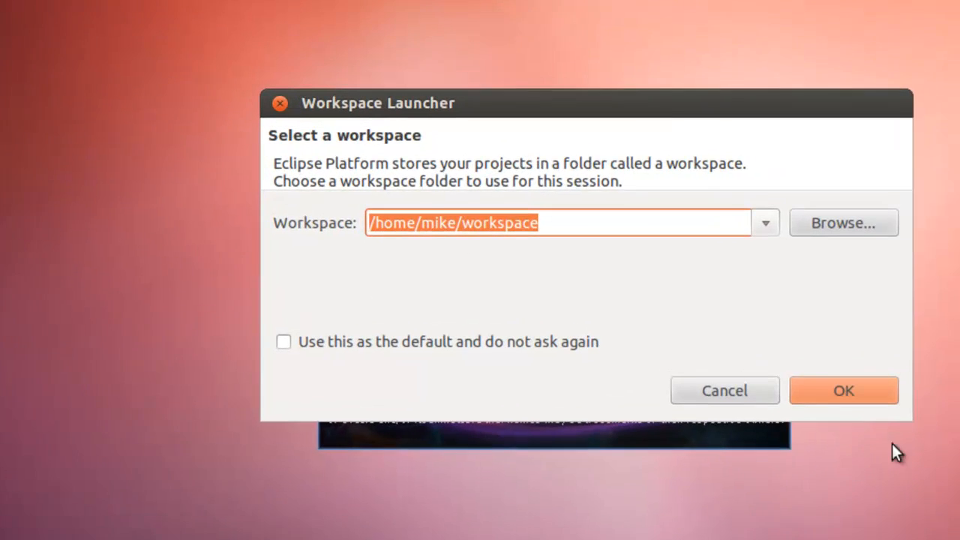
left_click(844, 391)
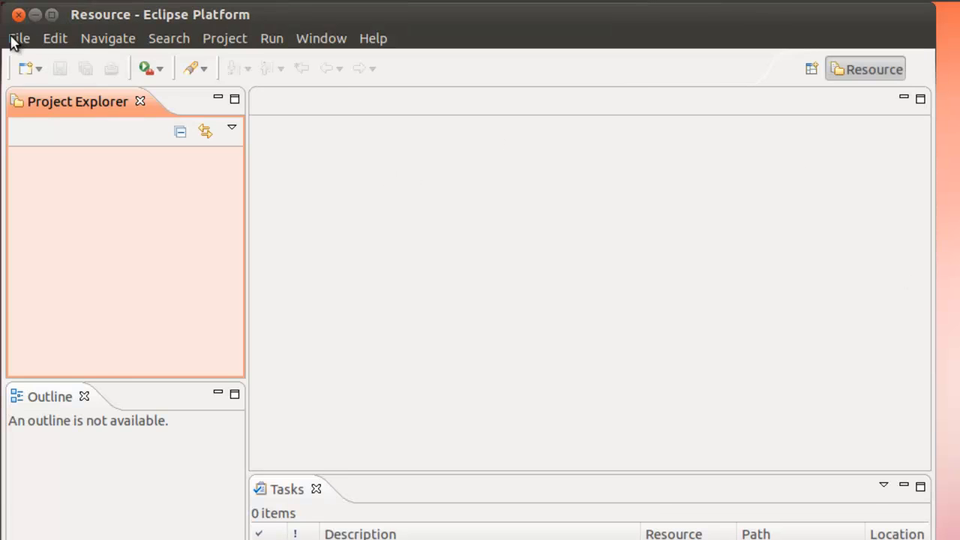
Create a new Java Project named Hello World and switch to the Java perspective.
left_click(18, 39)
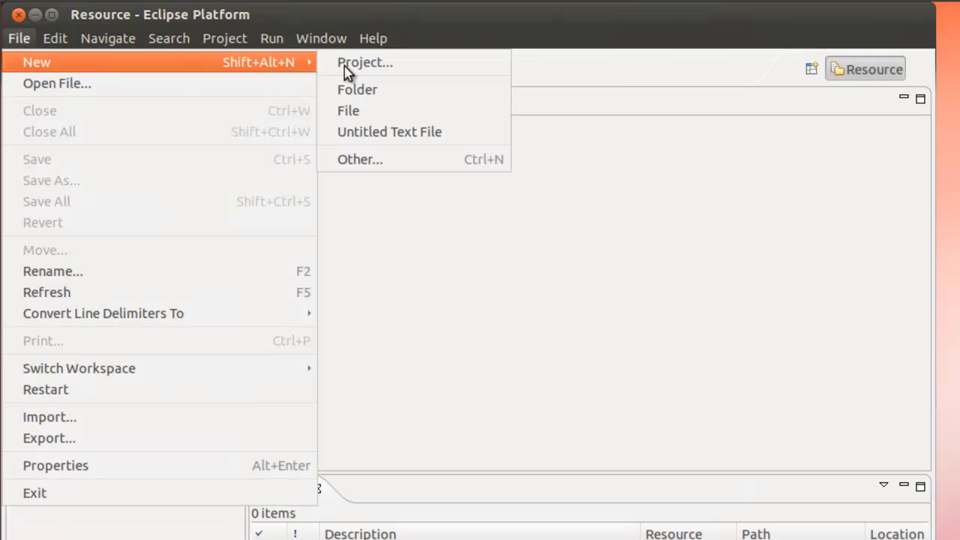
left_click(364, 63)
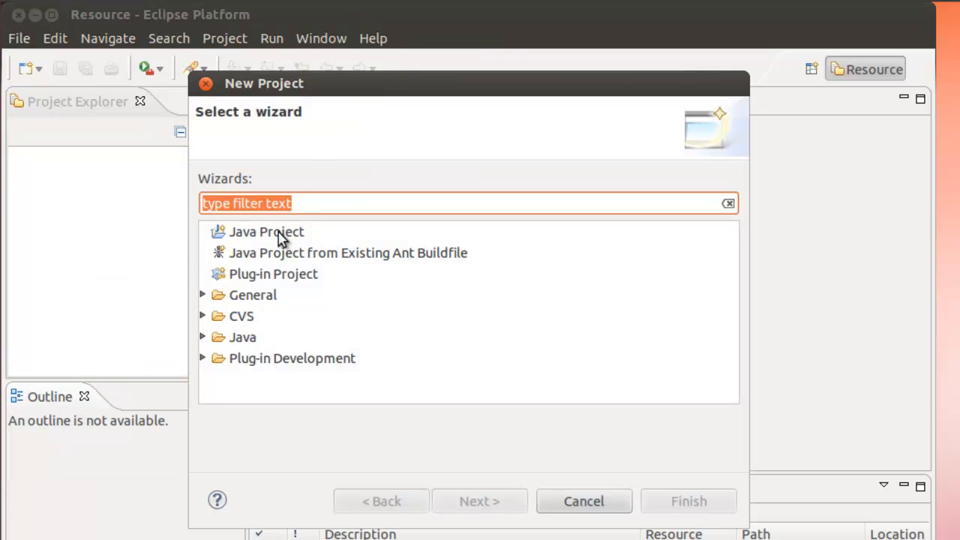
left_click(267, 231)
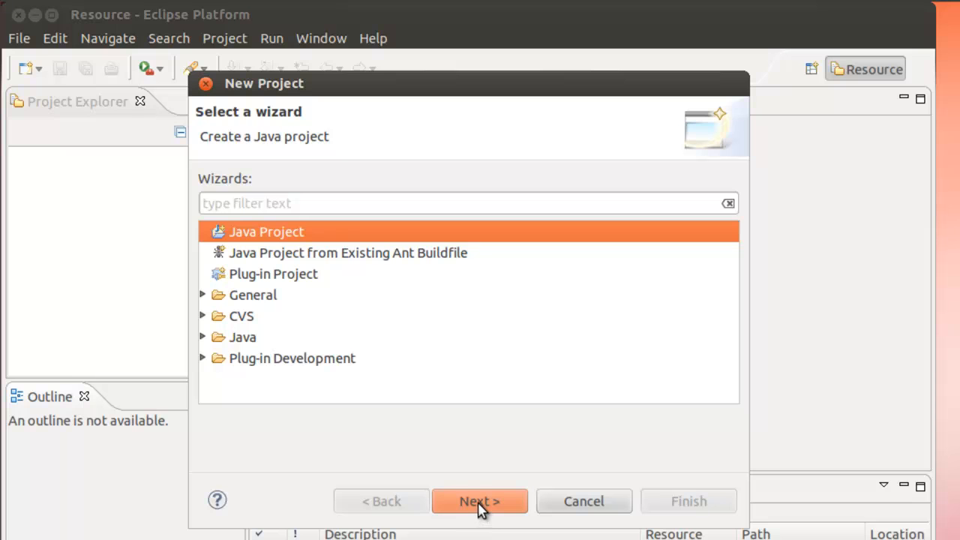
left_click(480, 501)
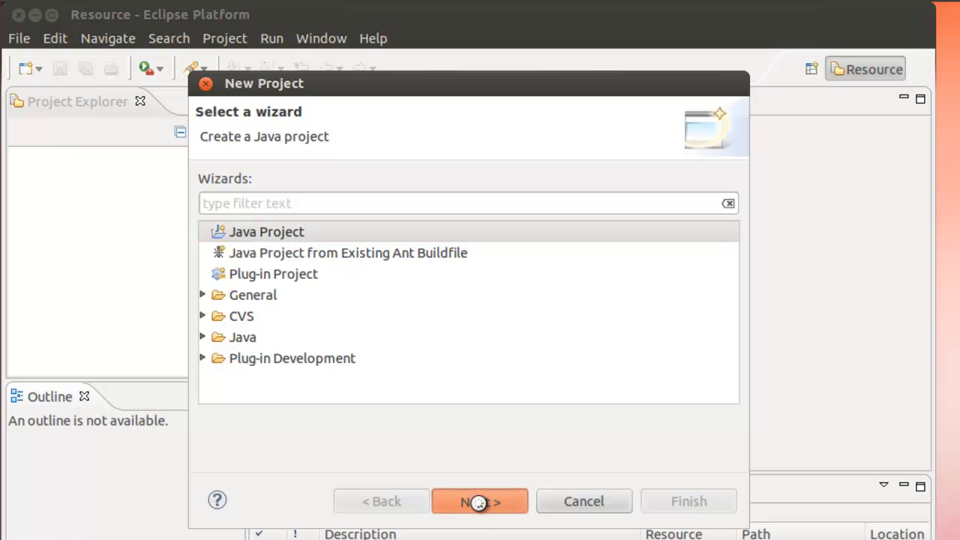
left_click(480, 501)
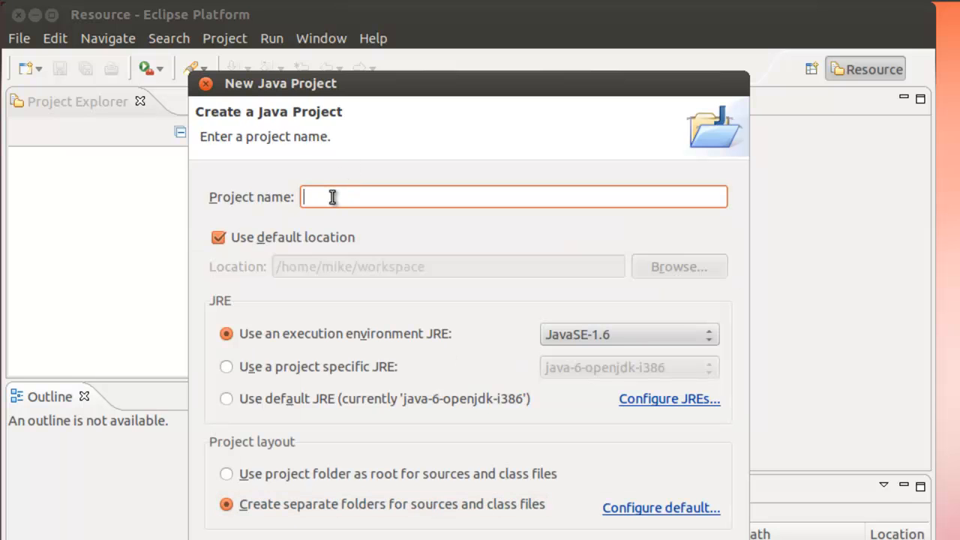
type("Hello World")
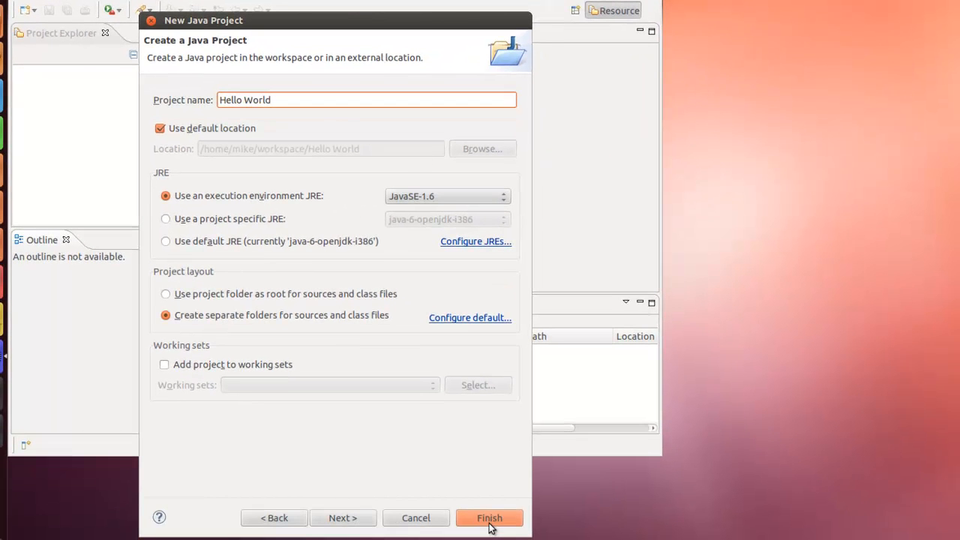
left_click(489, 517)
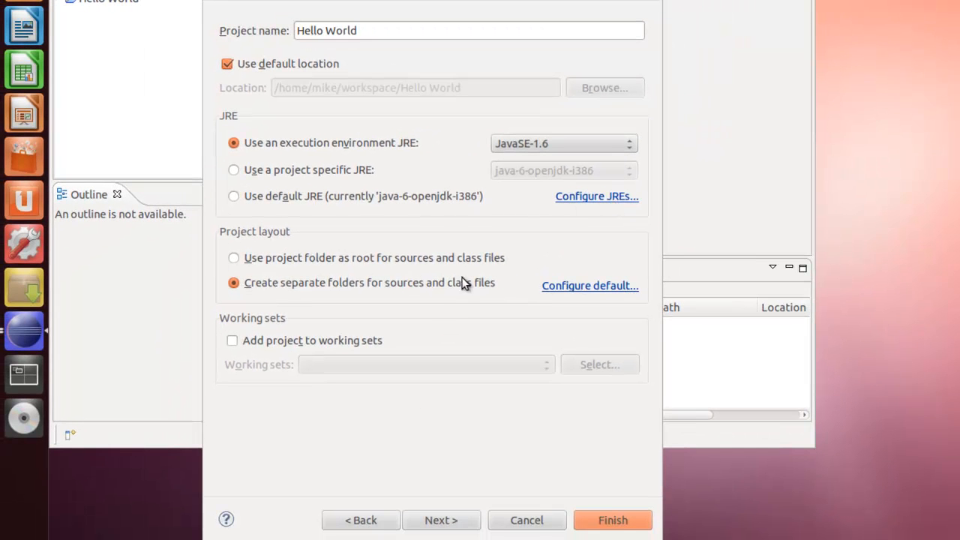
left_click(612, 519)
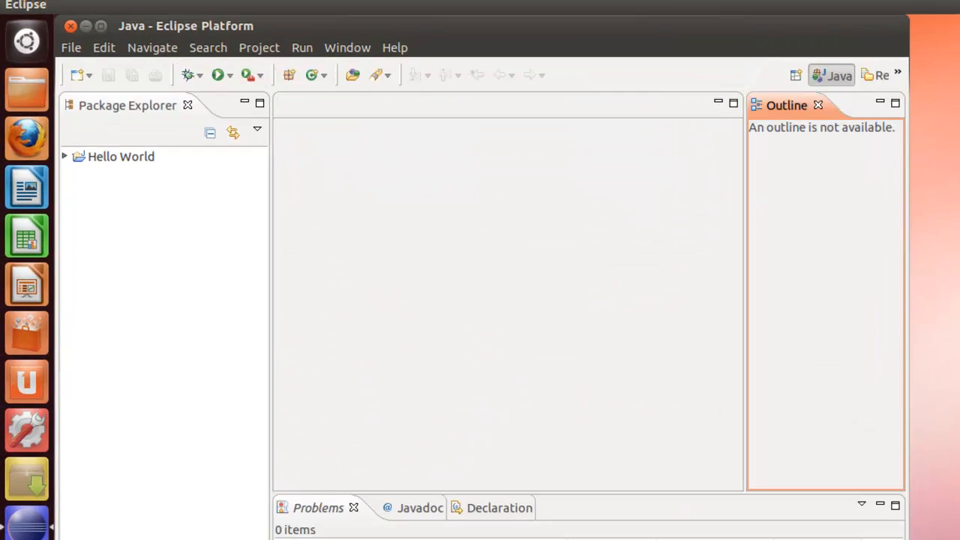
Create class HelloWorld in the project's src folder with a generated public static void main stub.
left_click(120, 156)
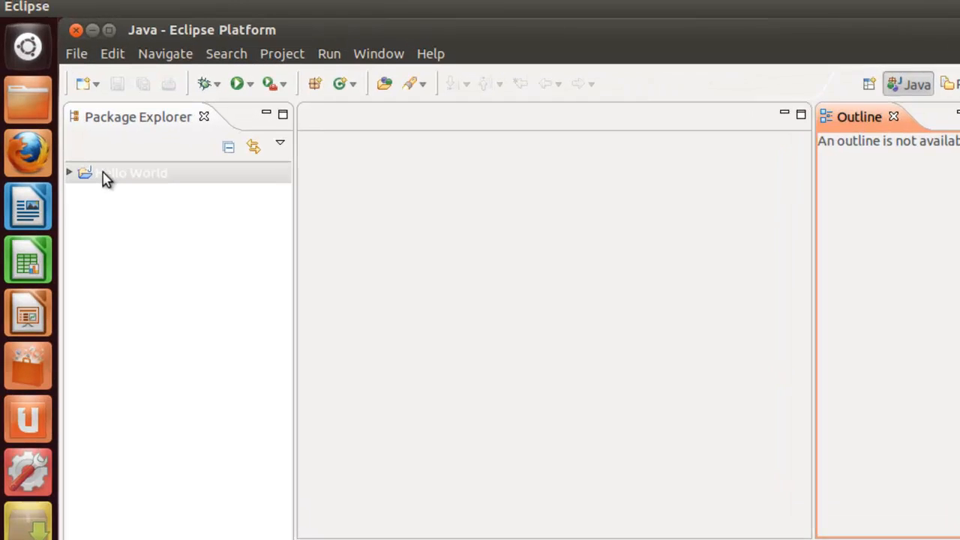
left_click(69, 173)
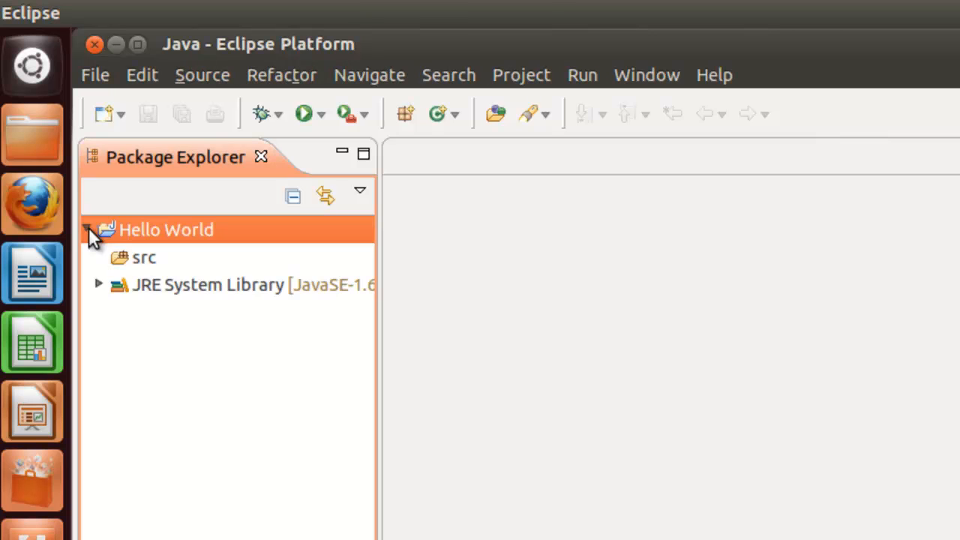
left_click(144, 258)
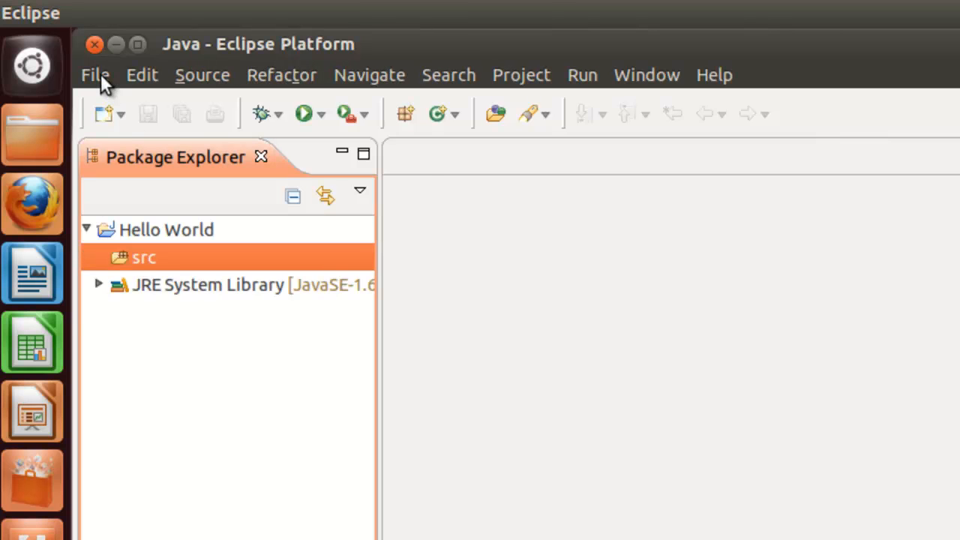
left_click(96, 75)
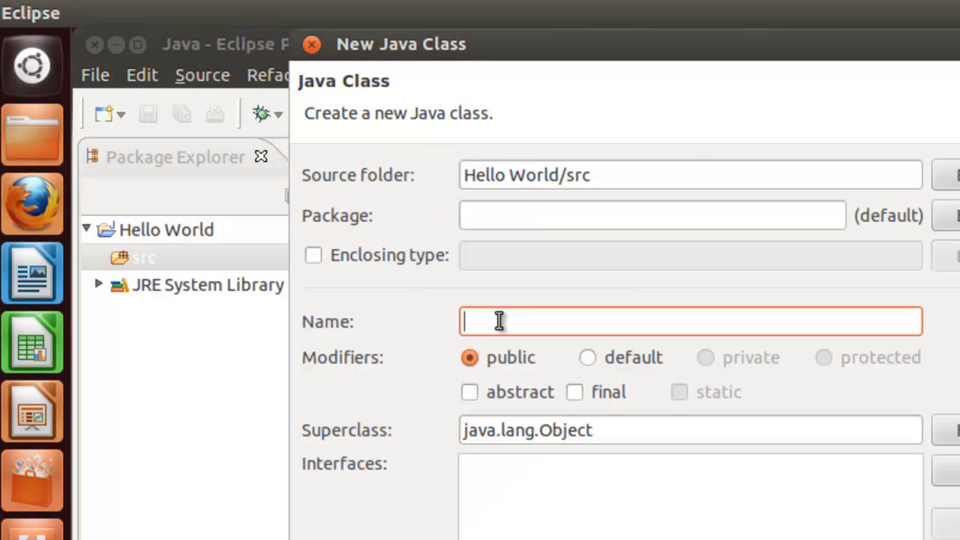
type("HelloWorld")
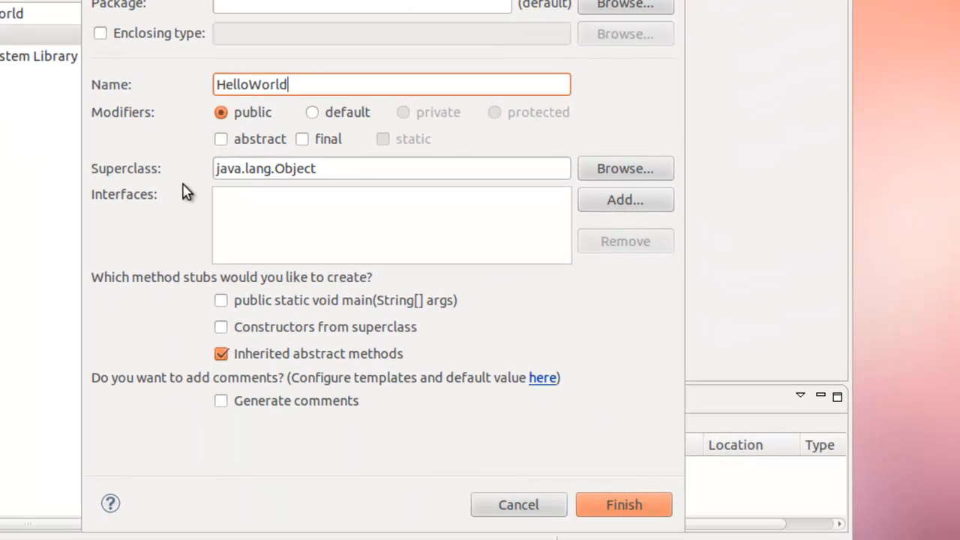
mouse_move(353, 288)
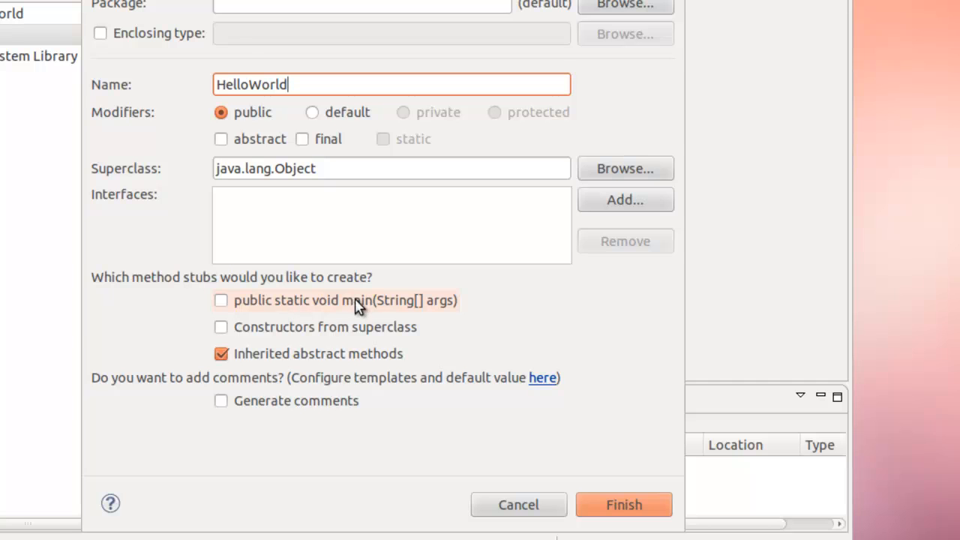
left_click(222, 300)
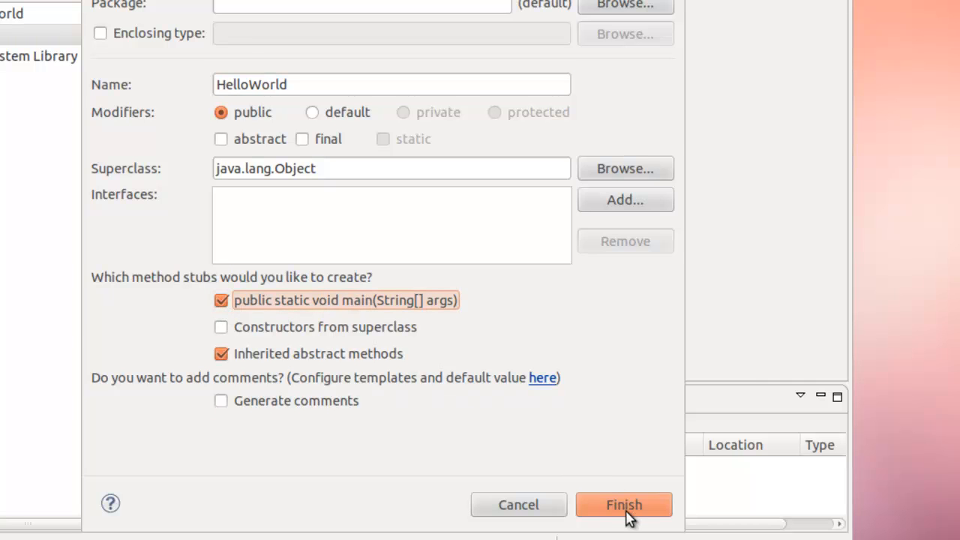
left_click(624, 504)
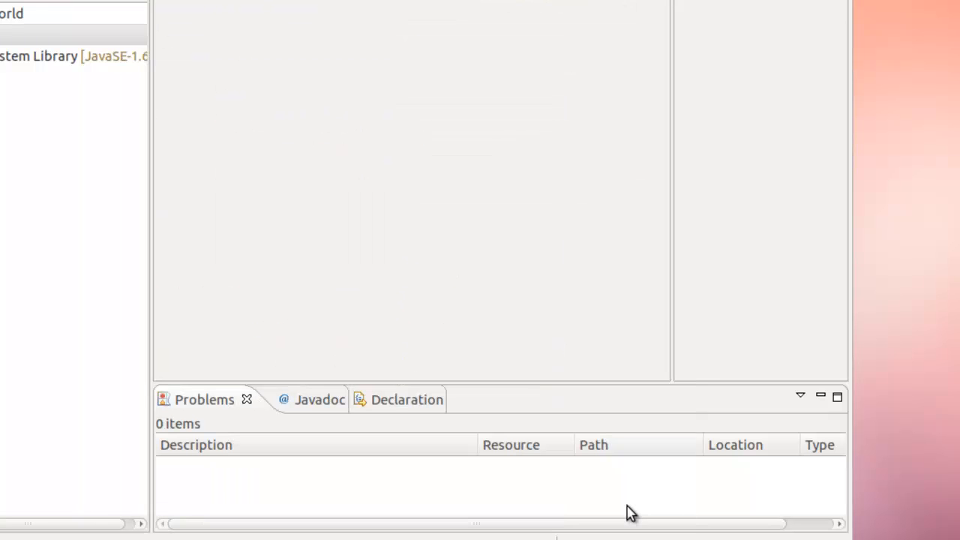
Replace the TODO comment with System.out.println("Hello Java World"); in main.
left_click(30, 63)
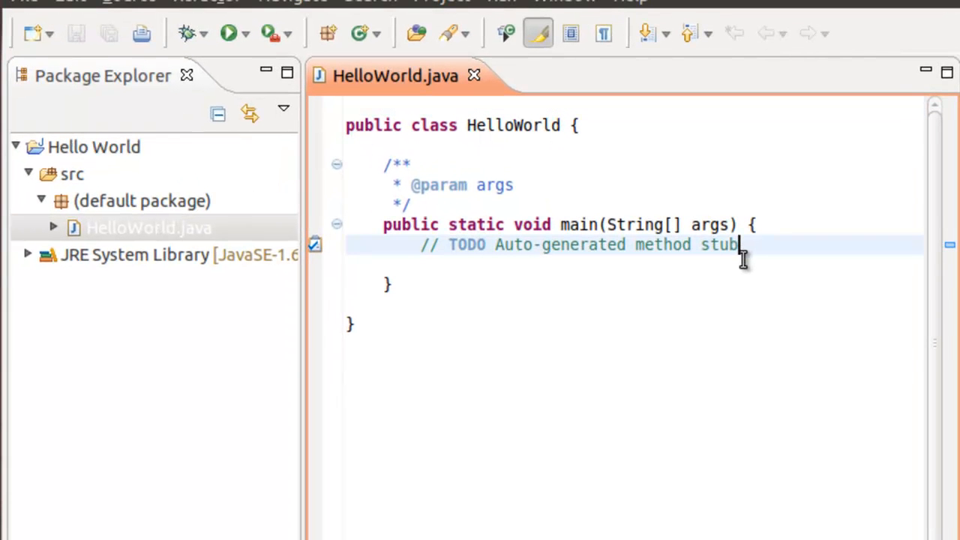
key("BackSpace")
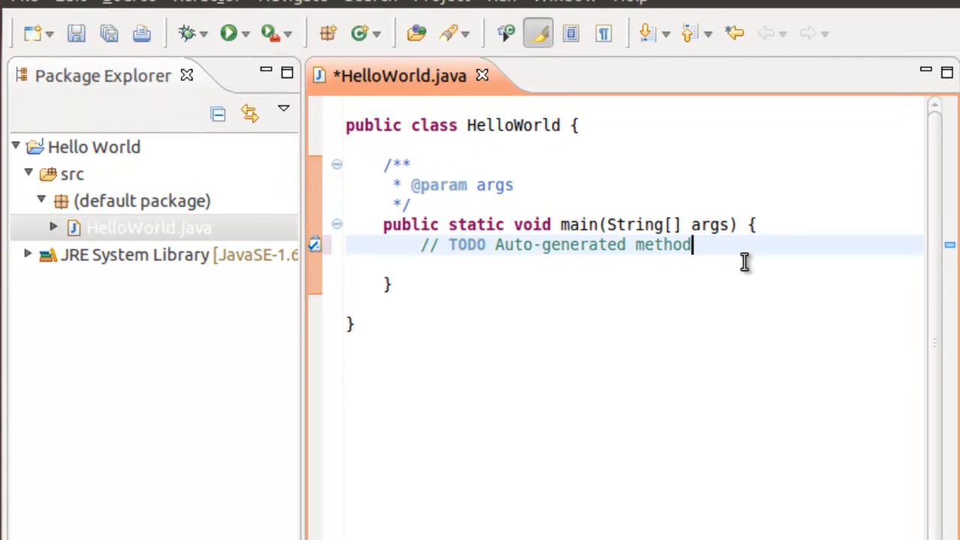
key("BackSpace")
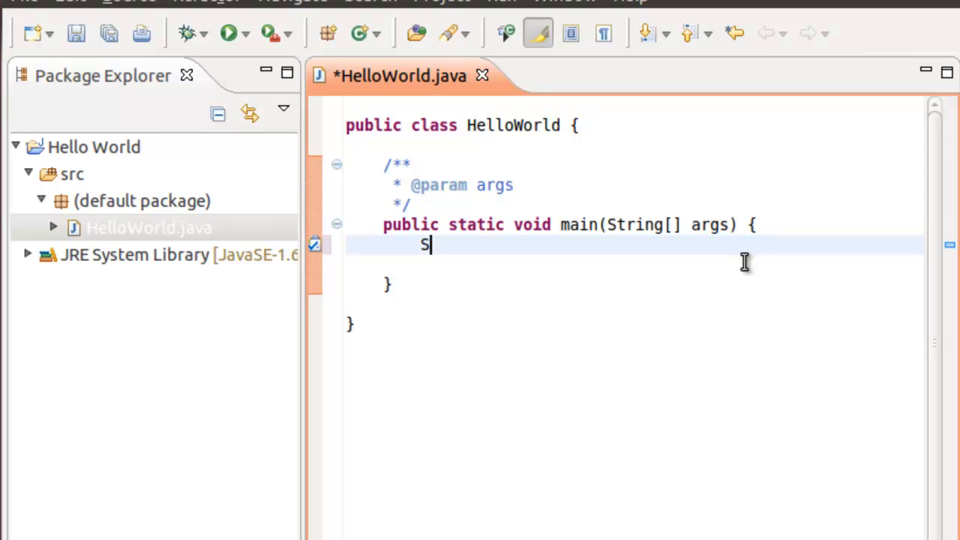
type("yste")
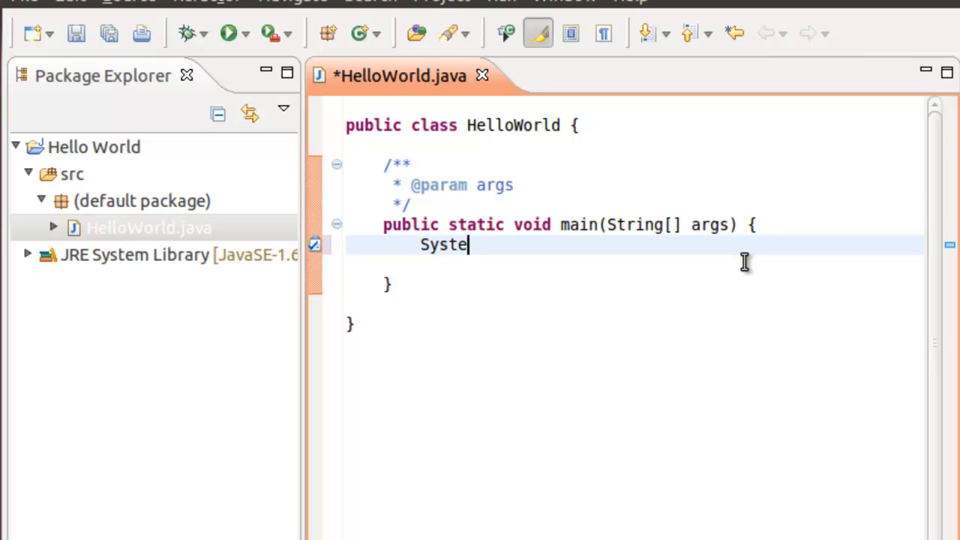
type("m.")
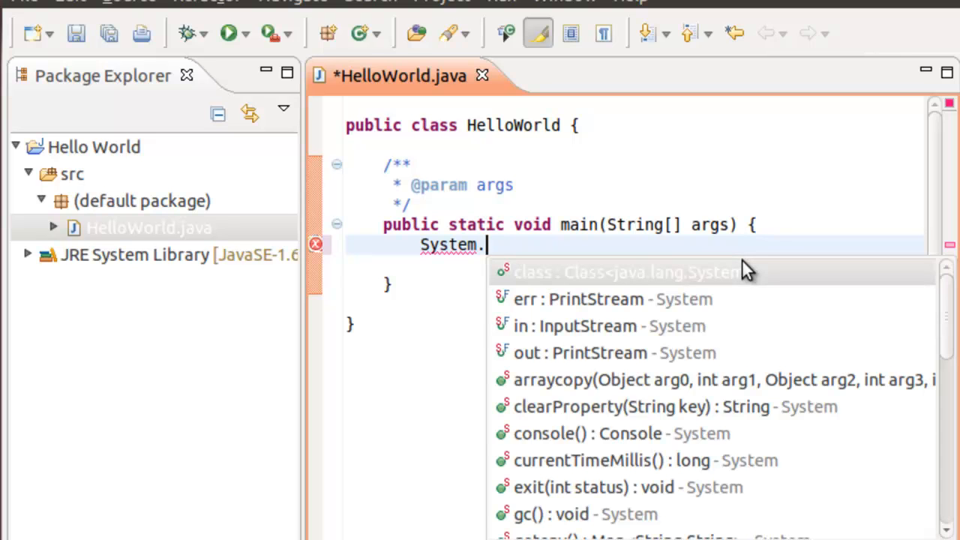
type("out.printl")
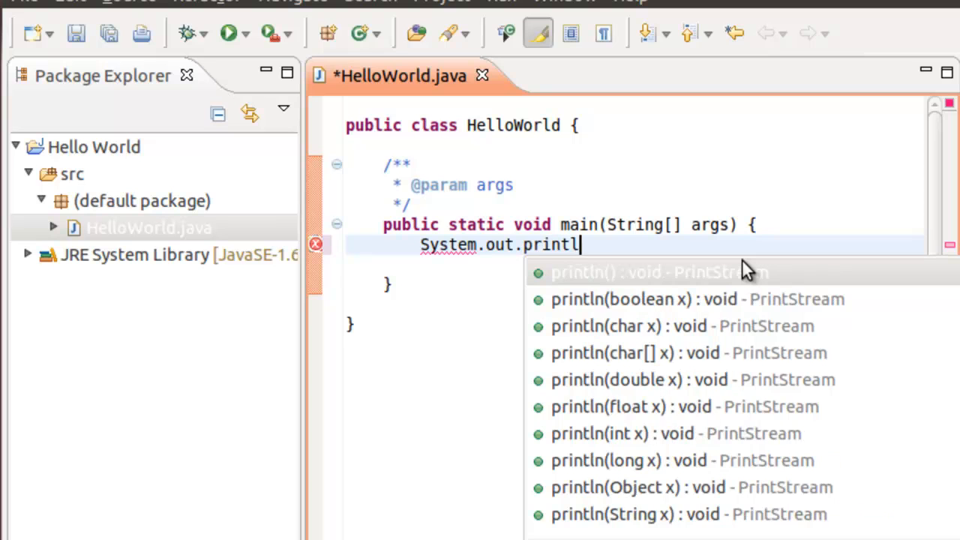
type("()")
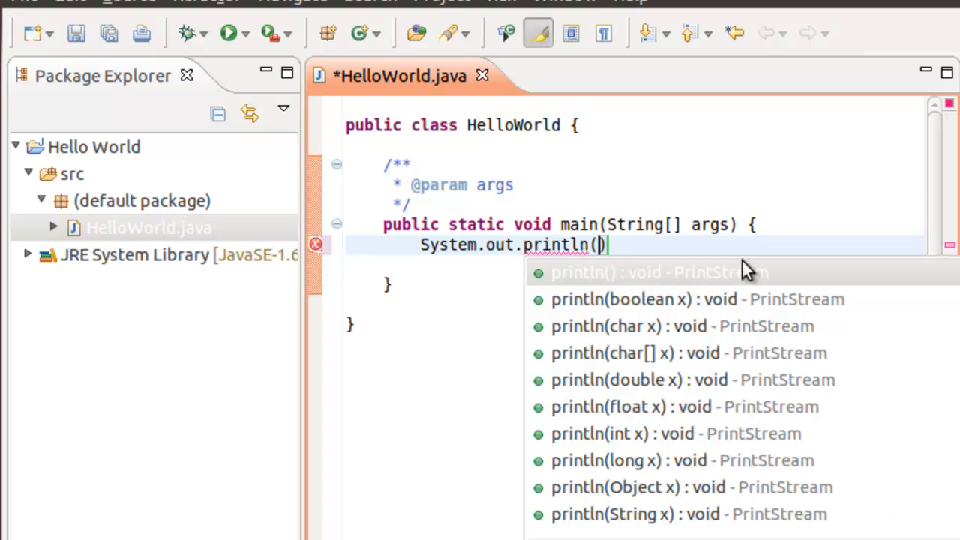
type("\"Hell")
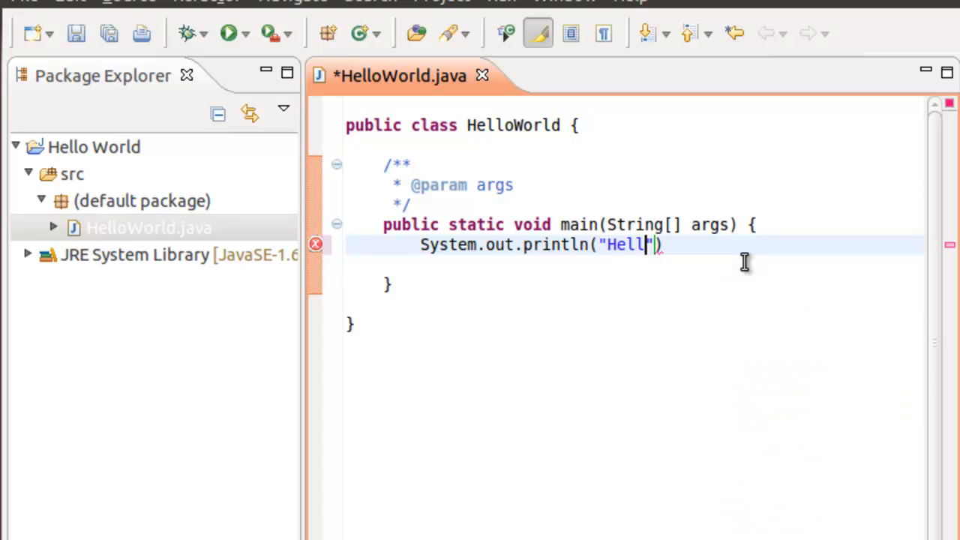
type("\" Java \"")
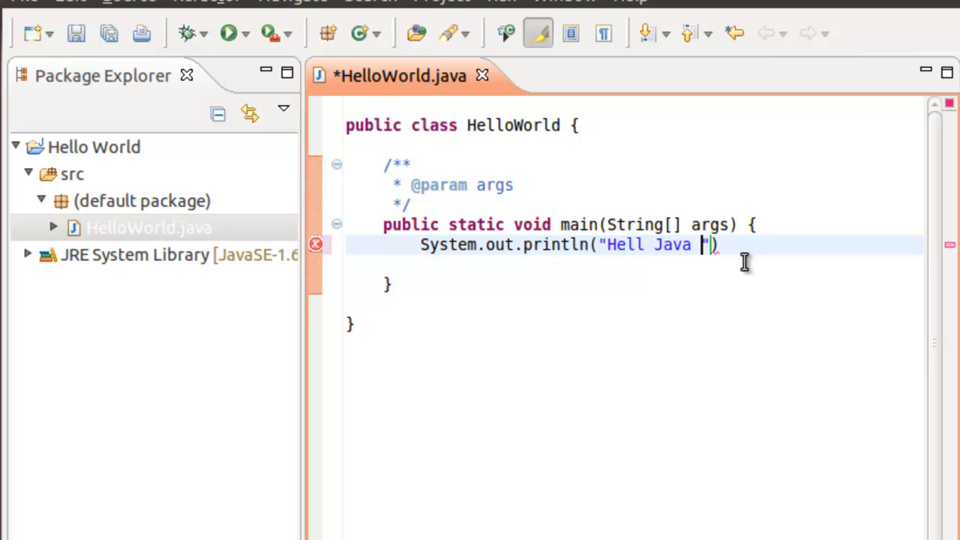
type("World")
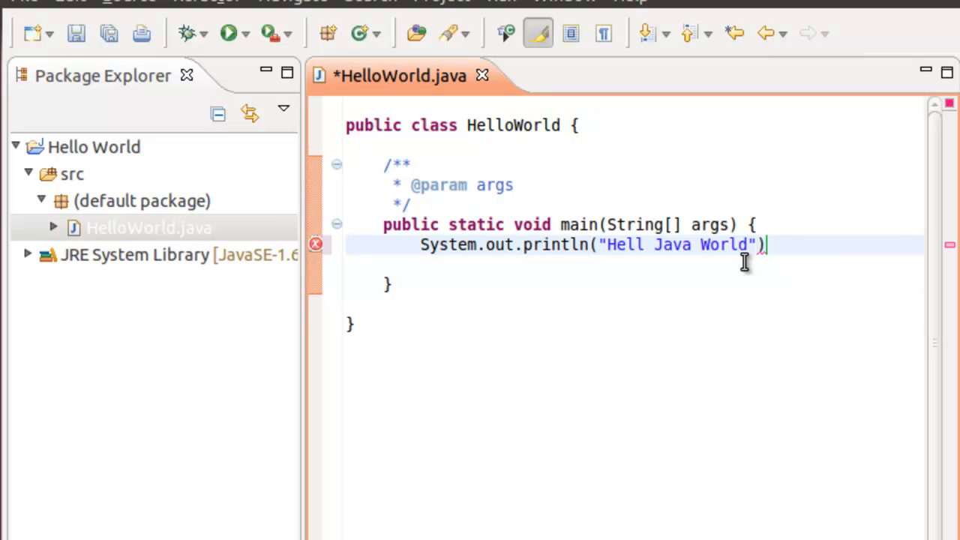
type(";")
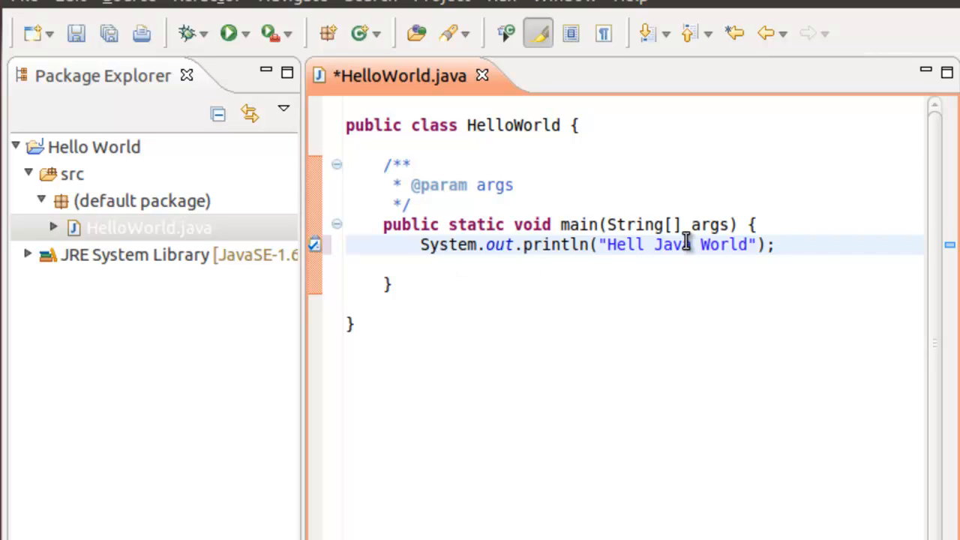
type("a")
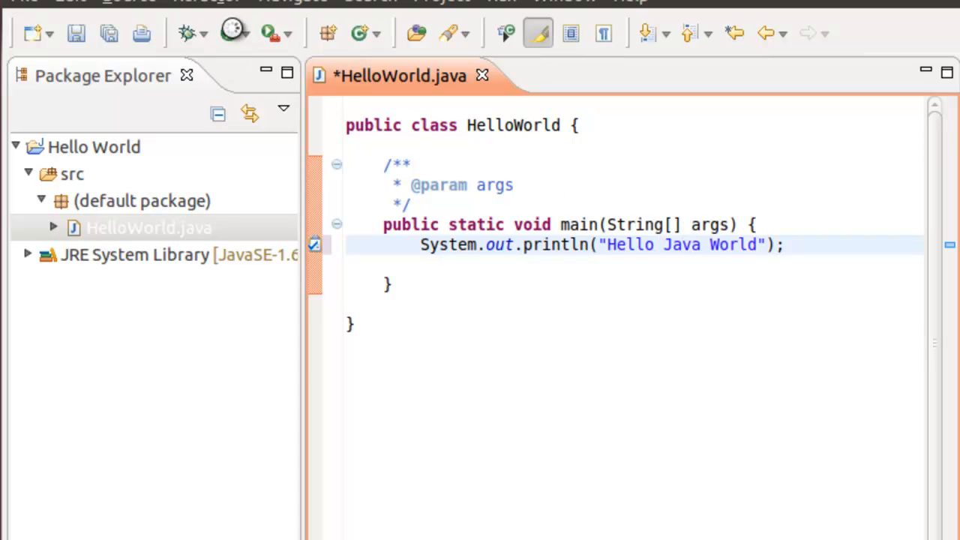
Run HelloWorld, saving HelloWorld.java first, so the Console prints 'Hello Java World'.
left_click(225, 33)
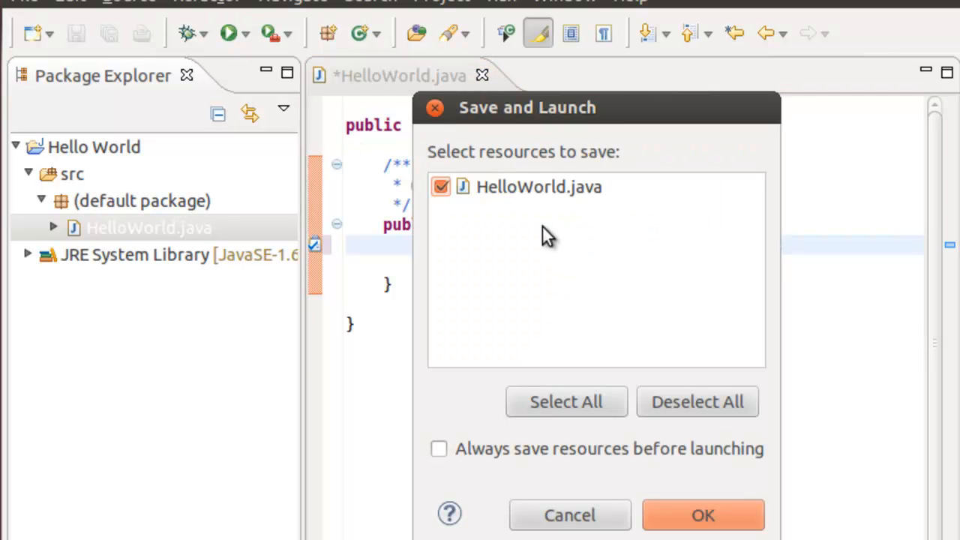
mouse_move(592, 195)
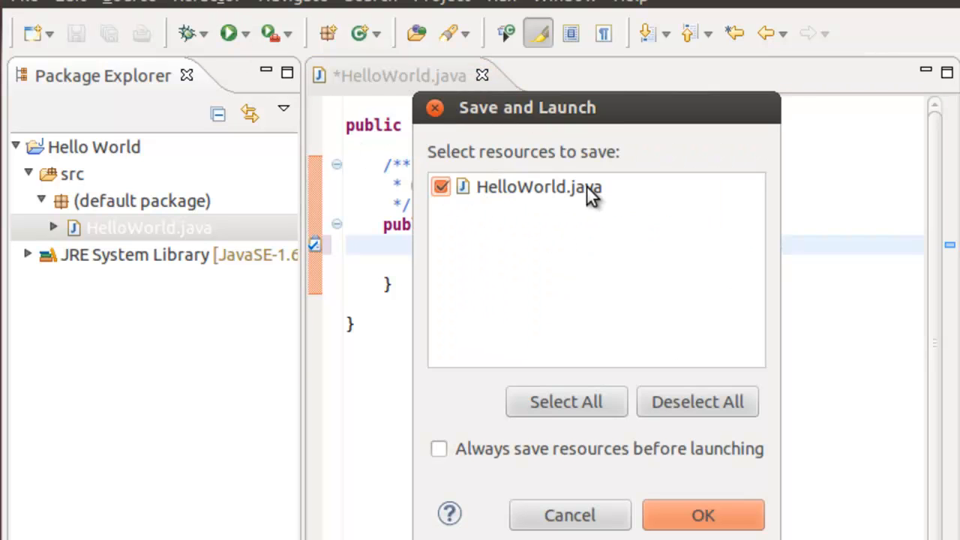
left_click(702, 516)
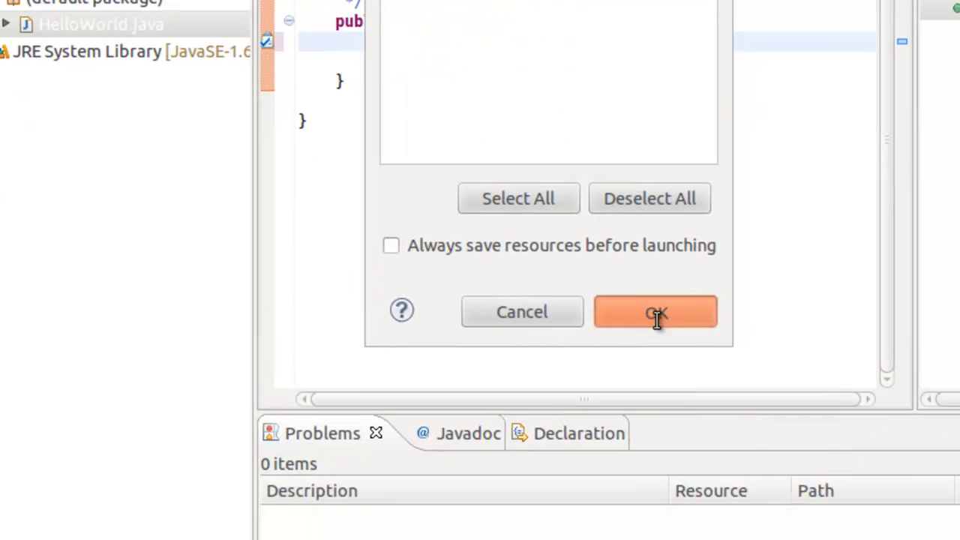
left_click(654, 312)
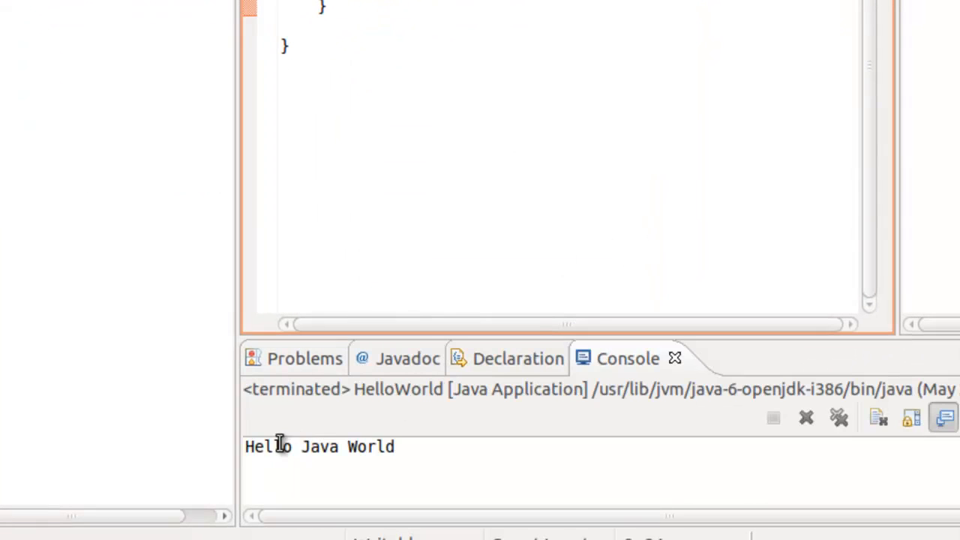
mouse_move(313, 451)
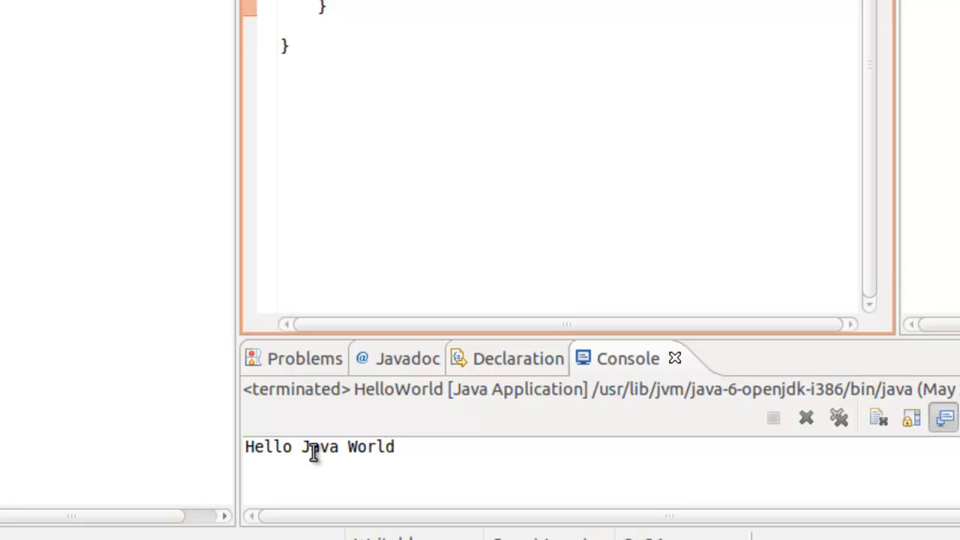